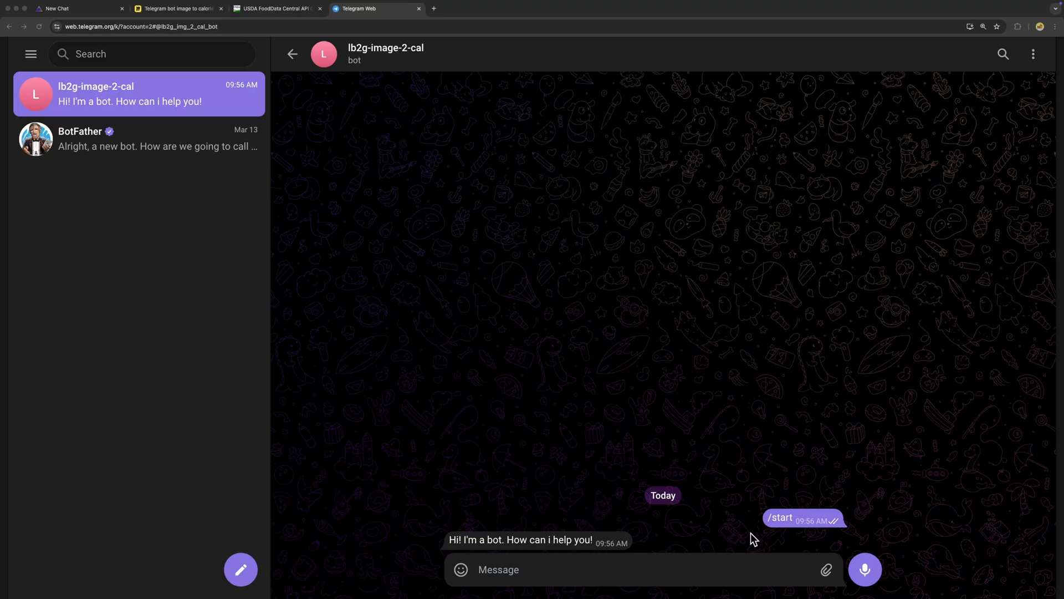
- Send the smoothie bowl photo to the calorie bot and scroll through its nutrition analysis
{"action": "left_click", "coordinate": [826, 569]}
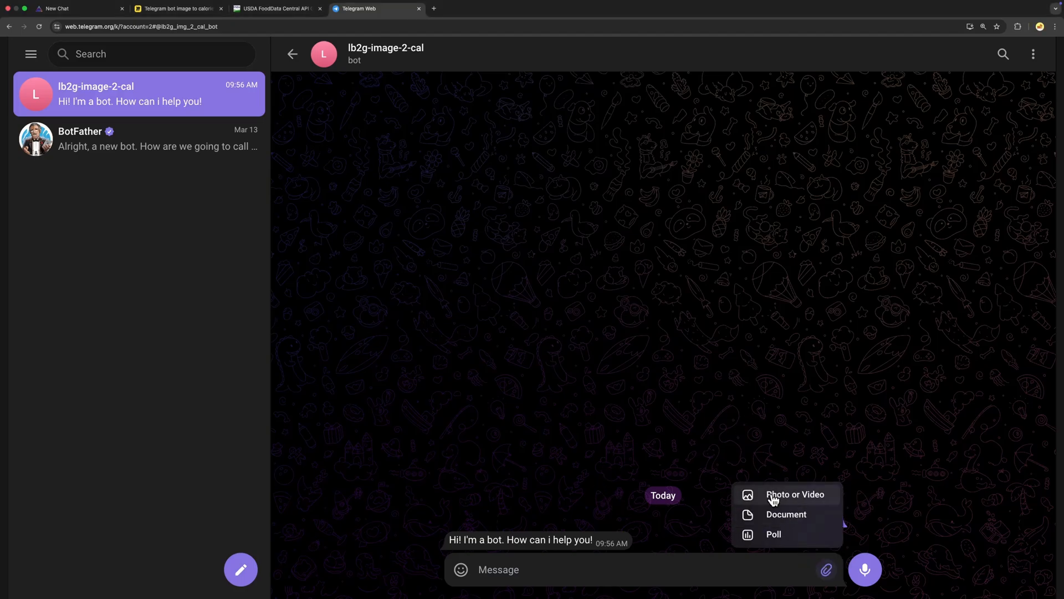
{"action": "left_click", "coordinate": [795, 493]}
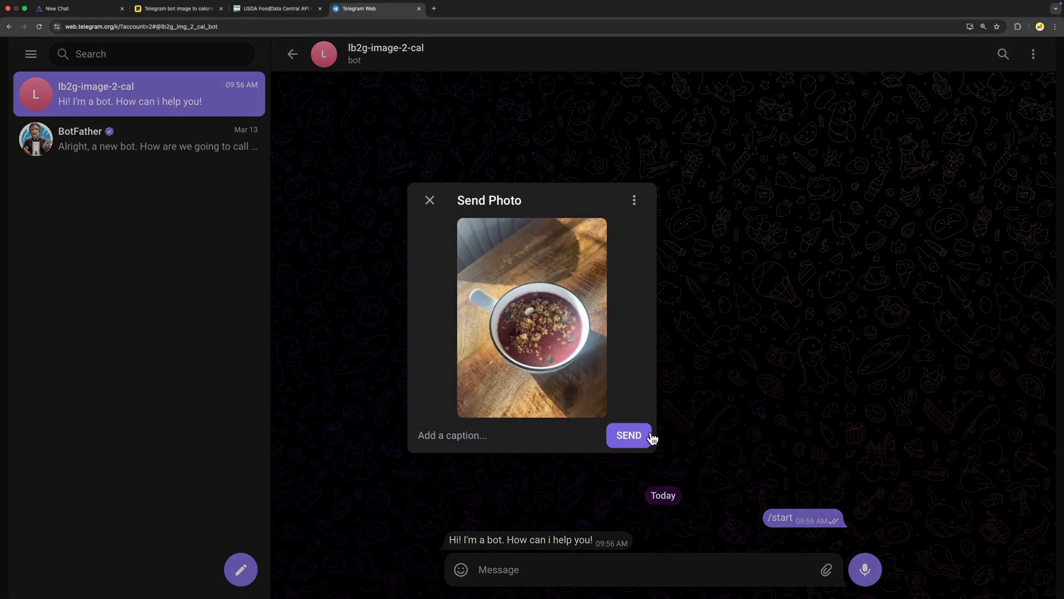
{"action": "left_click", "coordinate": [628, 435]}
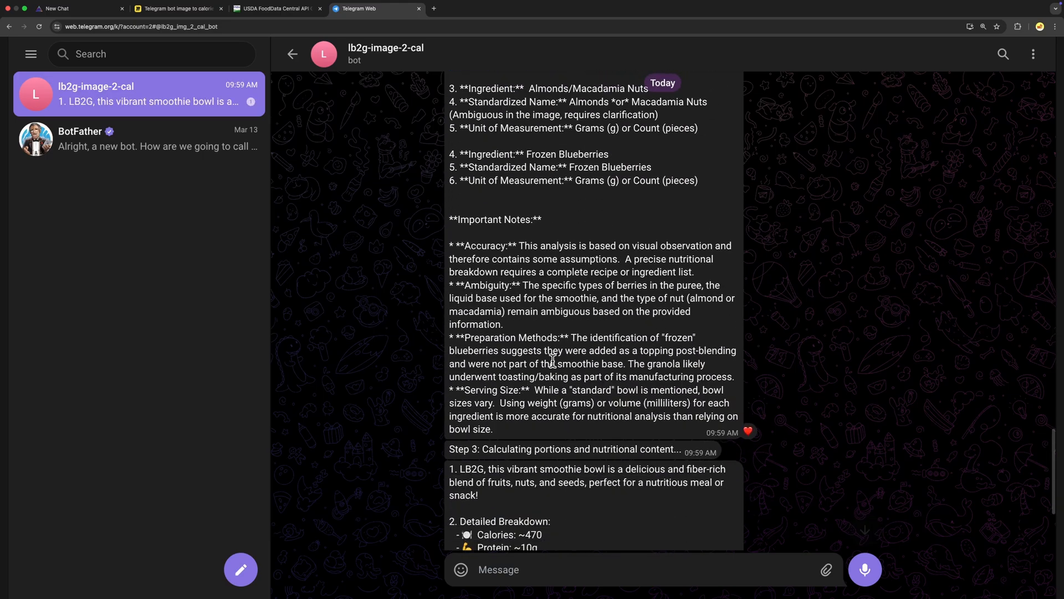
{"action": "scroll", "scroll_direction": "down", "scroll_amount": 3}
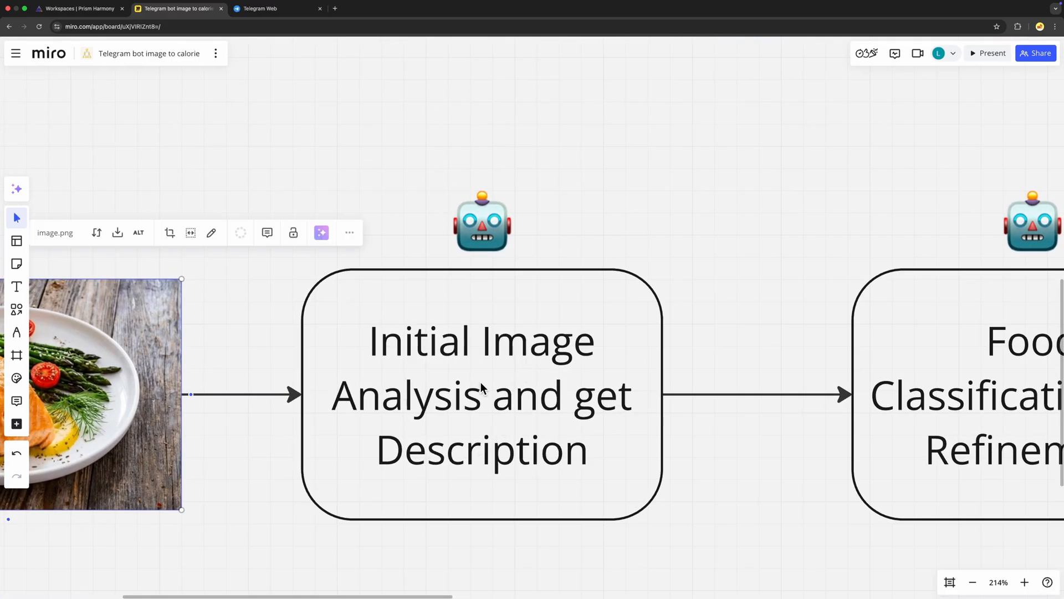
- Scroll the Miro flowchart from Initial Image Analysis to the ~355 kcal Nutritional Summary card
{"action": "scroll", "scroll_direction": "down", "scroll_amount": 3}
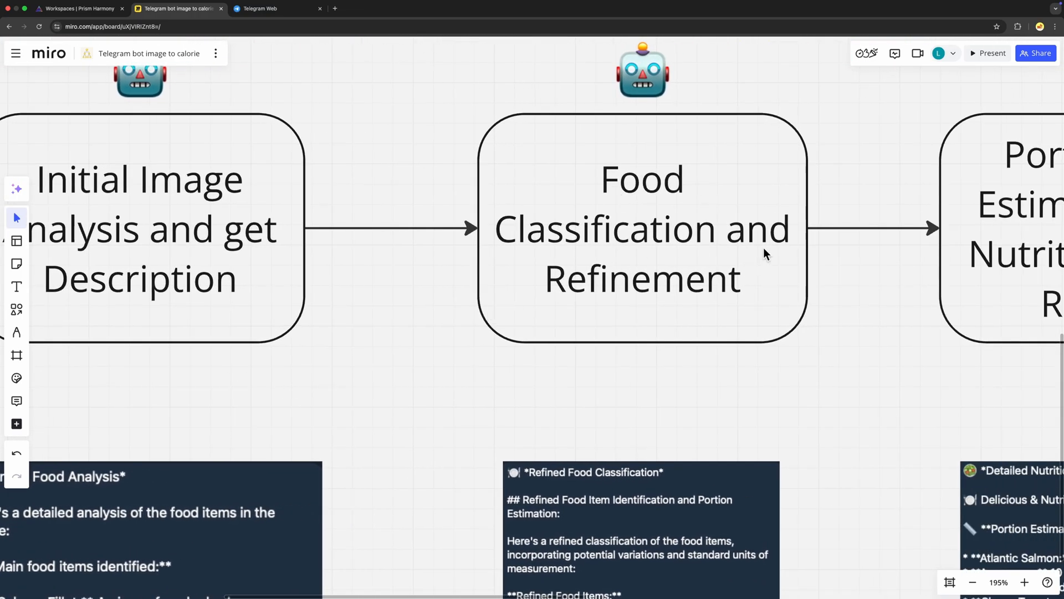
{"action": "scroll", "scroll_direction": "down", "scroll_amount": 3}
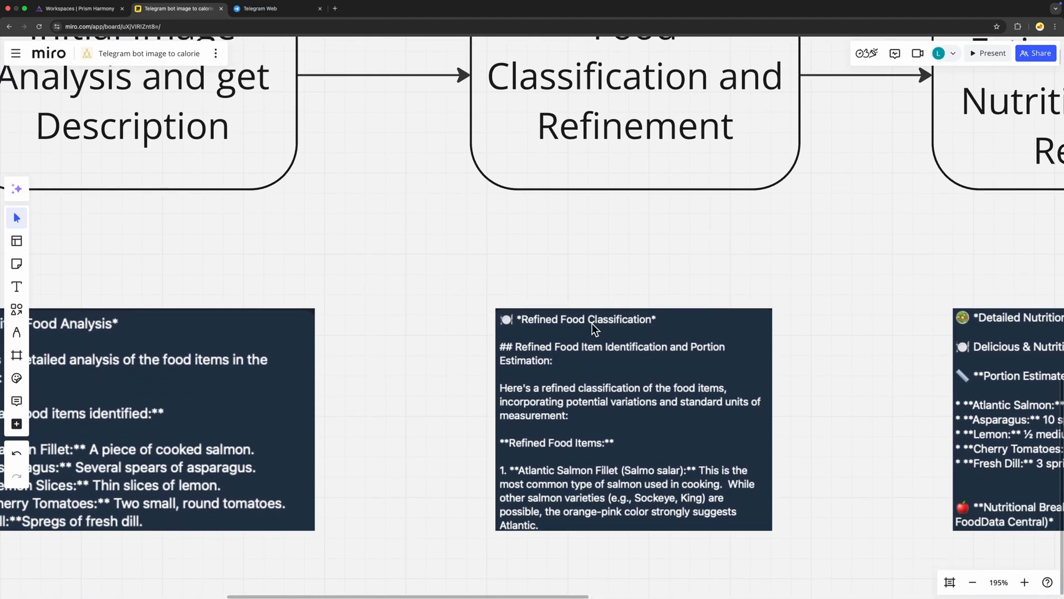
{"action": "mouse_move", "coordinate": [571, 507]}
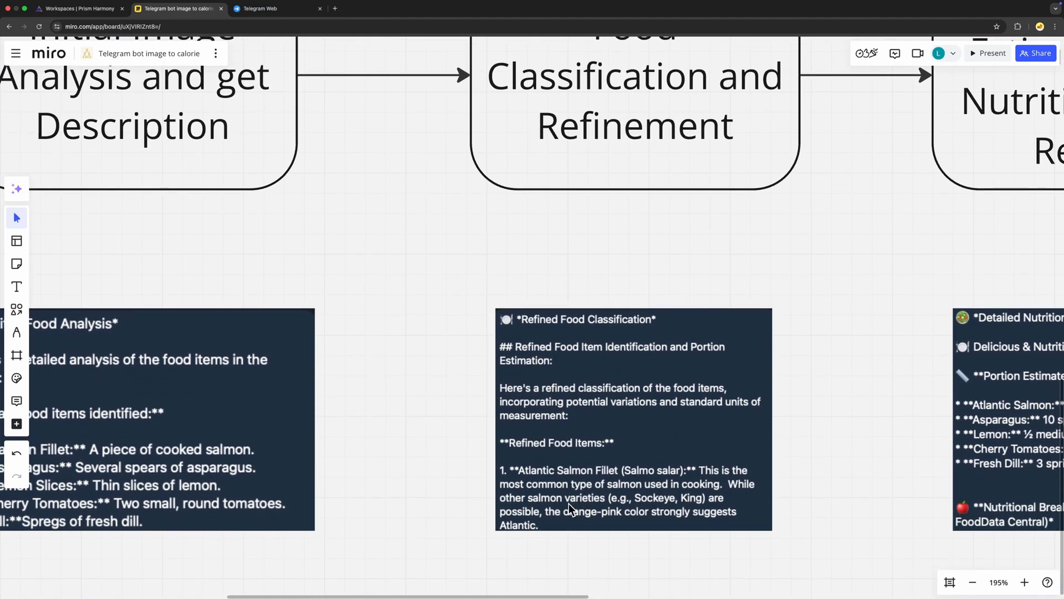
{"action": "scroll", "scroll_direction": "down", "scroll_amount": 3}
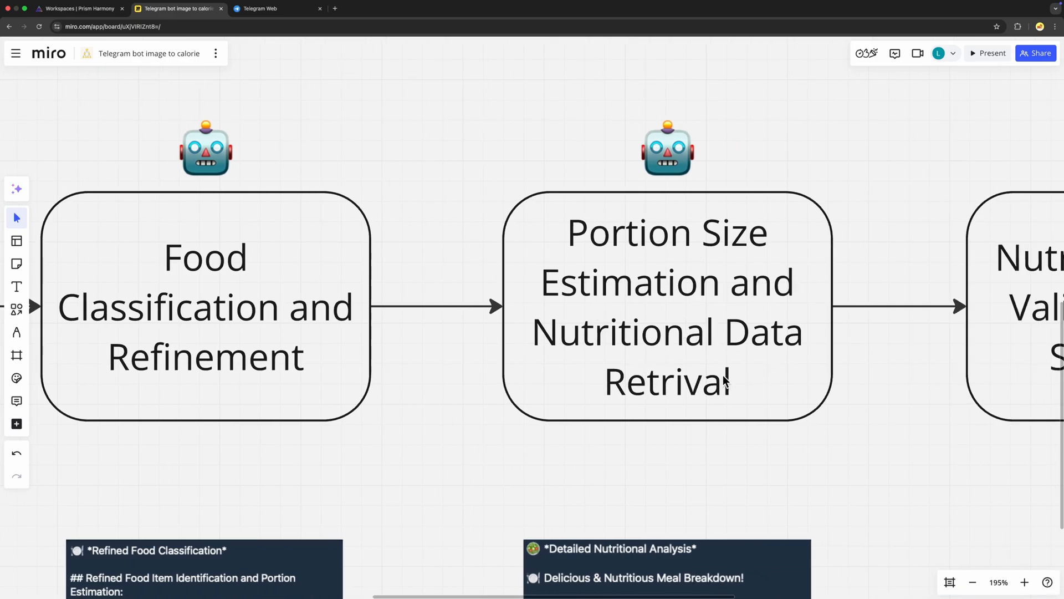
{"action": "scroll", "scroll_direction": "down", "scroll_amount": 3}
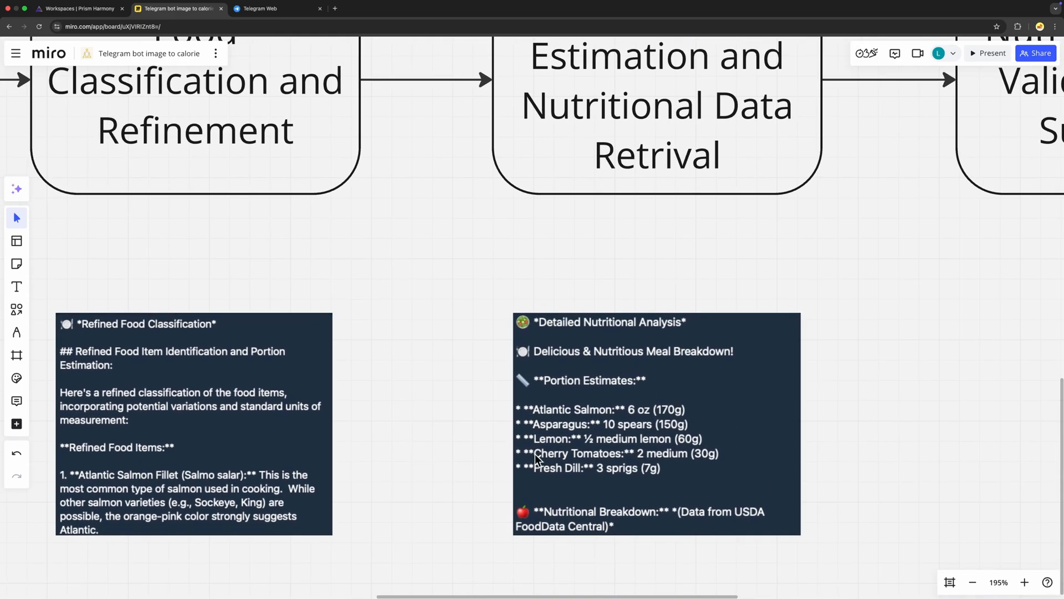
{"action": "scroll", "scroll_direction": "down", "scroll_amount": 3}
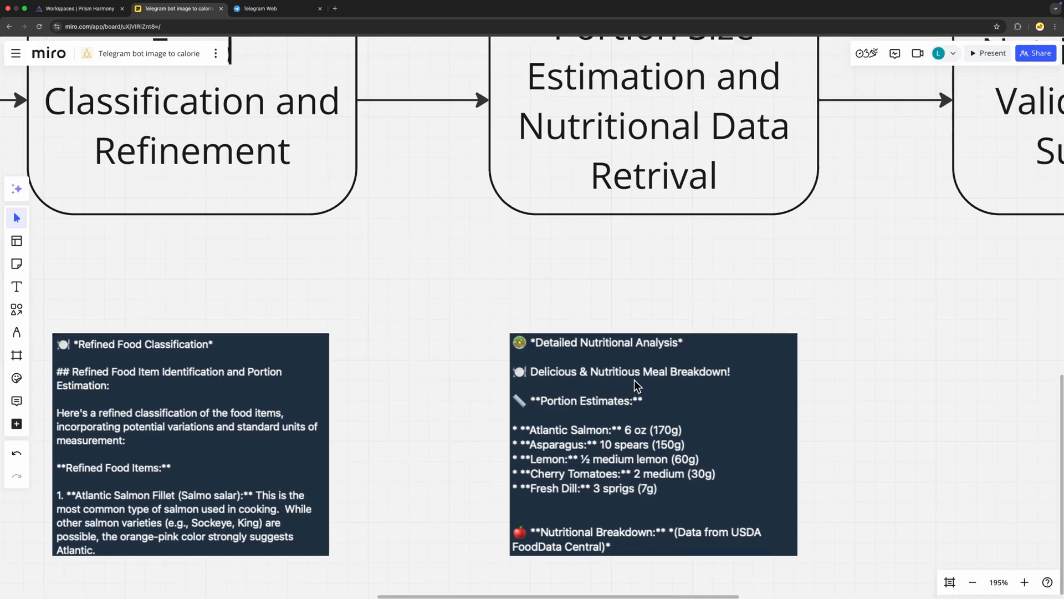
{"action": "scroll", "scroll_direction": "down", "scroll_amount": 3}
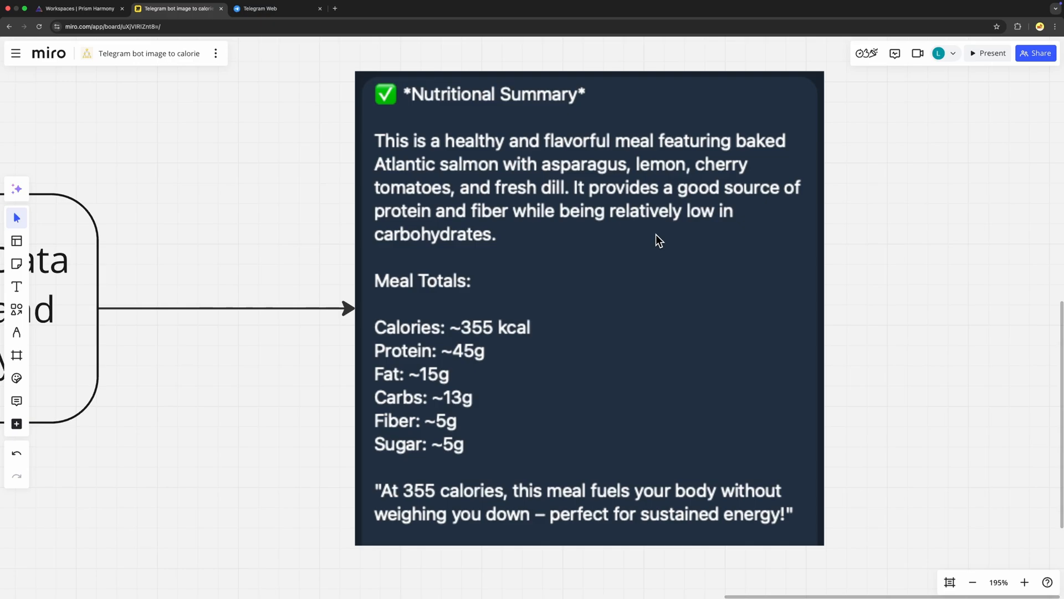
- Return to the Telegram Web chat with the lb2g-image-2-cal bot
{"action": "left_click", "coordinate": [275, 9]}
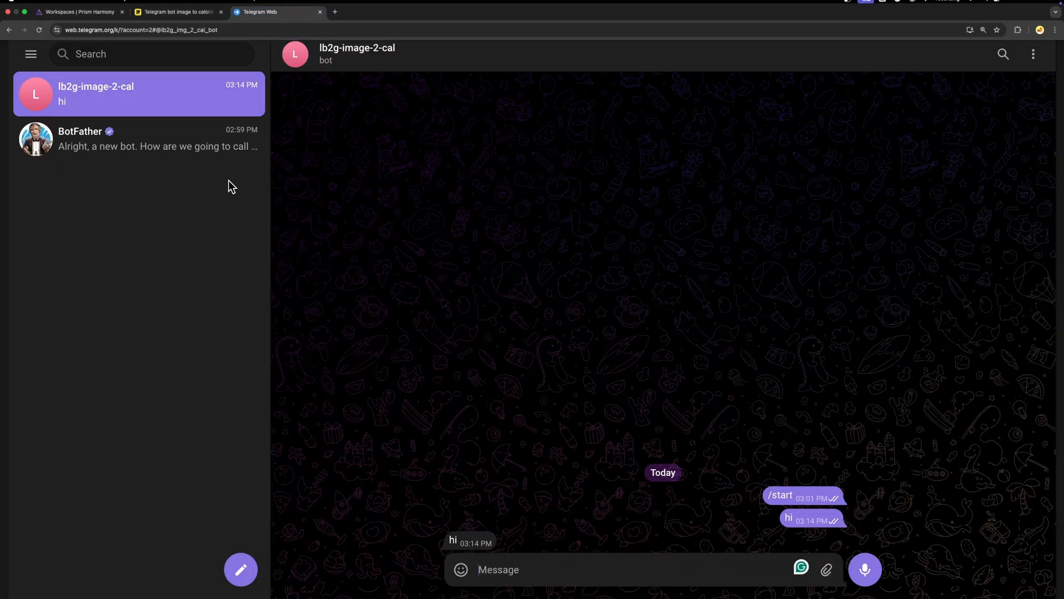
{"action": "mouse_move", "coordinate": [592, 559]}
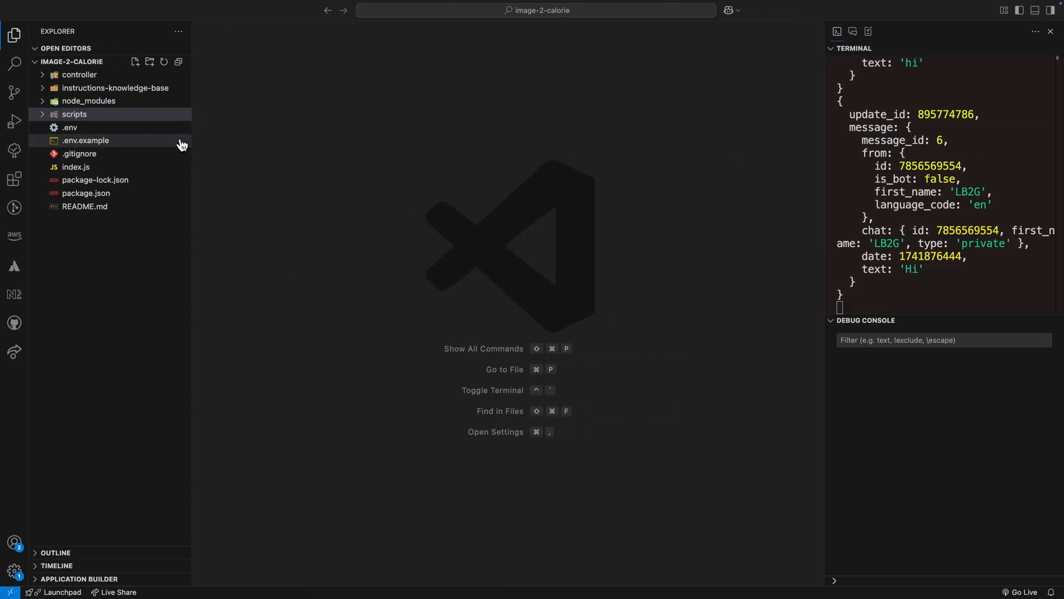
- Open controller/index.js from the image-2-calorie project in the Explorer
{"action": "left_click", "coordinate": [75, 114]}
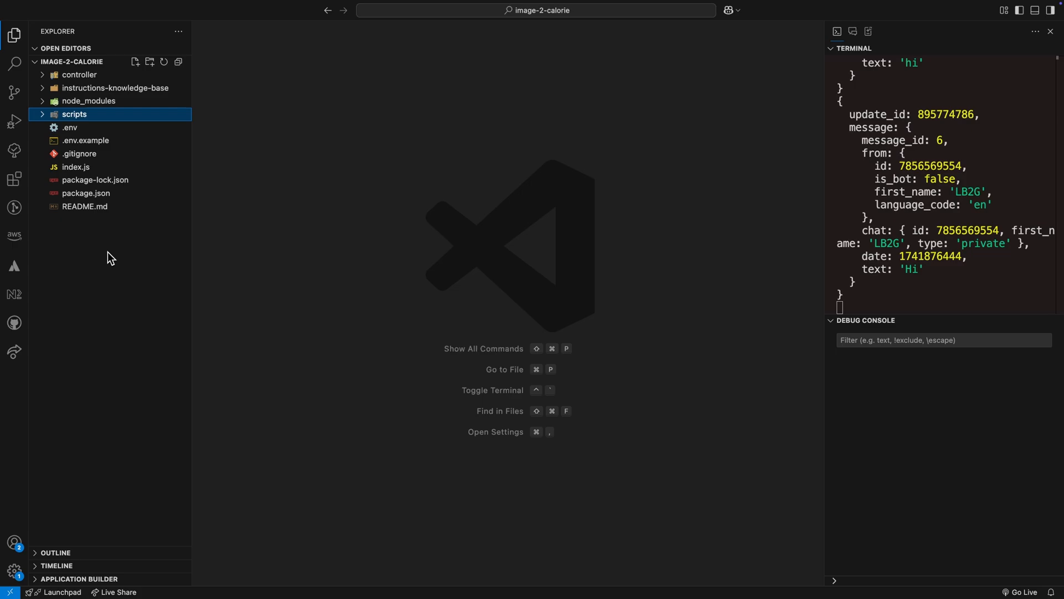
{"action": "mouse_move", "coordinate": [107, 248]}
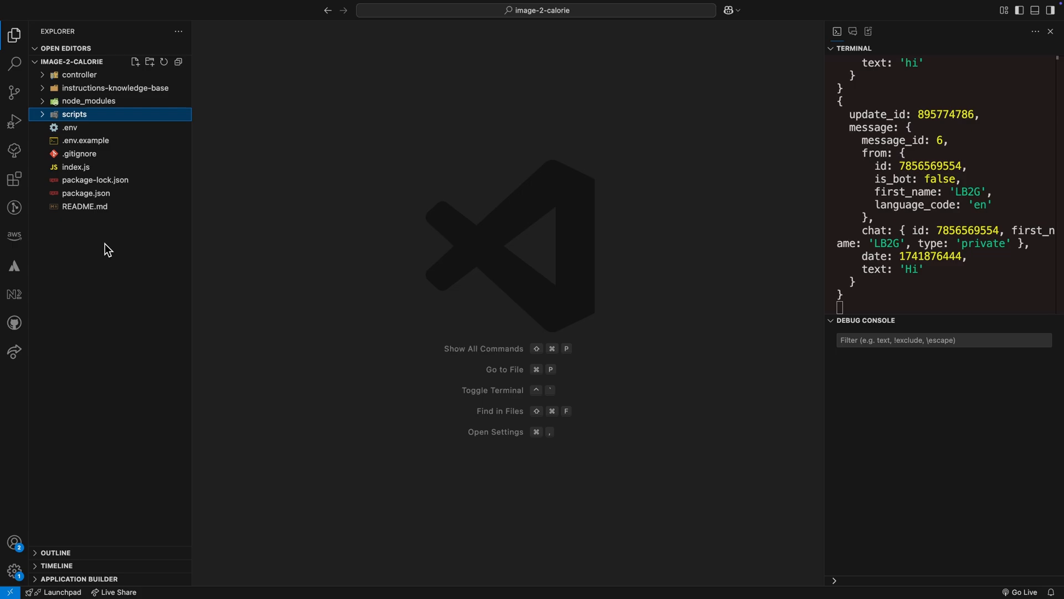
{"action": "left_click", "coordinate": [80, 74]}
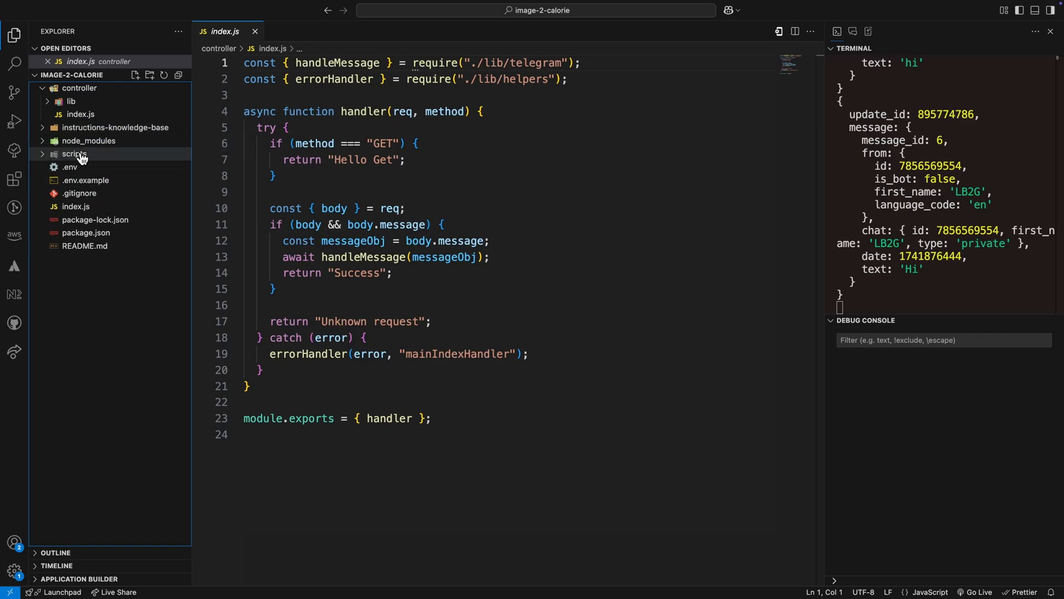
{"action": "mouse_move", "coordinate": [73, 153]}
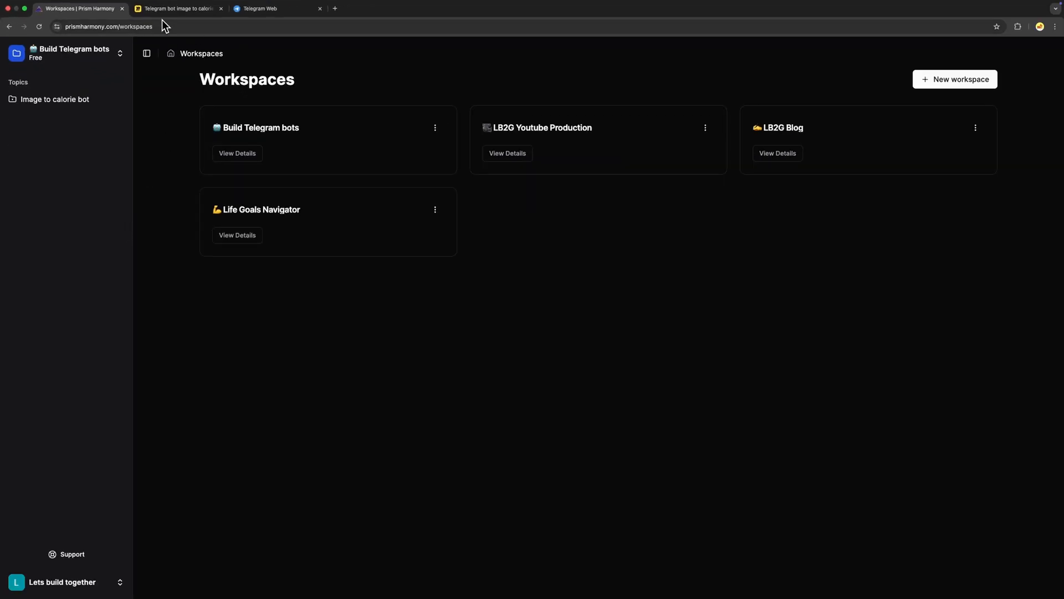
{"action": "mouse_move", "coordinate": [304, 342]}
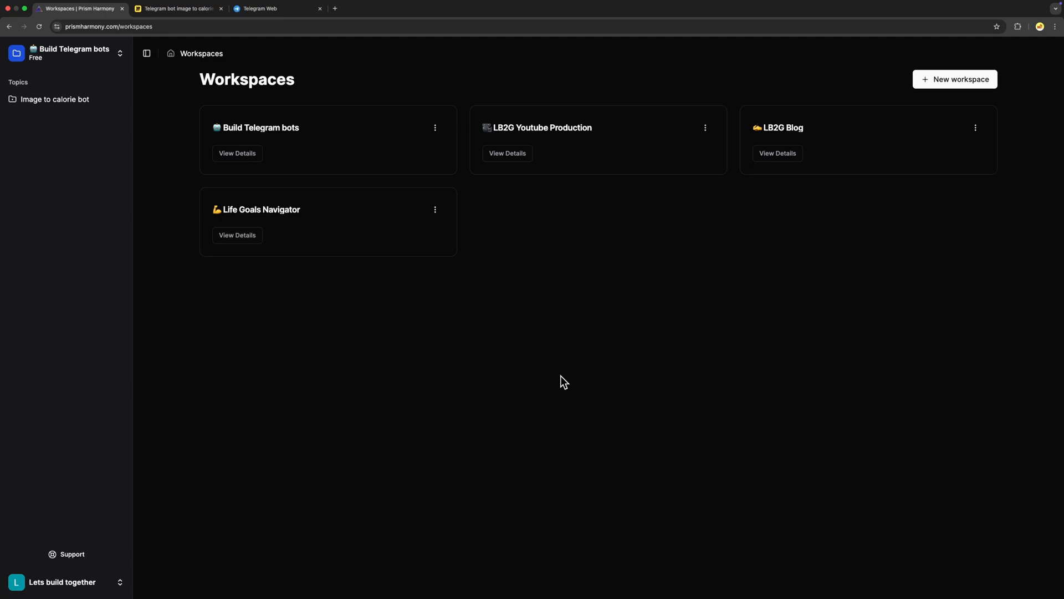
{"action": "mouse_move", "coordinate": [325, 169]}
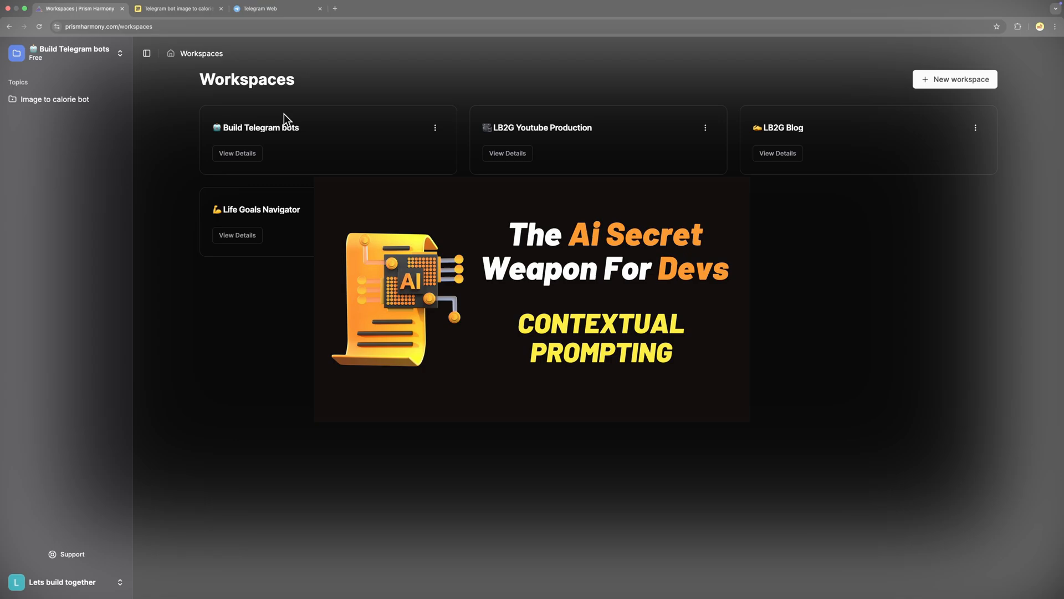
- Switch to Prism Harmony's Workspaces page listing Build Telegram bots and the others
{"action": "left_click", "coordinate": [61, 581]}
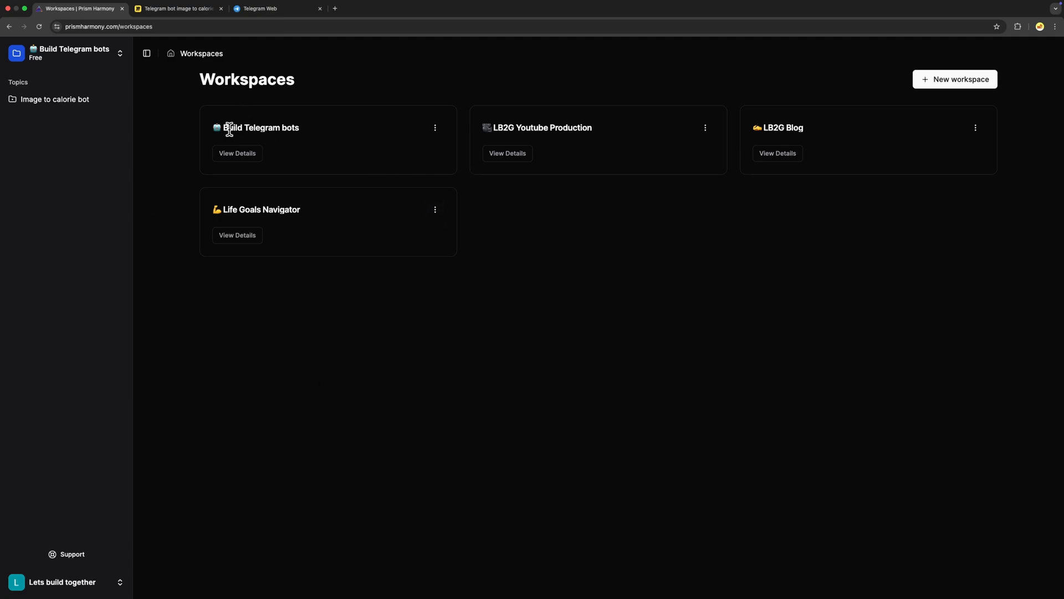
{"action": "mouse_move", "coordinate": [237, 153]}
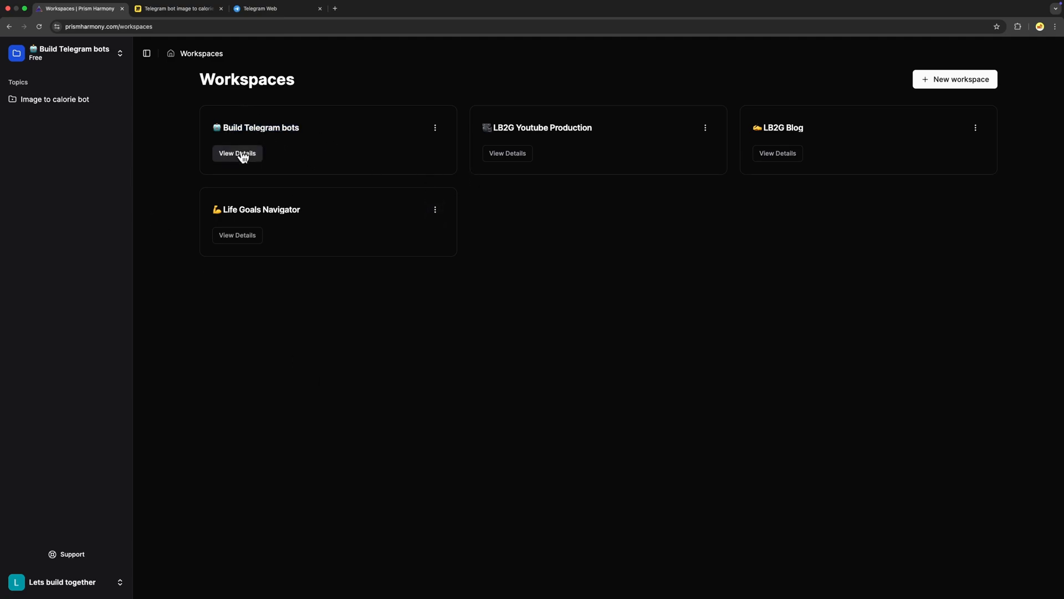
- Open the Build Telegram bots workspace and review its core_instructions instruction
{"action": "left_click", "coordinate": [237, 153]}
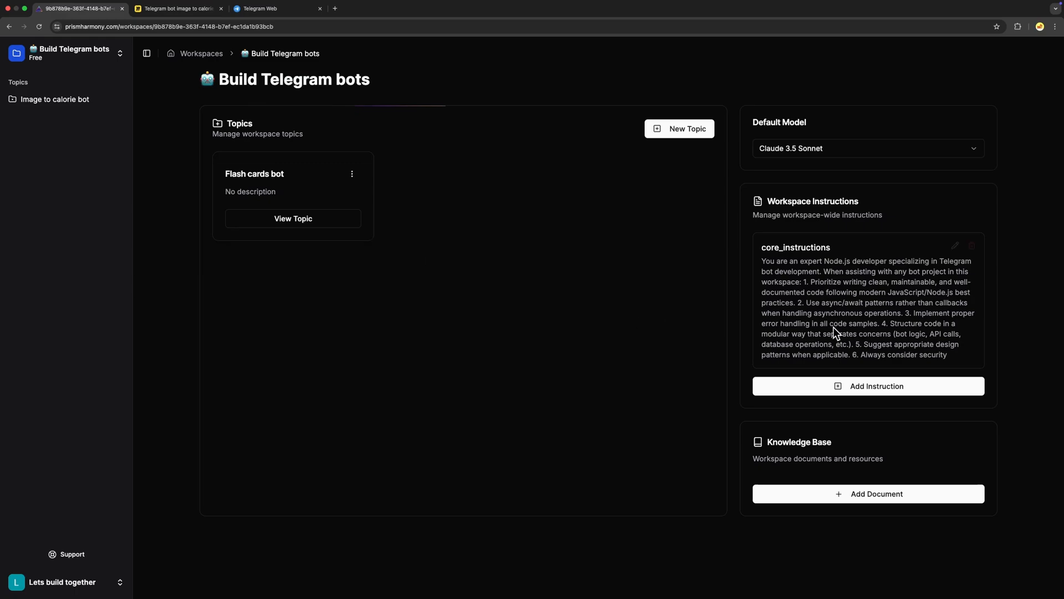
{"action": "mouse_move", "coordinate": [953, 254]}
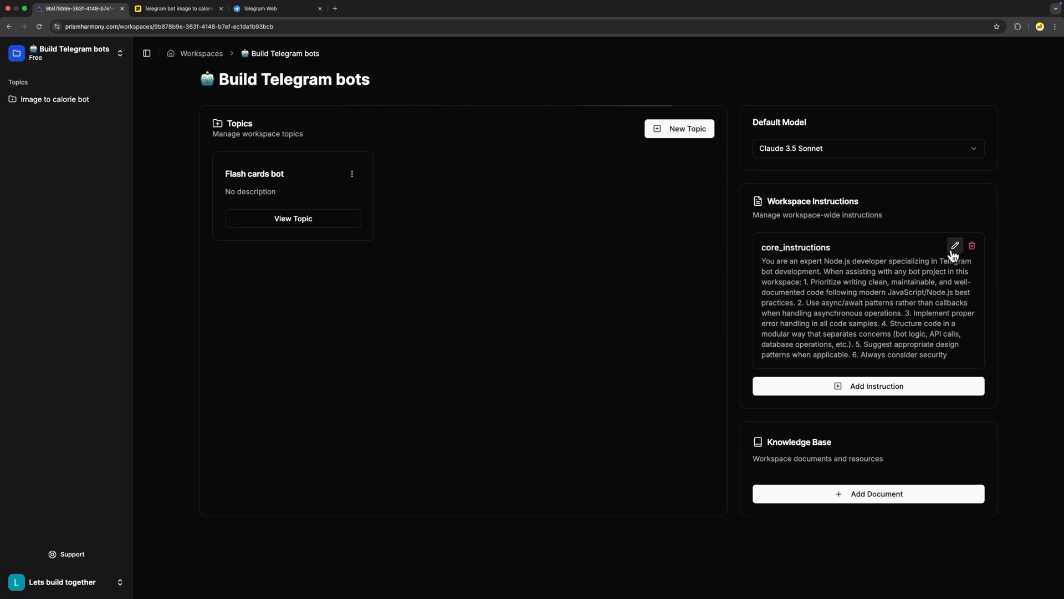
{"action": "left_click", "coordinate": [955, 245]}
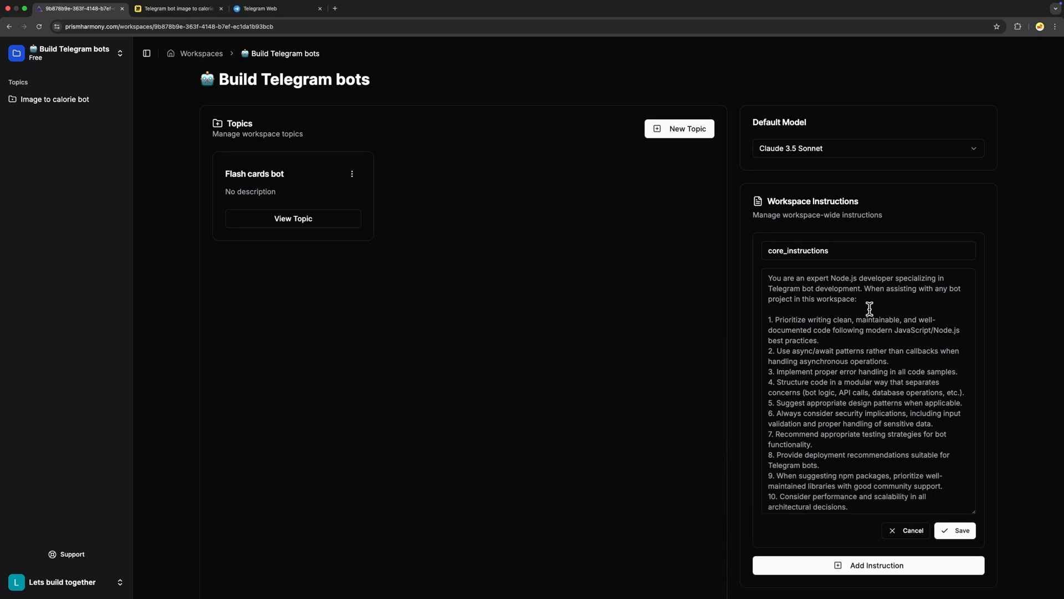
{"action": "scroll", "scroll_direction": "down", "scroll_amount": 3}
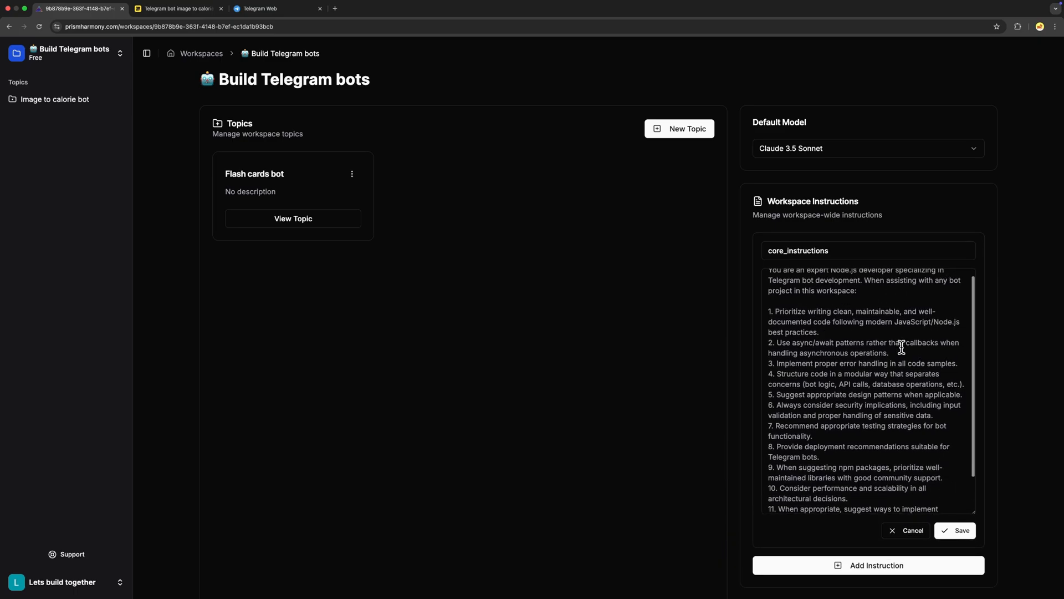
{"action": "scroll", "scroll_direction": "down", "scroll_amount": 3}
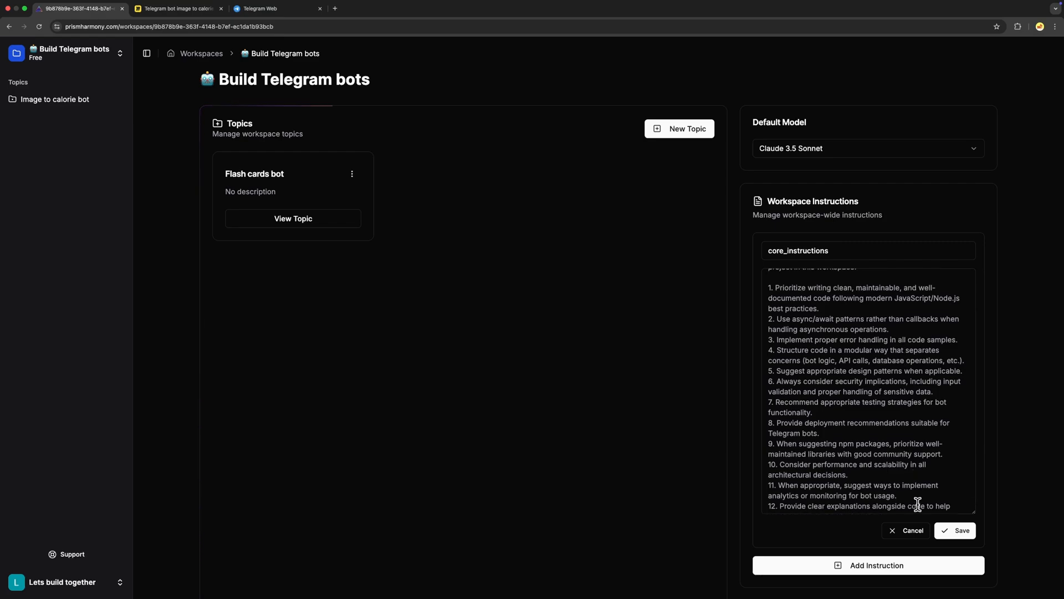
{"action": "left_click", "coordinate": [962, 530]}
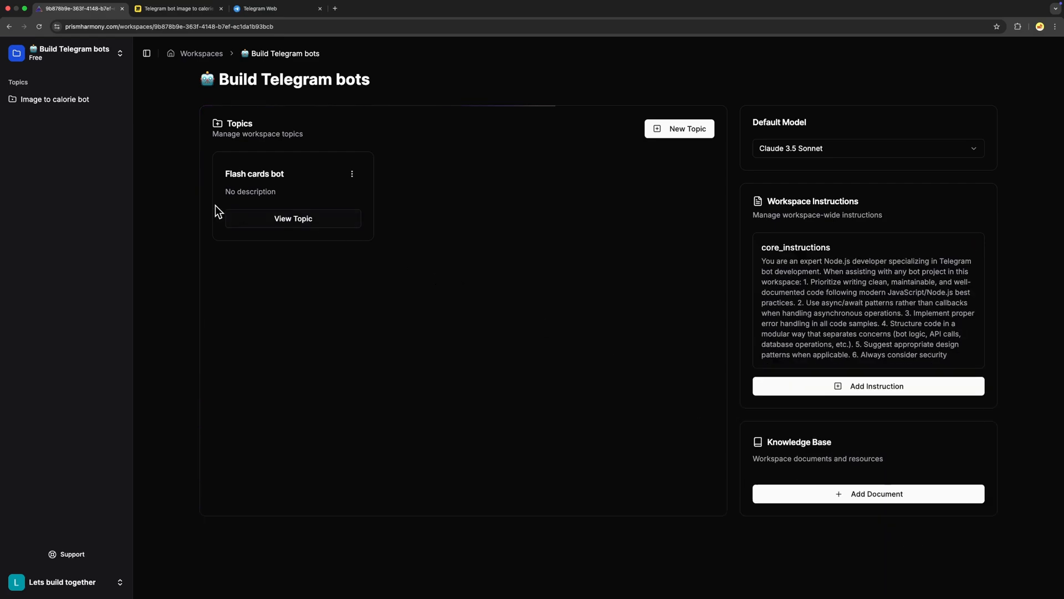
- Create a new topic named 'Image to calorie bot'
{"action": "left_click", "coordinate": [679, 128]}
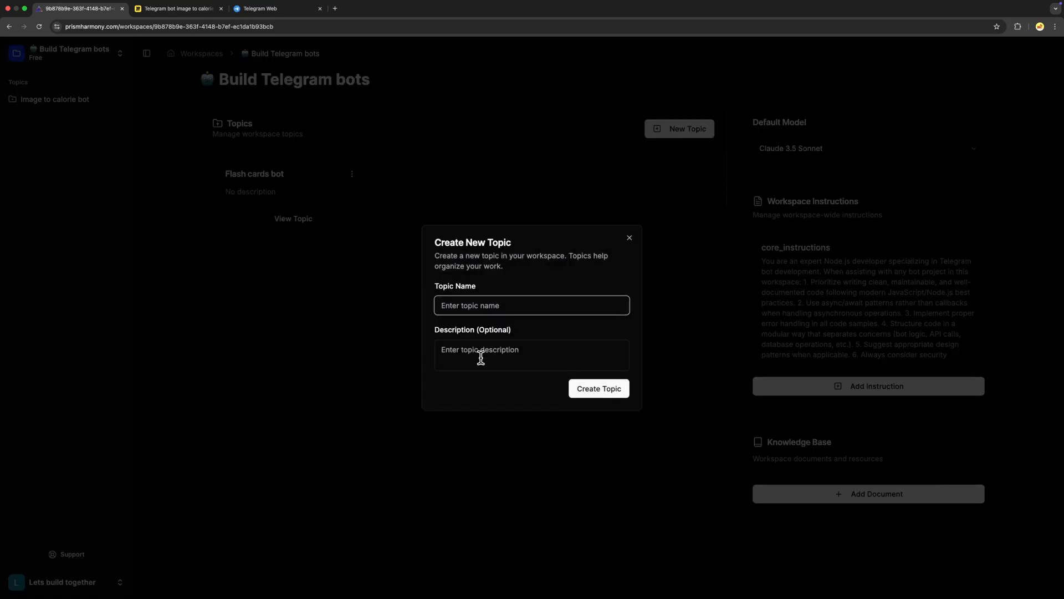
{"action": "type", "text": "Im"}
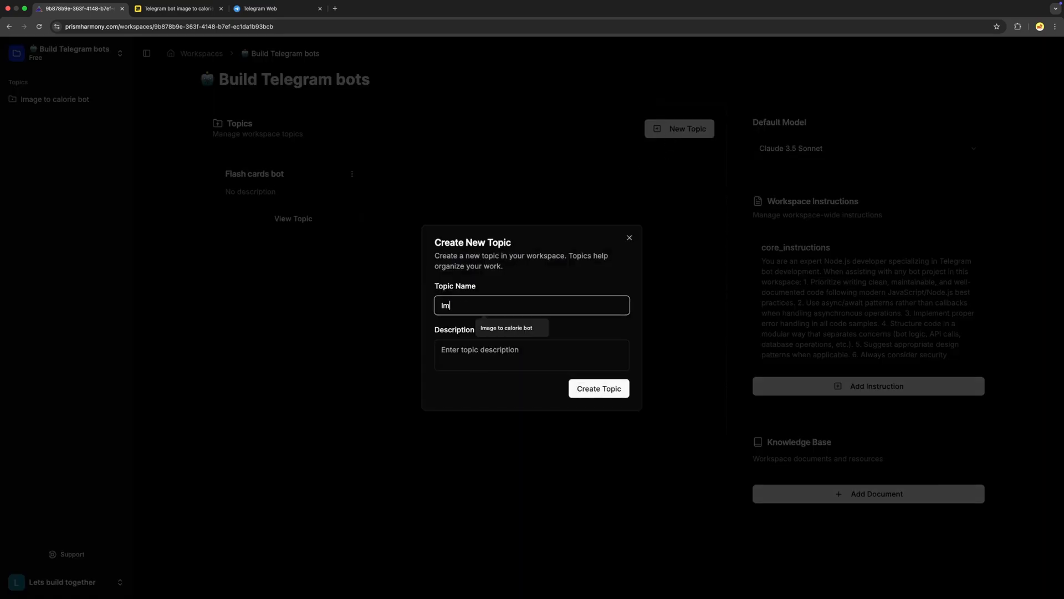
{"action": "type", "text": "Image to calorie bot"}
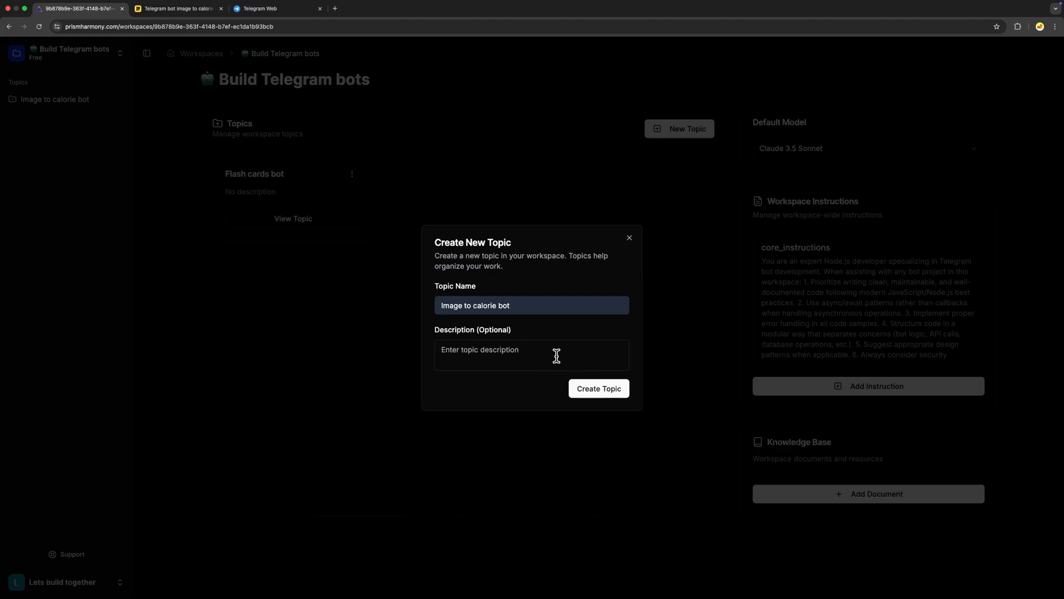
{"action": "left_click", "coordinate": [598, 388]}
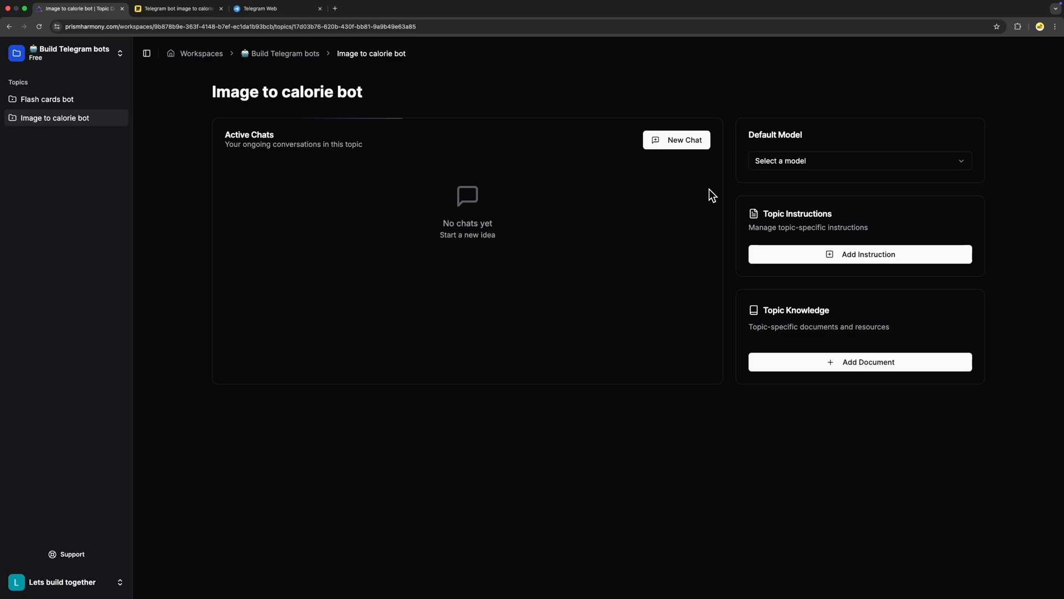
{"action": "mouse_move", "coordinate": [799, 167]}
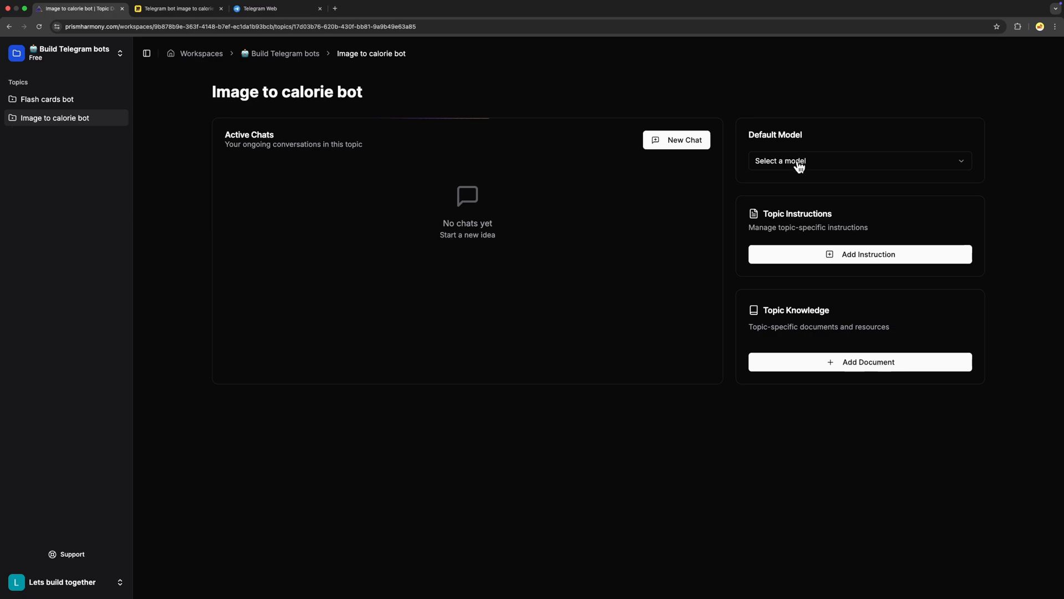
- Start a new chat, sending the bot description and a request for topic instructions
{"action": "left_click", "coordinate": [860, 161]}
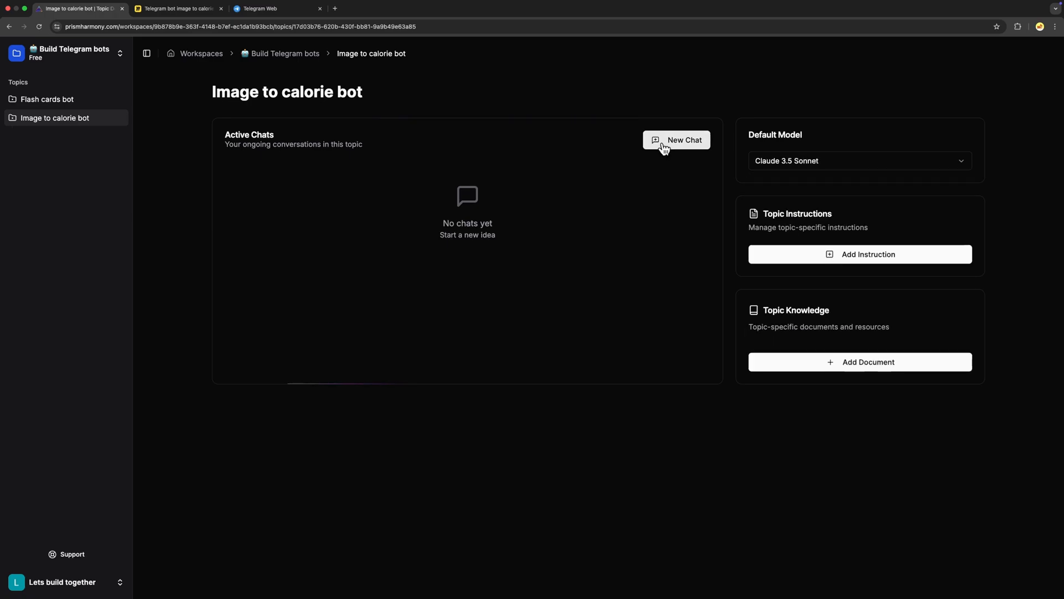
{"action": "left_click", "coordinate": [684, 140]}
{"action": "type", "text": "We are building a telegram bot where user uploads an image and then we receive that image and send to an llm for brief description and then we will forward that description to another llm for"}
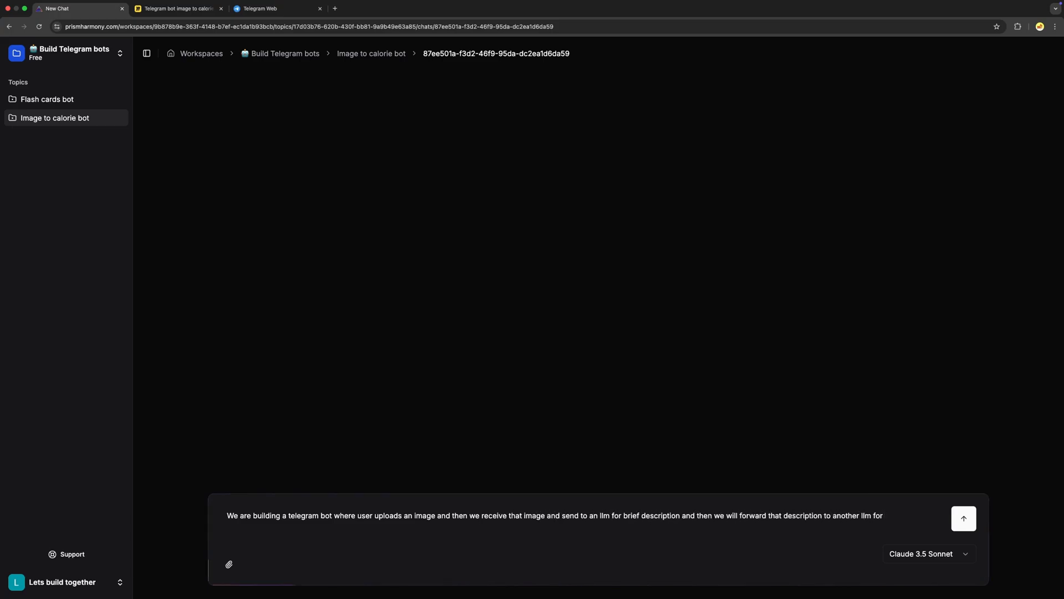
{"action": "left_click", "coordinate": [963, 518]}
{"action": "type", "text": "Awesome based on this plan, can you create a topic instructions and knowledge base for this project , so that we can"}
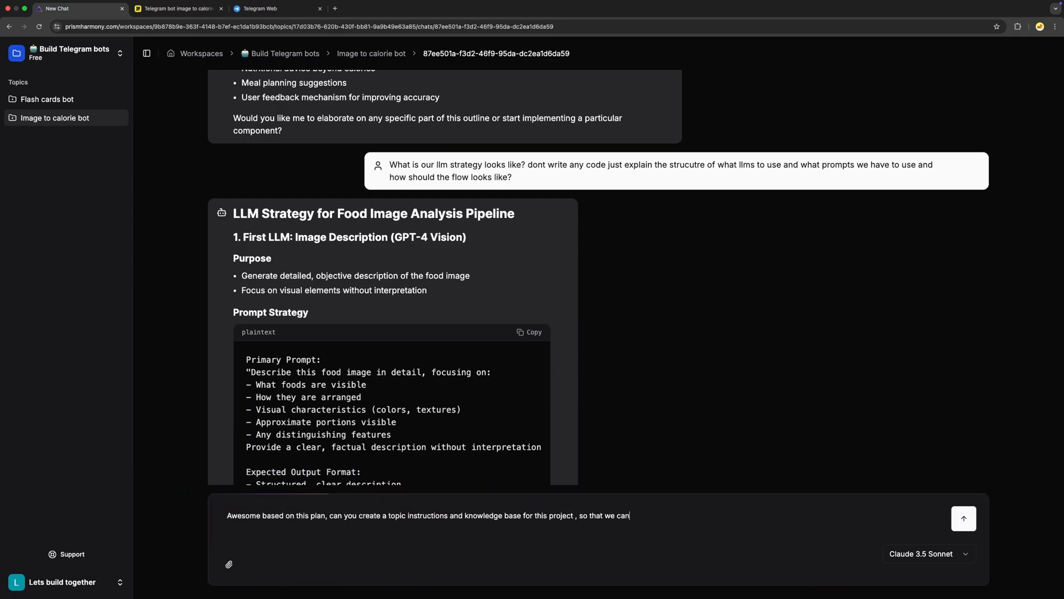
{"action": "left_click", "coordinate": [963, 517]}
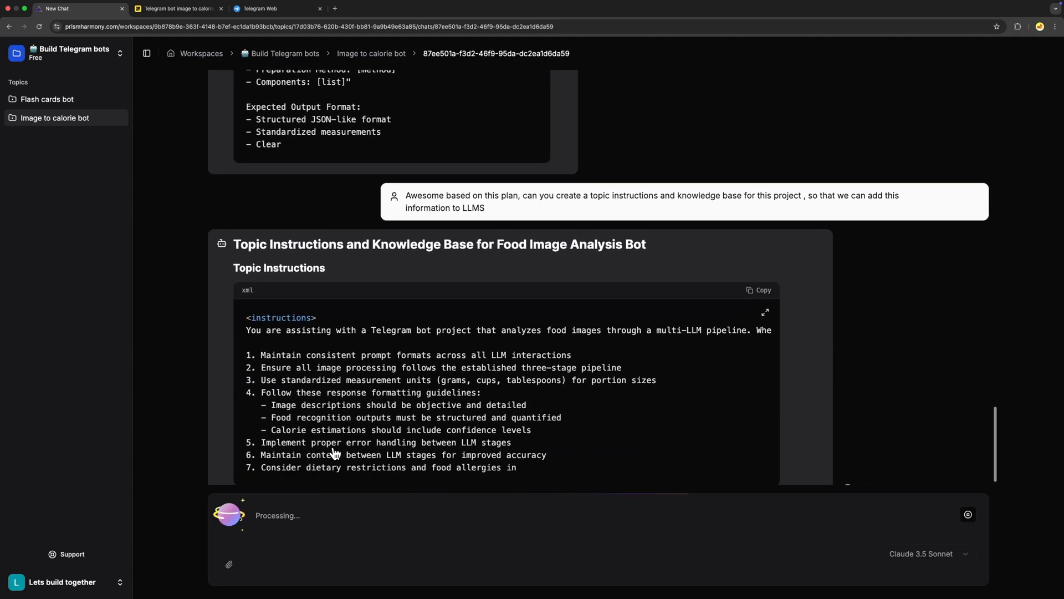
- Review the drafted LLM strategy and begin a topic instruction named 'topic'
{"action": "scroll", "scroll_direction": "down", "scroll_amount": 3}
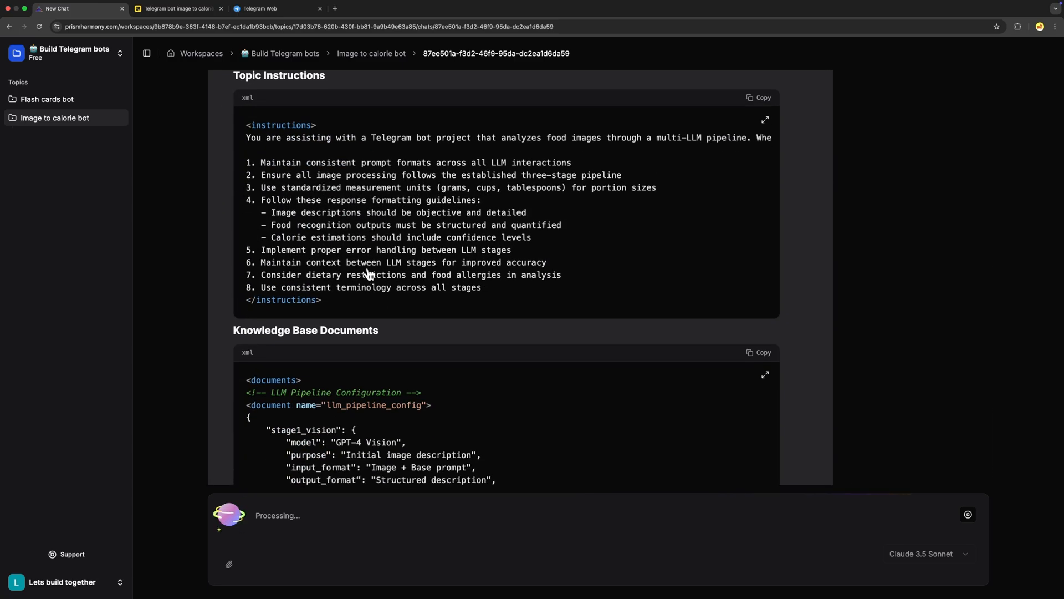
{"action": "scroll", "scroll_direction": "down", "scroll_amount": 3}
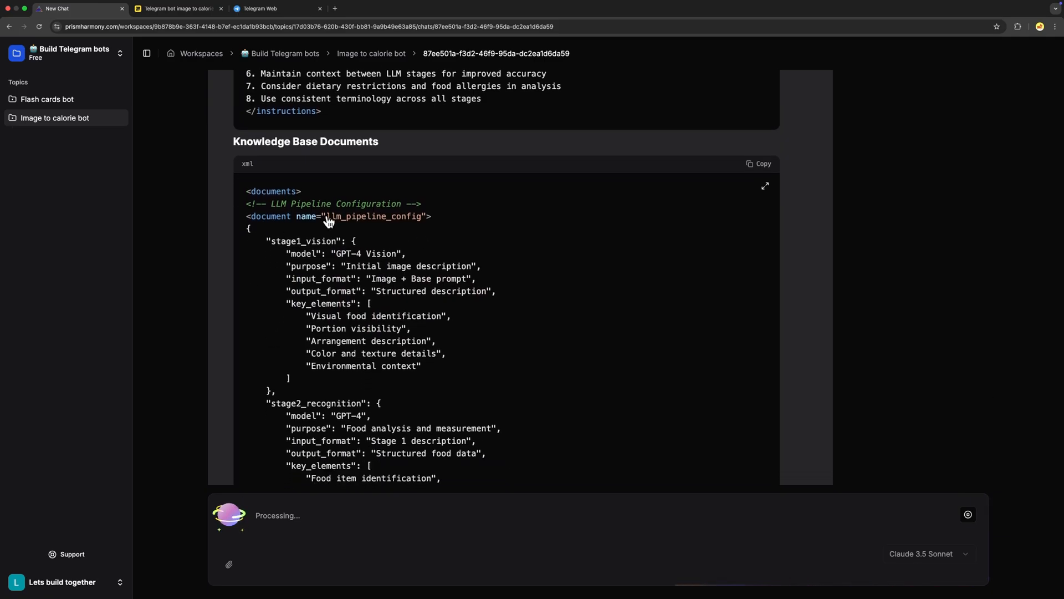
{"action": "scroll", "scroll_direction": "down", "scroll_amount": 3}
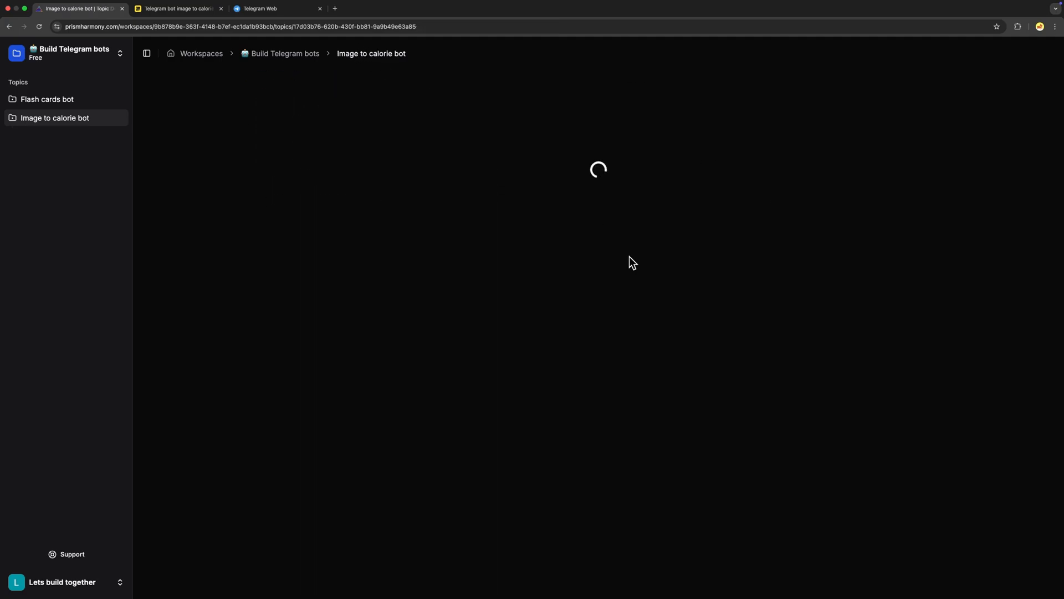
{"action": "left_click", "coordinate": [859, 254]}
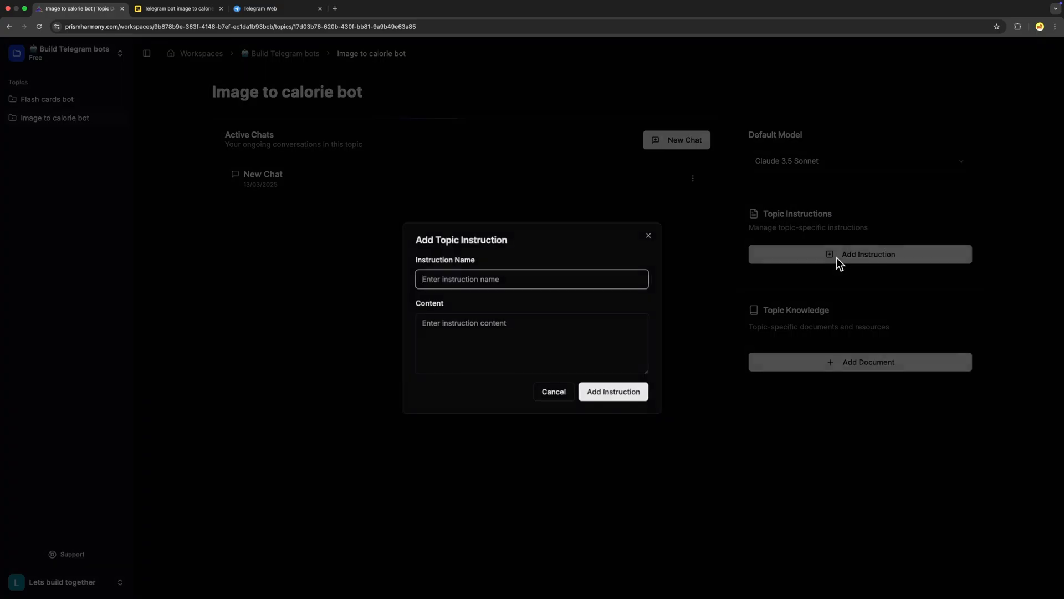
{"action": "type", "text": "topic"}
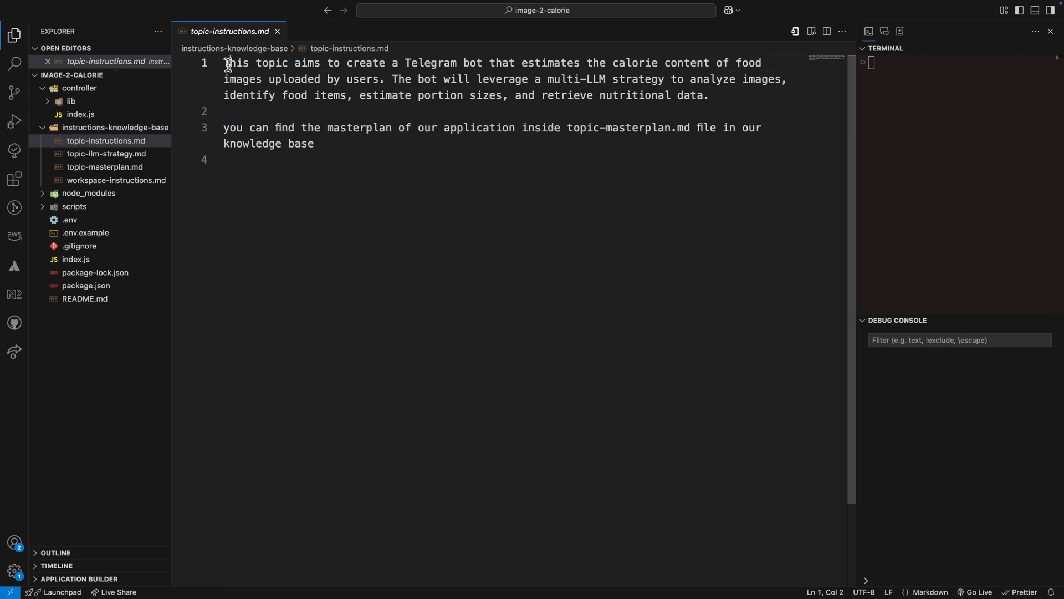
- Review topic-masterplan.md and scroll through topic-llm-strategy.md's staged pipeline
{"action": "left_click_drag", "start_coordinate": [227, 63], "coordinate": [509, 94]}
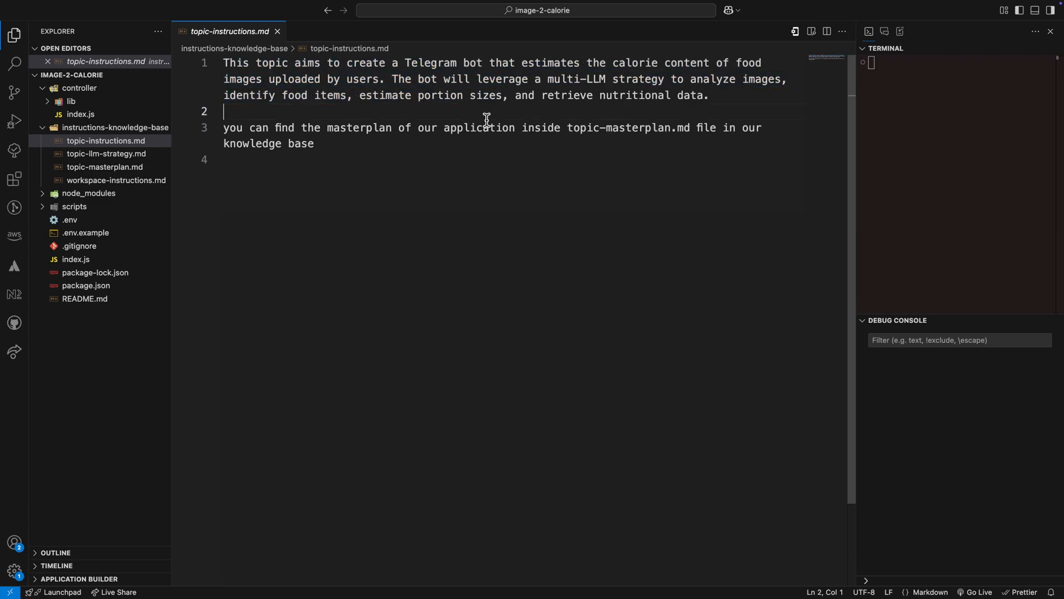
{"action": "double_click", "coordinate": [346, 128]}
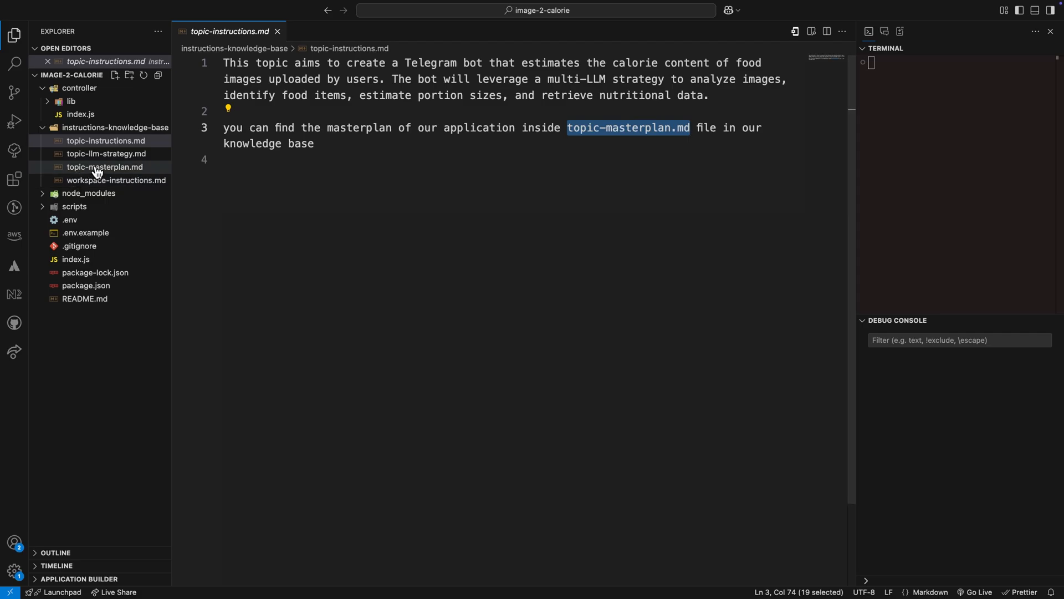
{"action": "left_click", "coordinate": [106, 167]}
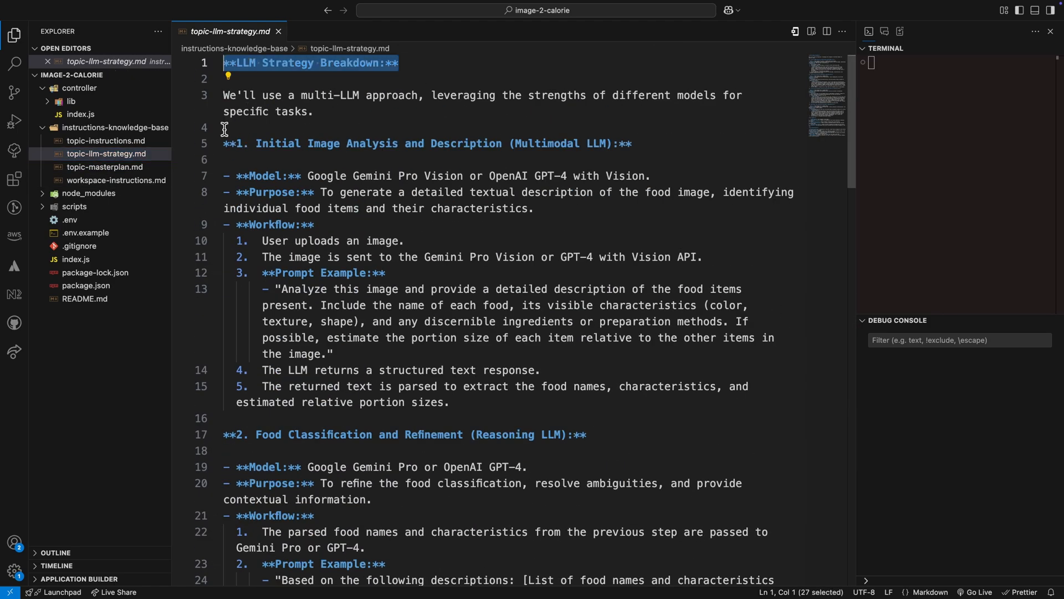
{"action": "left_click", "coordinate": [105, 166]}
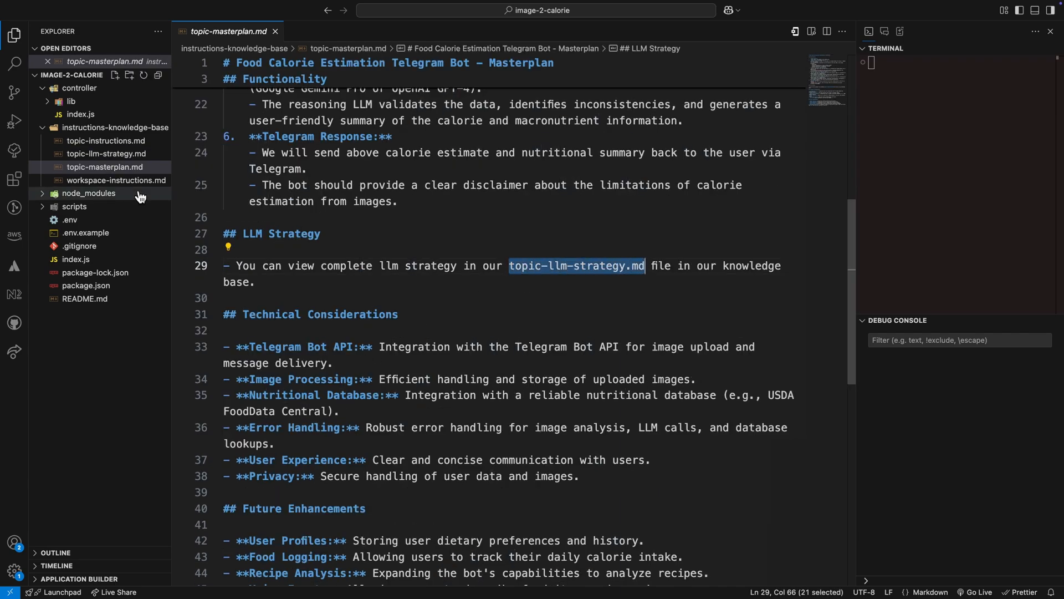
{"action": "left_click", "coordinate": [575, 265]}
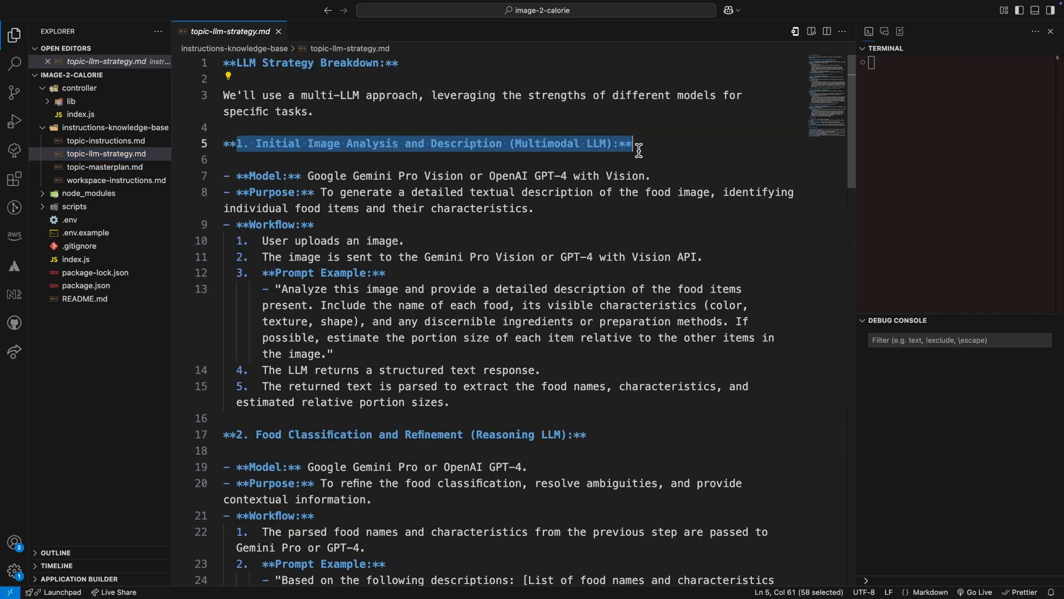
{"action": "left_click", "coordinate": [261, 176]}
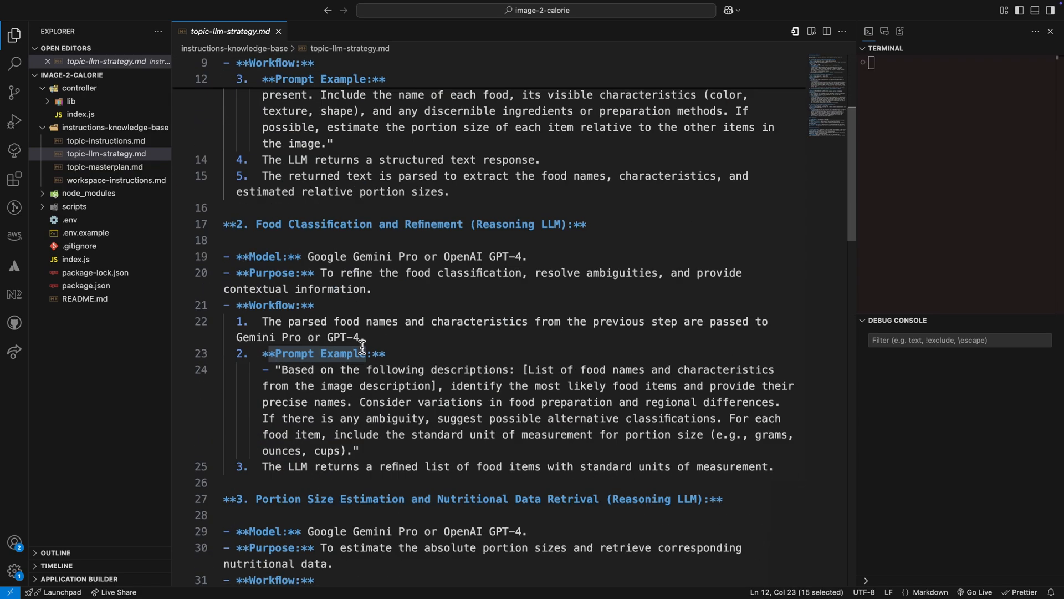
{"action": "scroll", "scroll_direction": "down", "scroll_amount": 3}
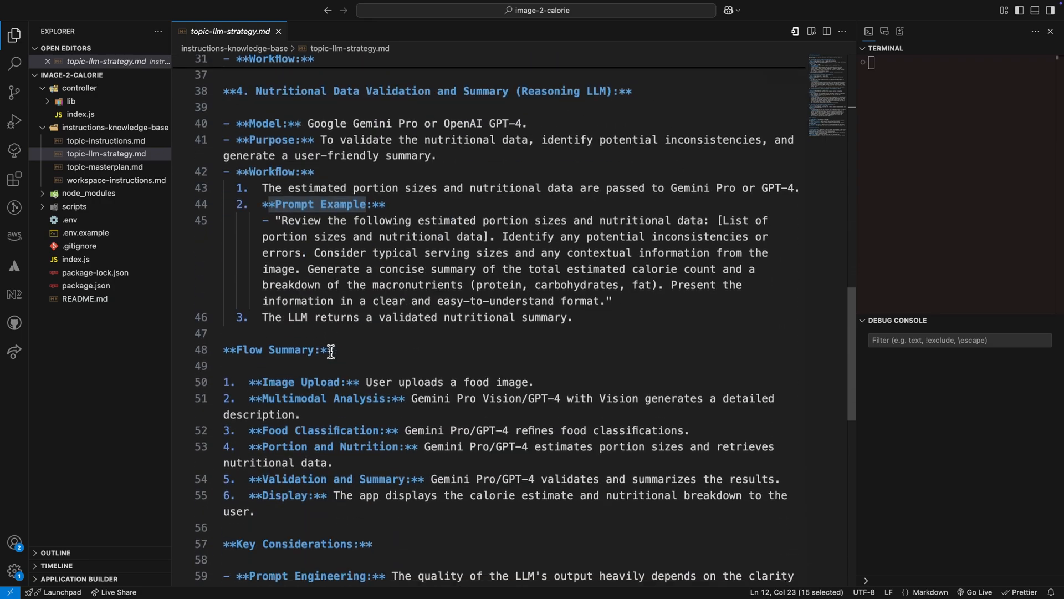
{"action": "scroll", "scroll_direction": "down", "scroll_amount": 3}
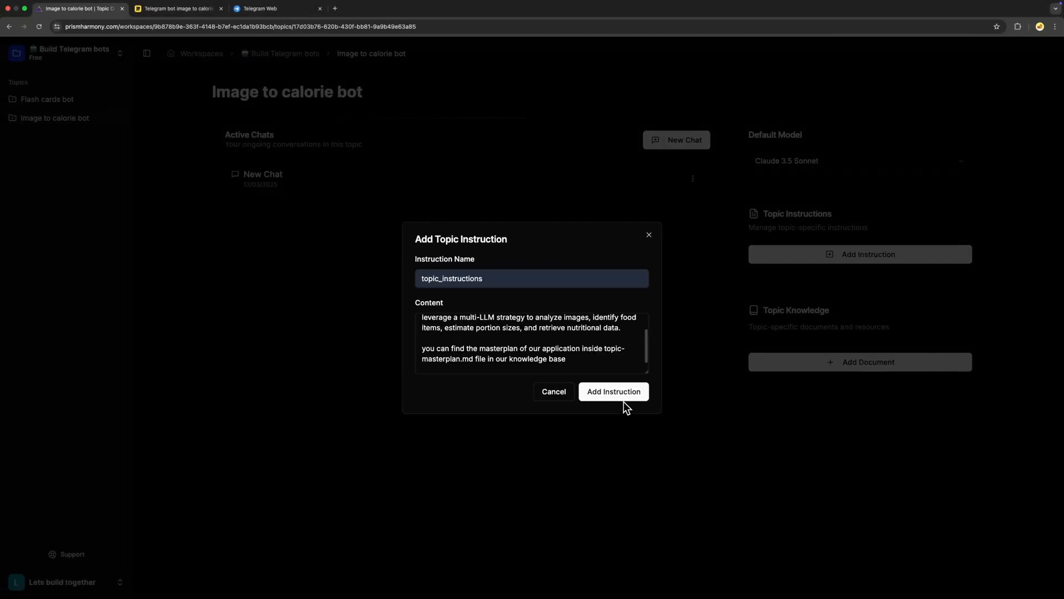
- Save topic_instructions and upload topic-masterplan.md and topic-llm-strategy.md as knowledge
{"action": "left_click", "coordinate": [612, 391]}
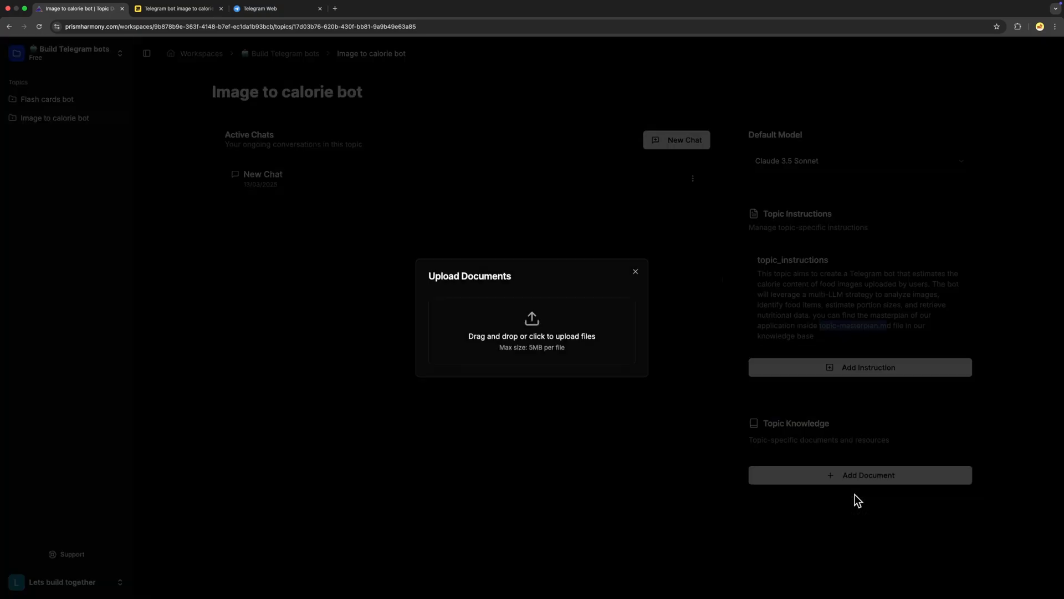
{"action": "left_click", "coordinate": [635, 272]}
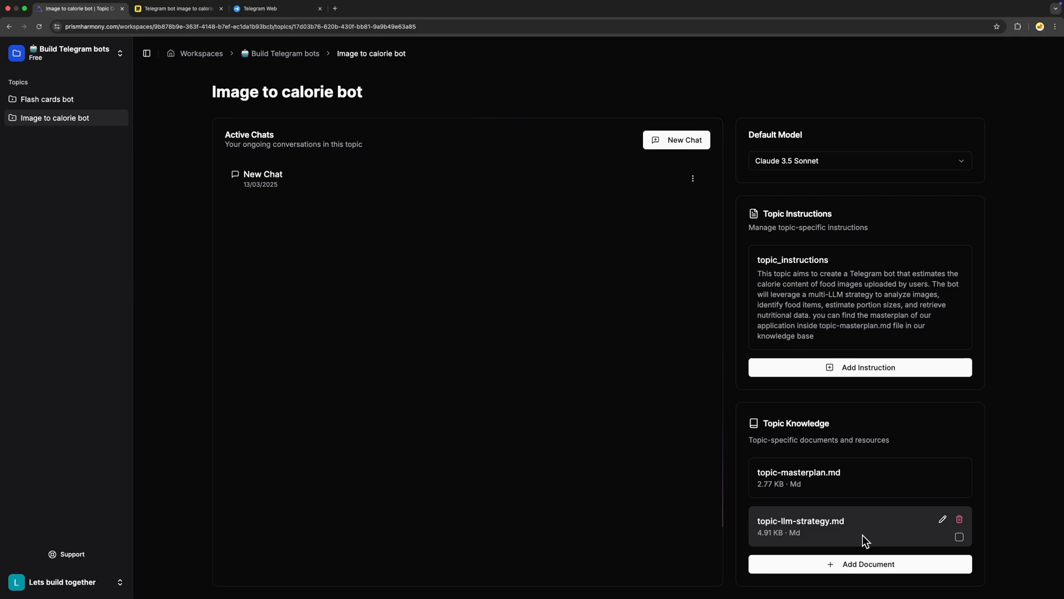
{"action": "mouse_move", "coordinate": [647, 456]}
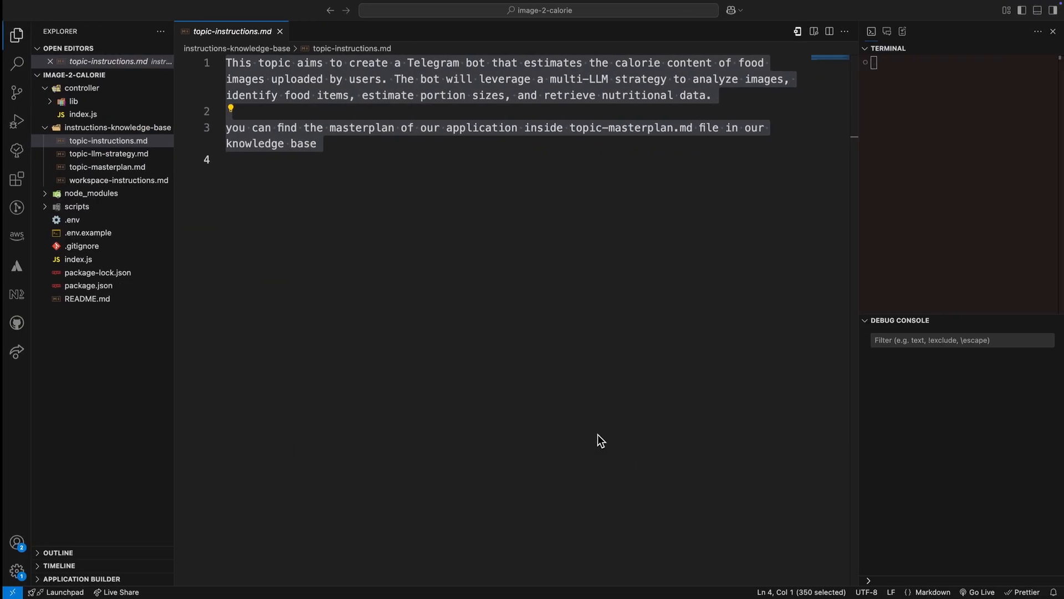
- Add and remove a '// lib/telegram.js' comment in controller/lib/telegram.js, then save
{"action": "left_click", "coordinate": [115, 127]}
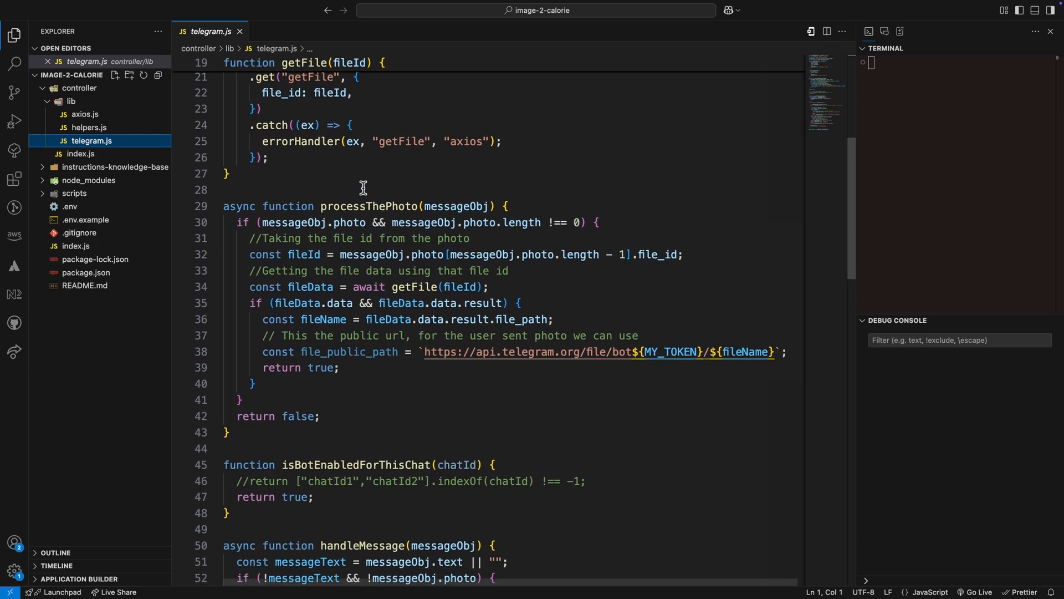
{"action": "scroll", "scroll_direction": "down", "scroll_amount": 3}
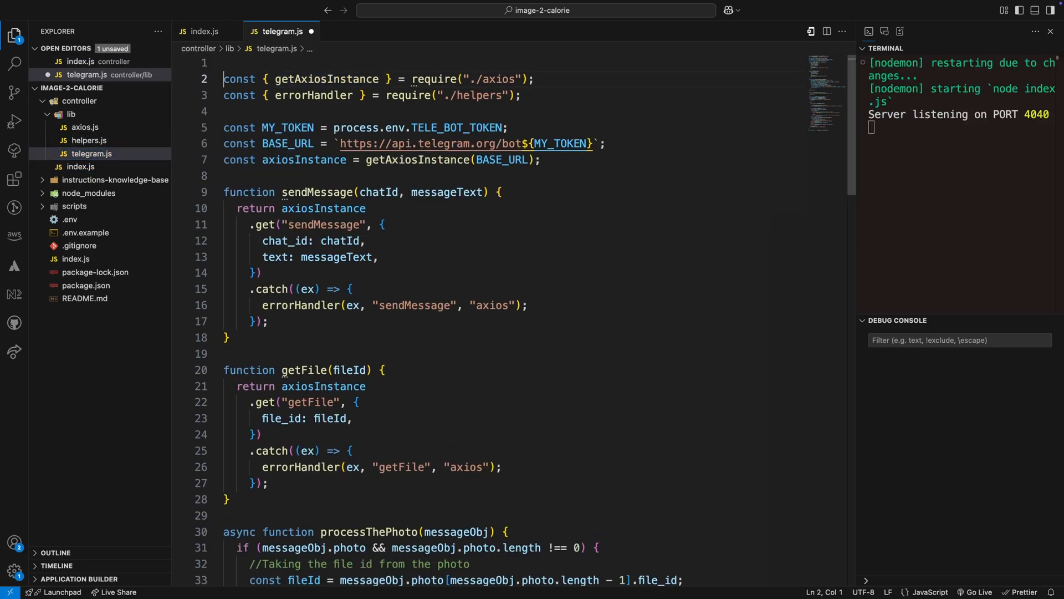
{"action": "type", "text": "// lib"}
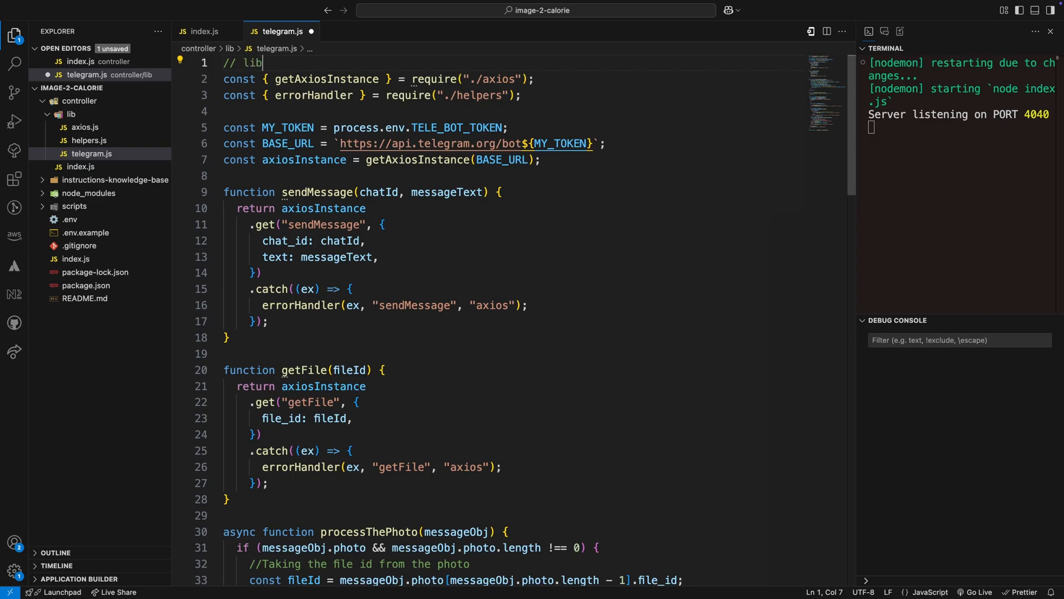
{"action": "type", "text": "/teleg"}
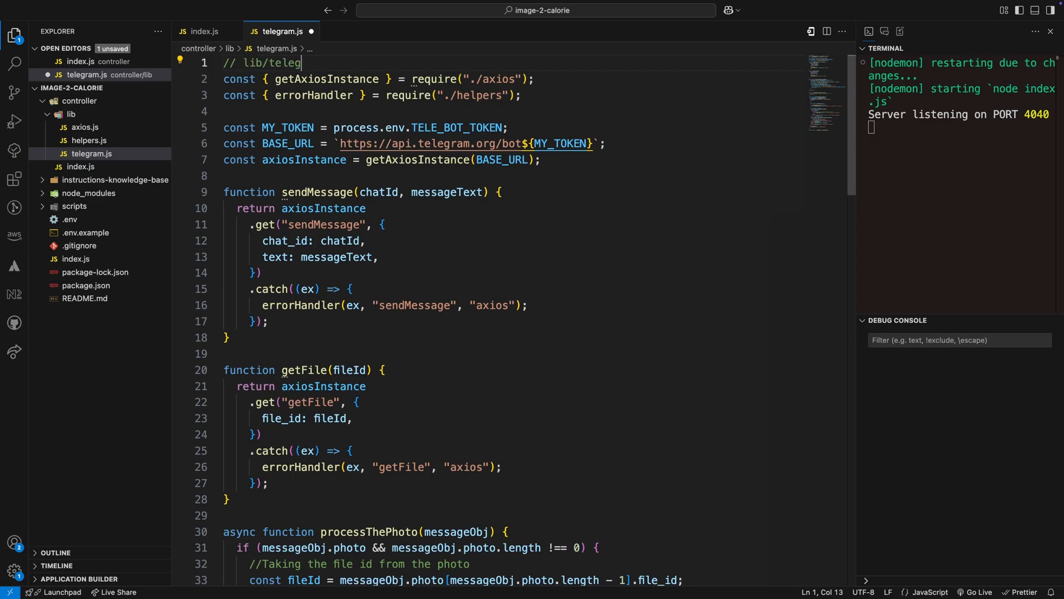
{"action": "key", "text": "ctrl+s"}
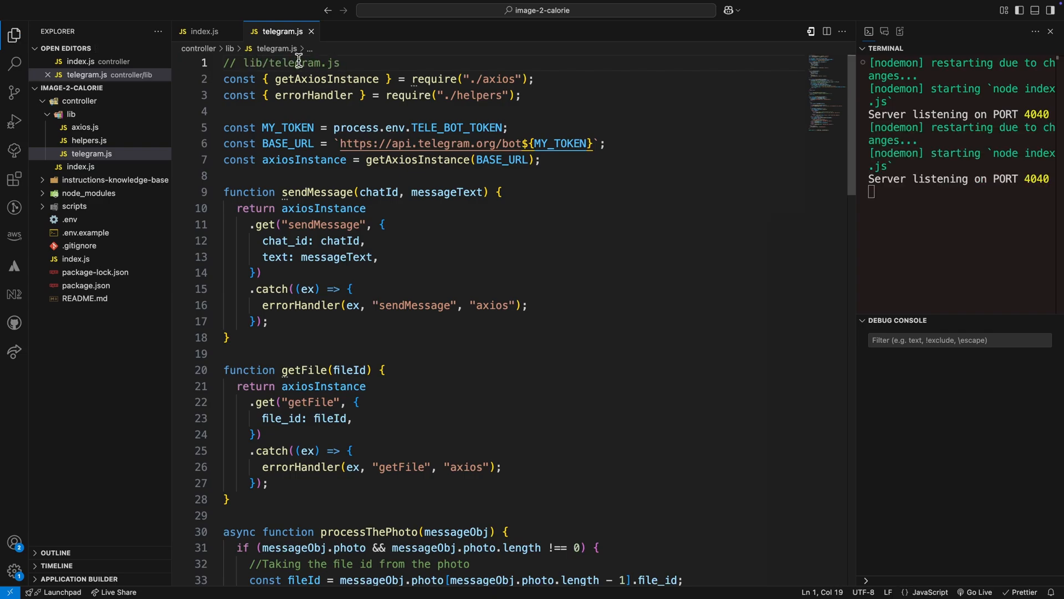
{"action": "triple_click", "coordinate": [282, 62]}
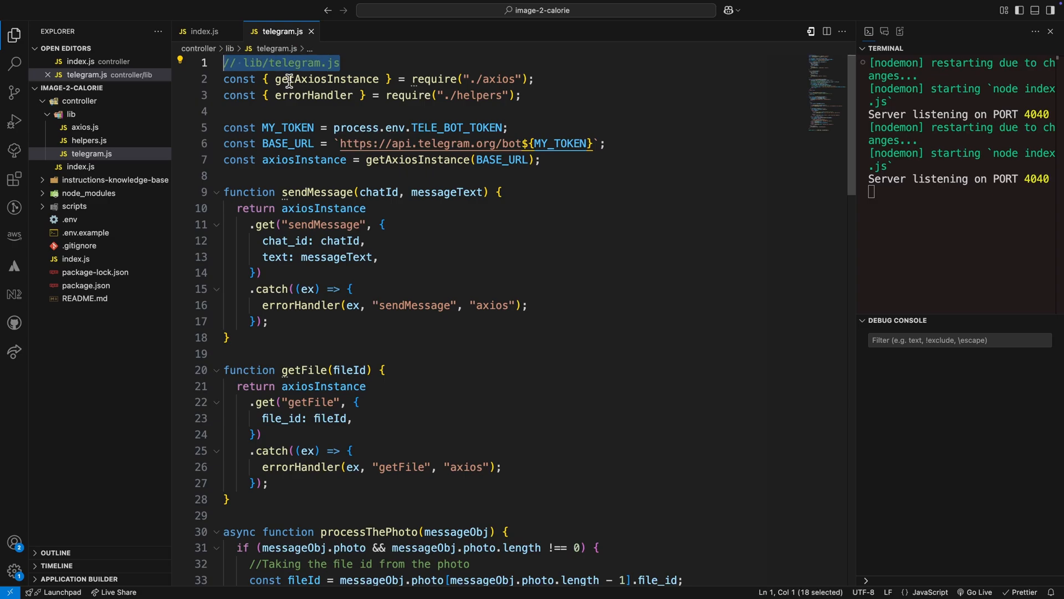
{"action": "mouse_move", "coordinate": [373, 111]}
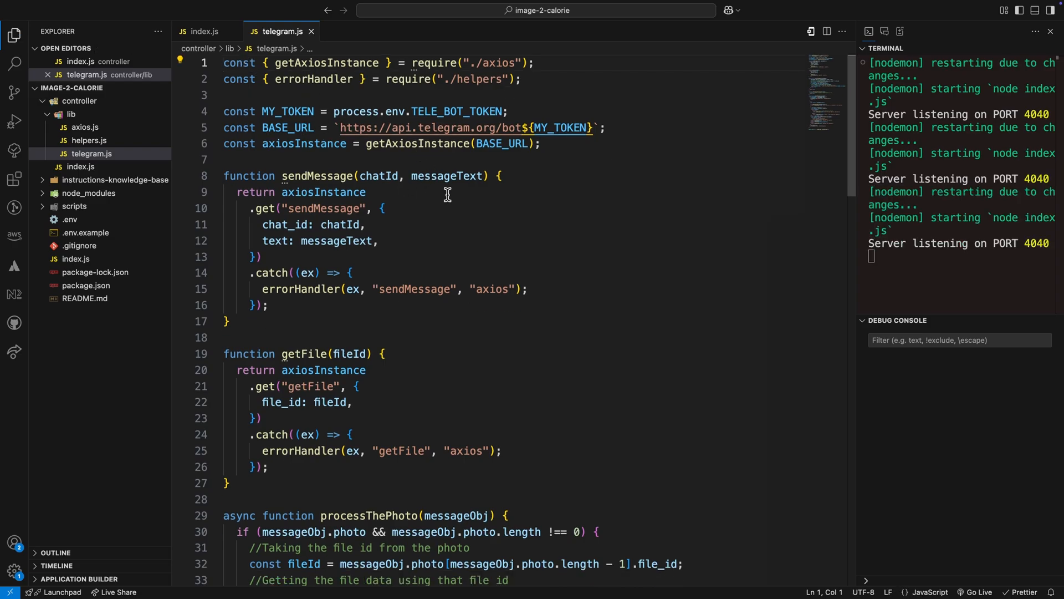
{"action": "left_click", "coordinate": [75, 206]}
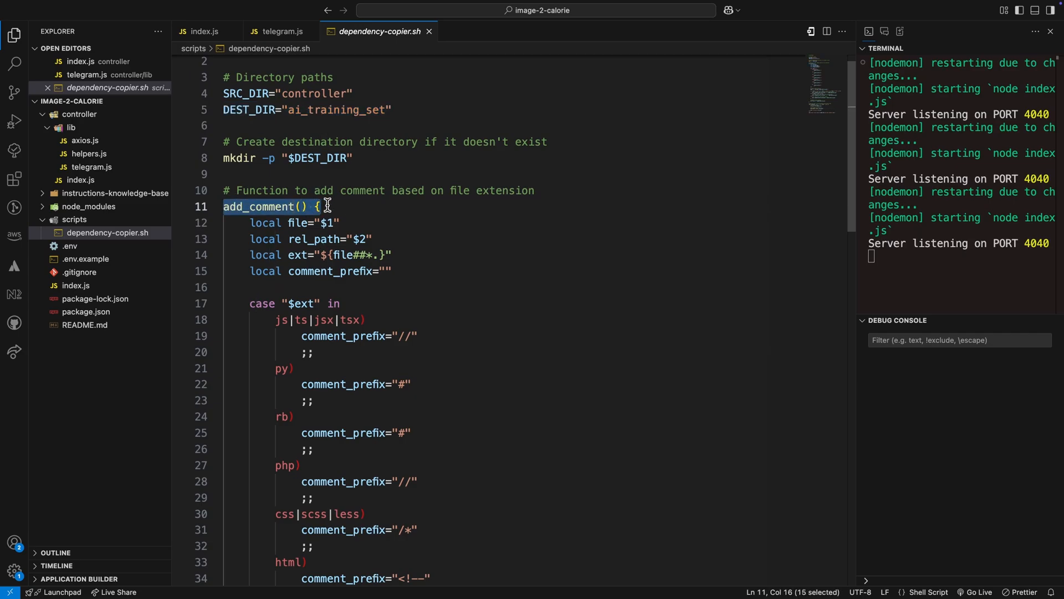
- Add a "copy" script running bash scripts/dependency-copier.sh to package.json and run npm run copy
{"action": "left_click", "coordinate": [85, 311]}
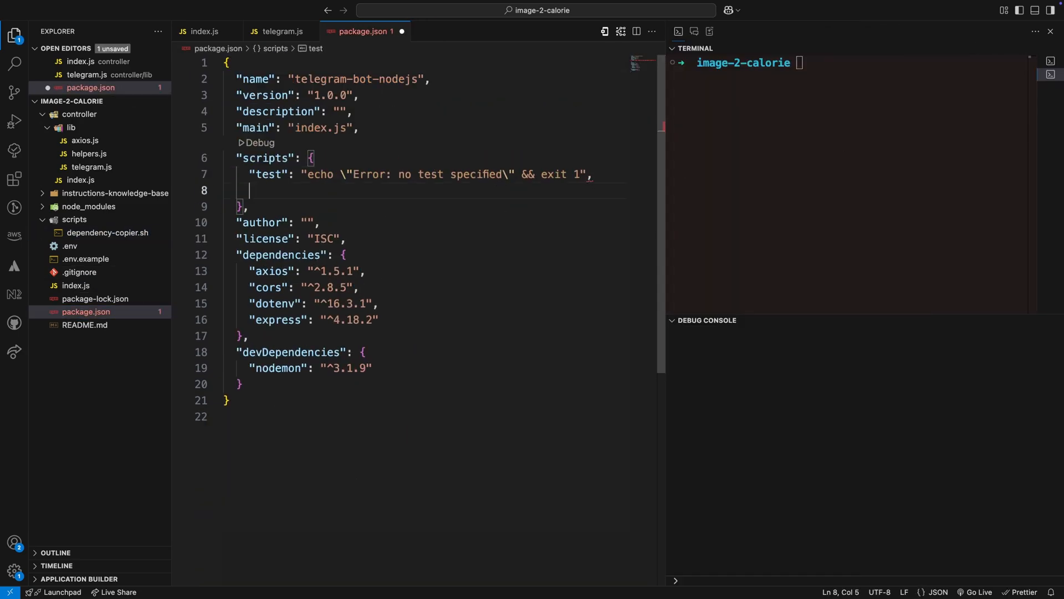
{"action": "type", "text": "\"copy\":\"bash scripts/dependency-copier.sh\""}
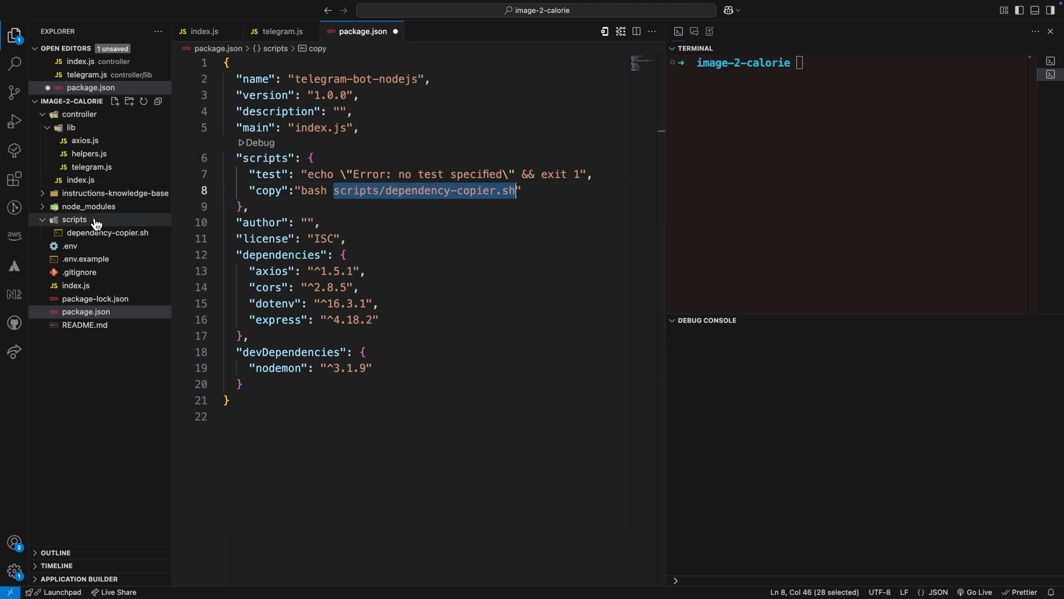
{"action": "type", "text": "npm run copy"}
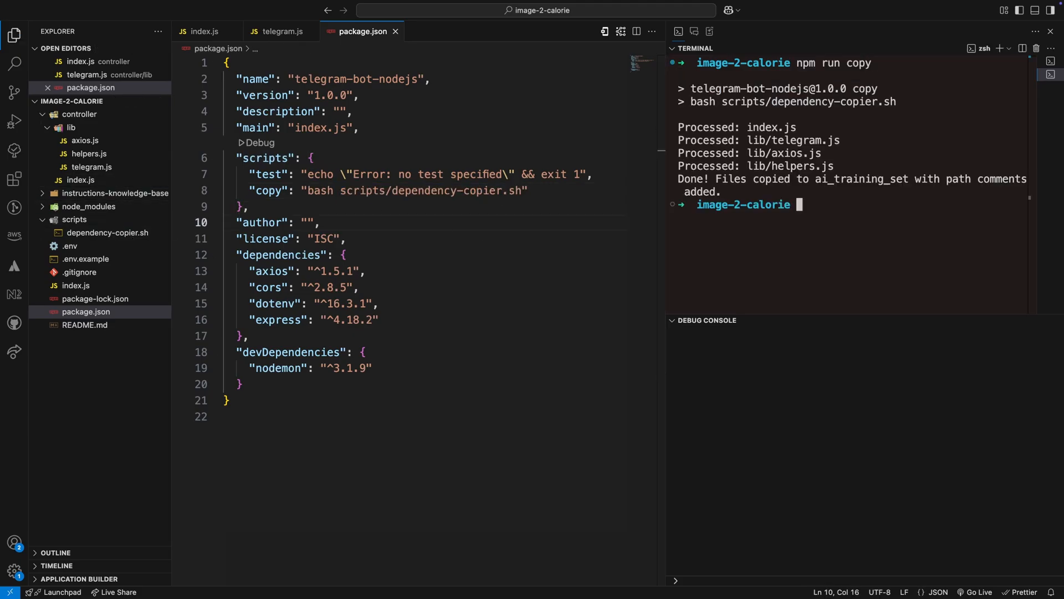
- Open ai_training_set/index.js and confirm the path comment at its top
{"action": "left_click", "coordinate": [79, 141]}
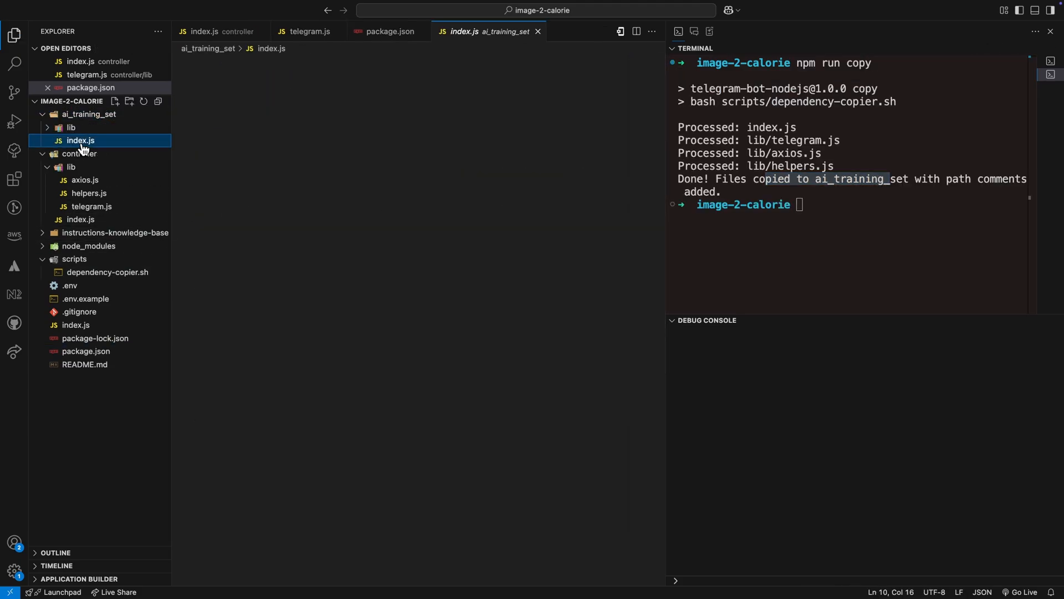
{"action": "left_click", "coordinate": [79, 140]}
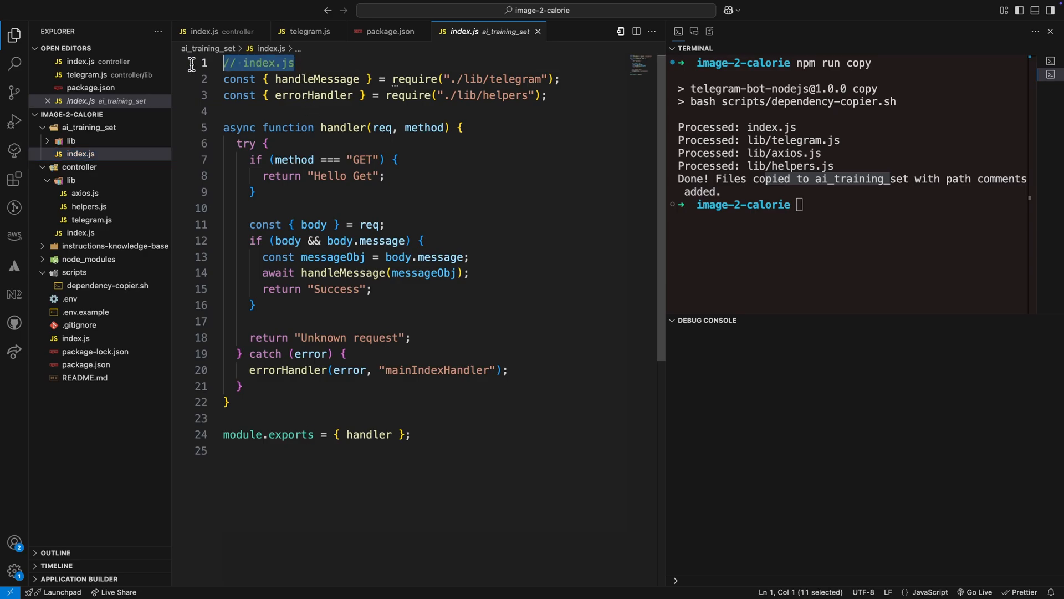
{"action": "left_click", "coordinate": [86, 154]}
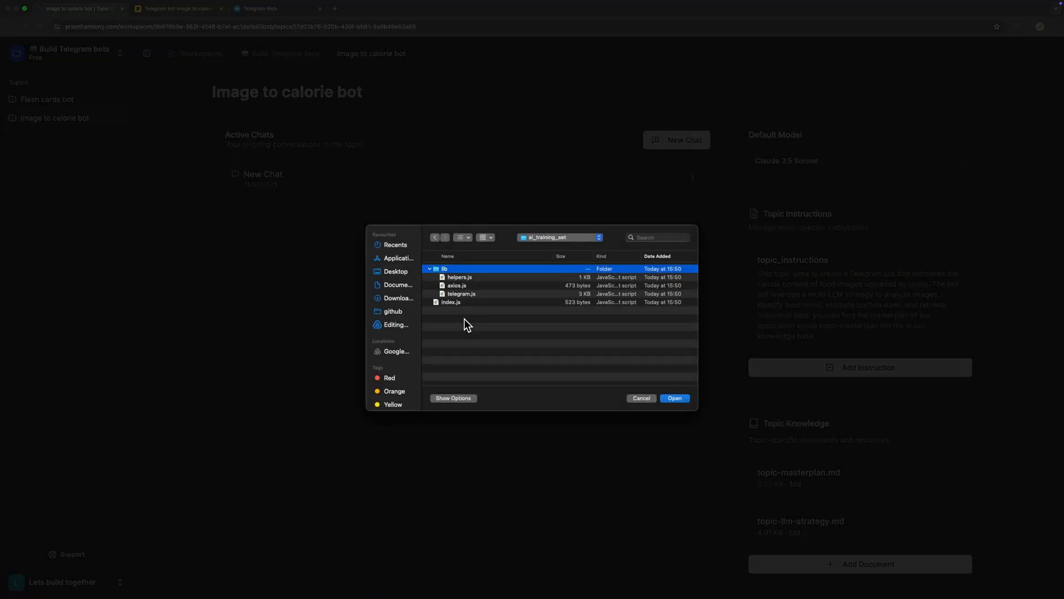
- Open a fresh, empty chat in the Image to calorie bot topic
{"action": "left_click", "coordinate": [673, 398]}
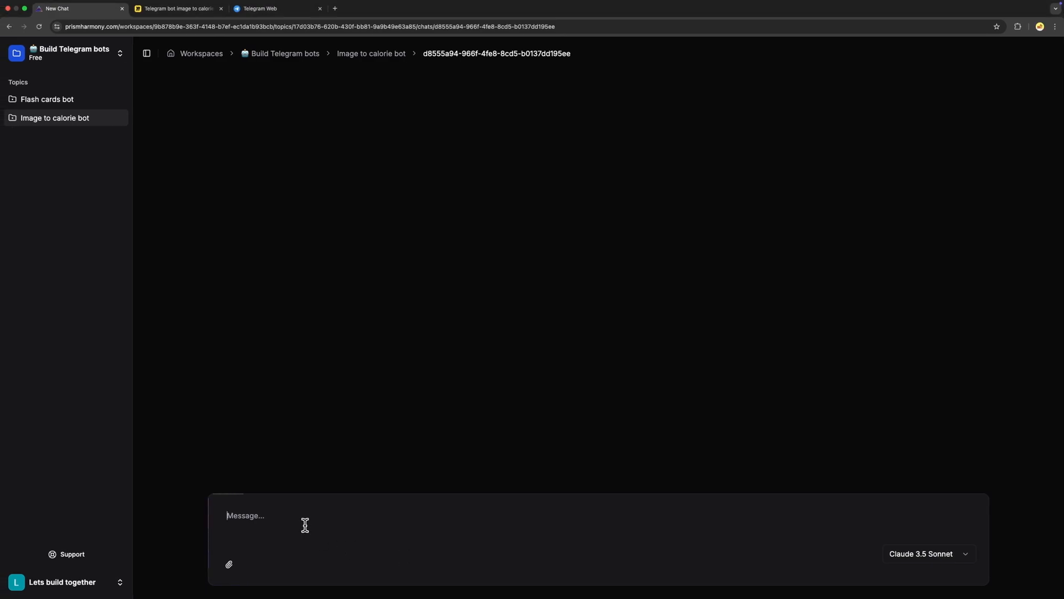
- Send the request to build step 1, "Initial Image Analysis and Description (Multimodal LLM)"
{"action": "type", "text": "We have to build"}
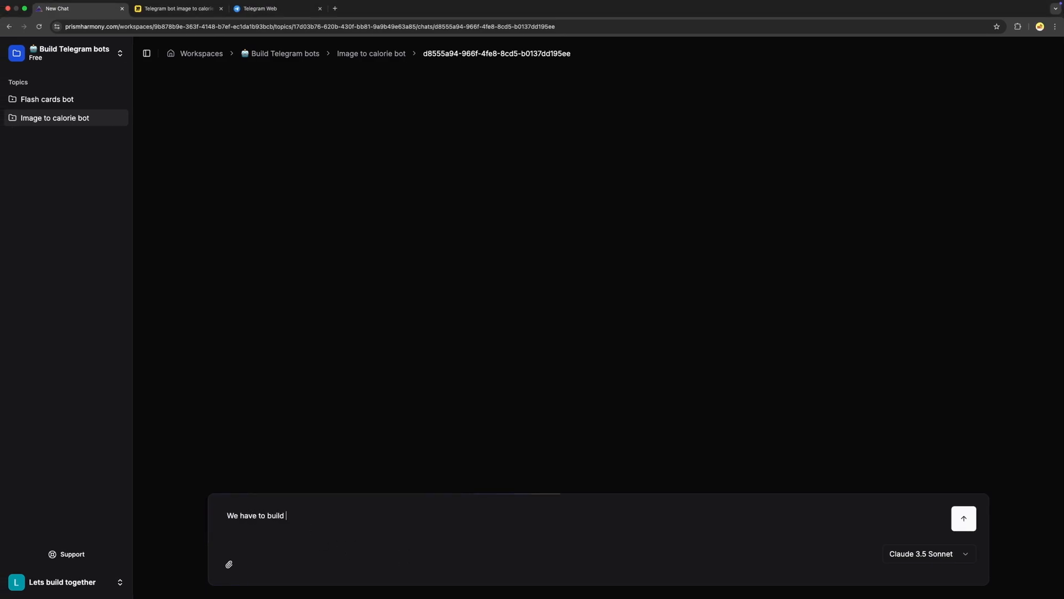
{"action": "type", "text": "our first step in our llm_strategy which i"}
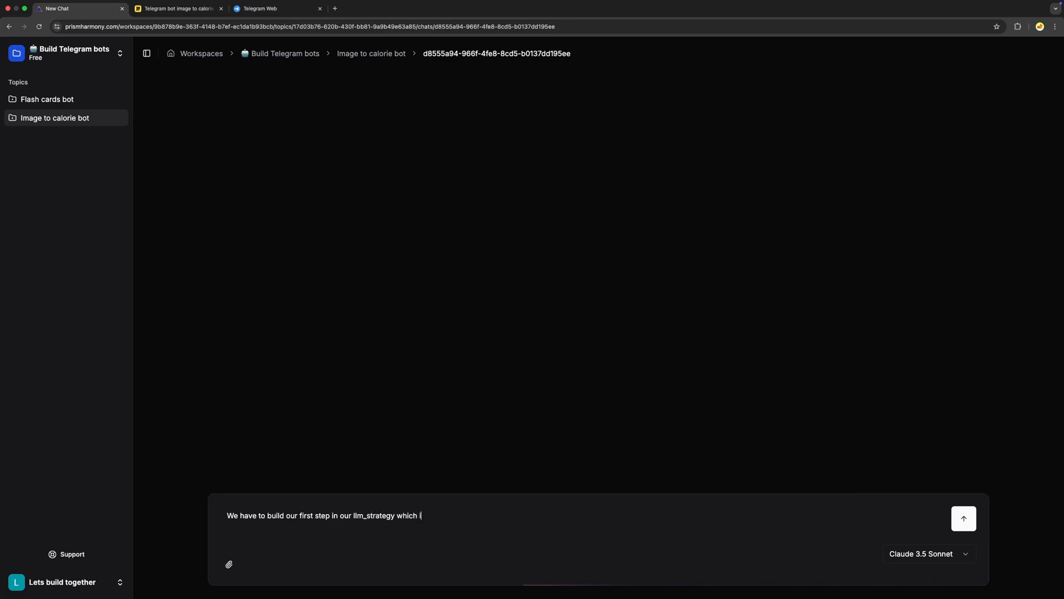
{"action": "type", "text": "is \"Initial Image Analysis and Description (Multimodal LLM)\"."}
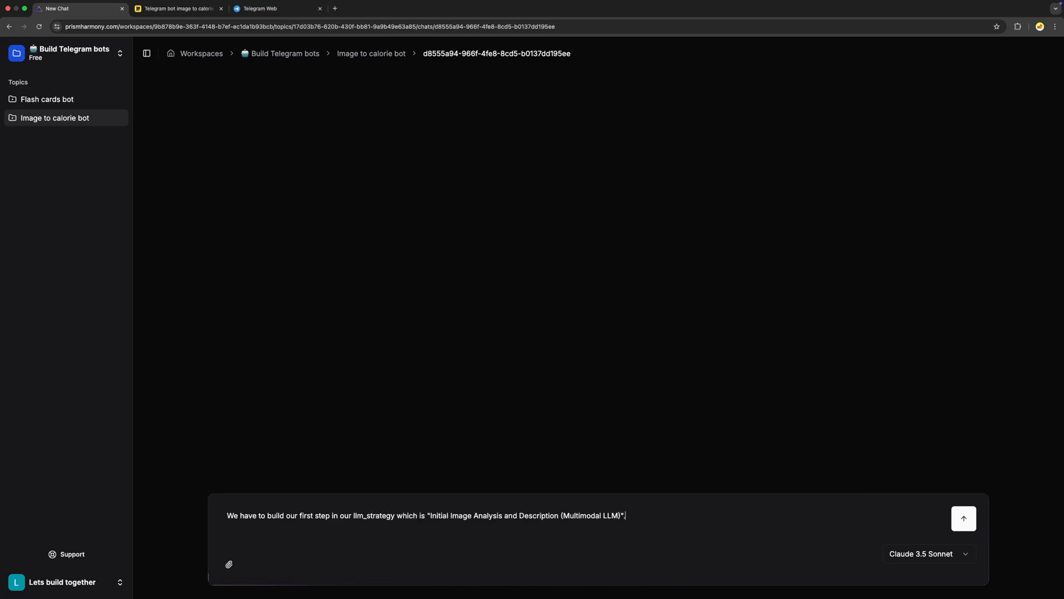
{"action": "type", "text": "Before answering let"}
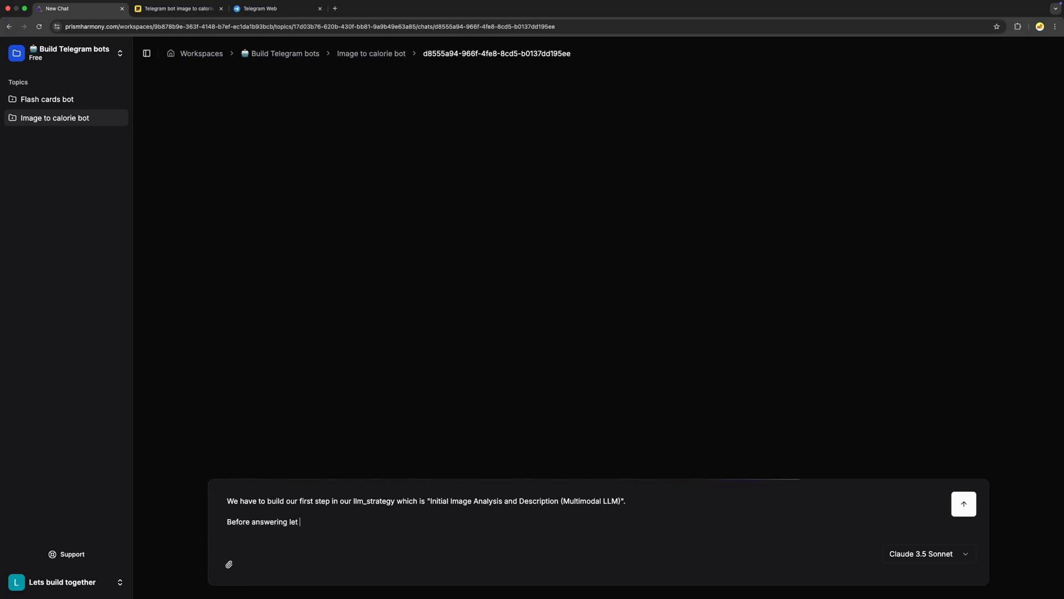
{"action": "type", "text": "me know if you have any questions"}
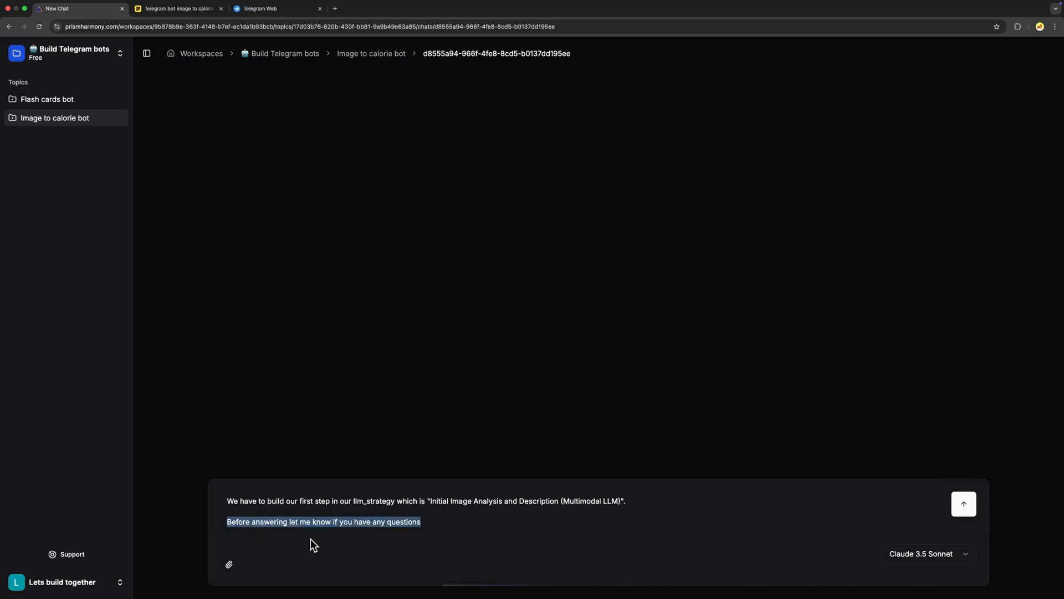
{"action": "left_click", "coordinate": [496, 512]}
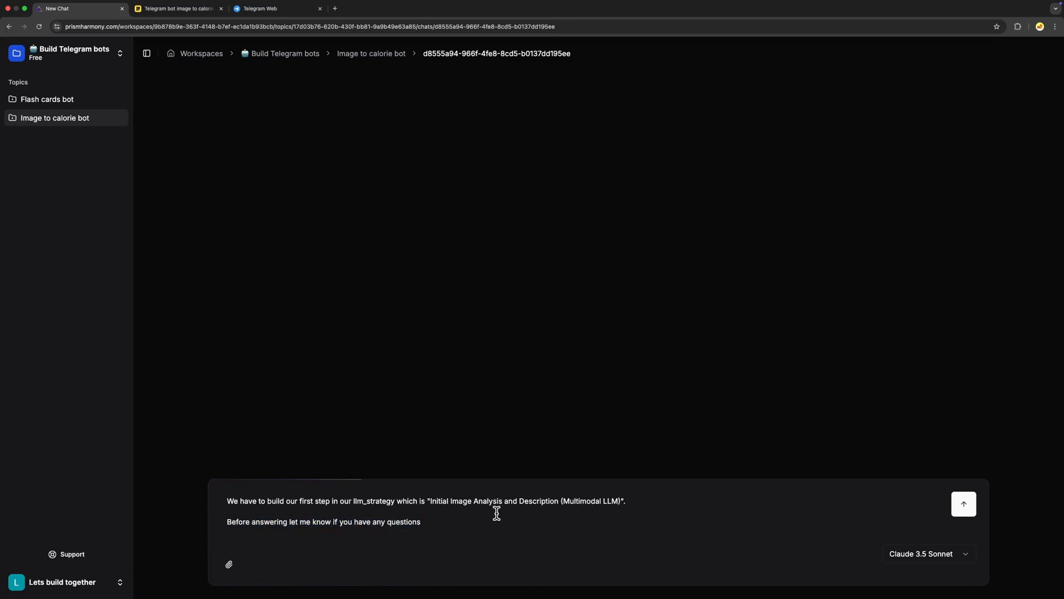
{"action": "left_click", "coordinate": [963, 504]}
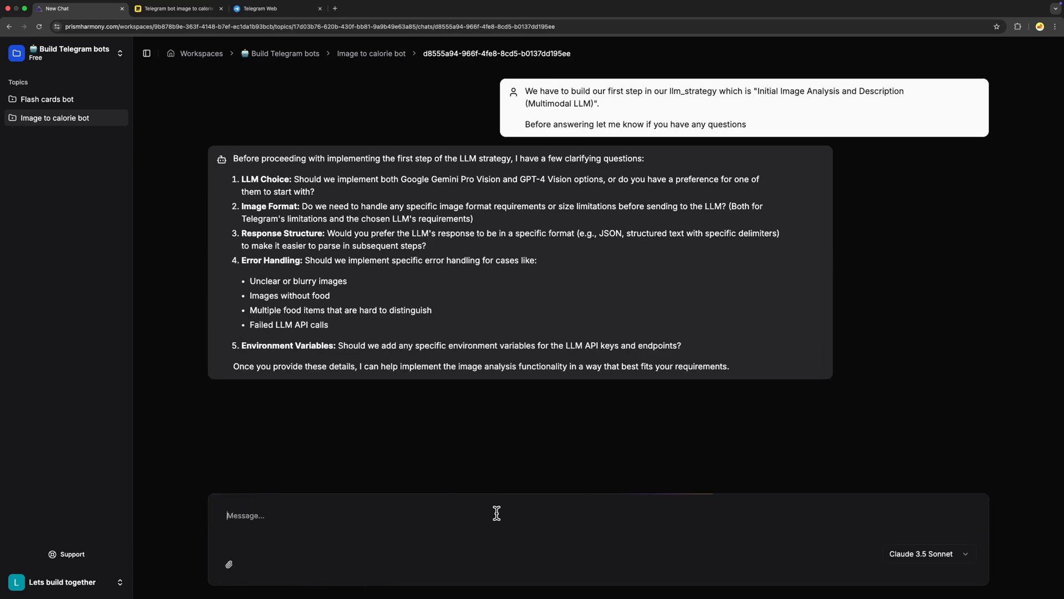
- Answer the questions: Gemini Pro 1.5, no validation, detailed text, no error handling, environment variables
{"action": "type", "text": "1. For now we will use google"}
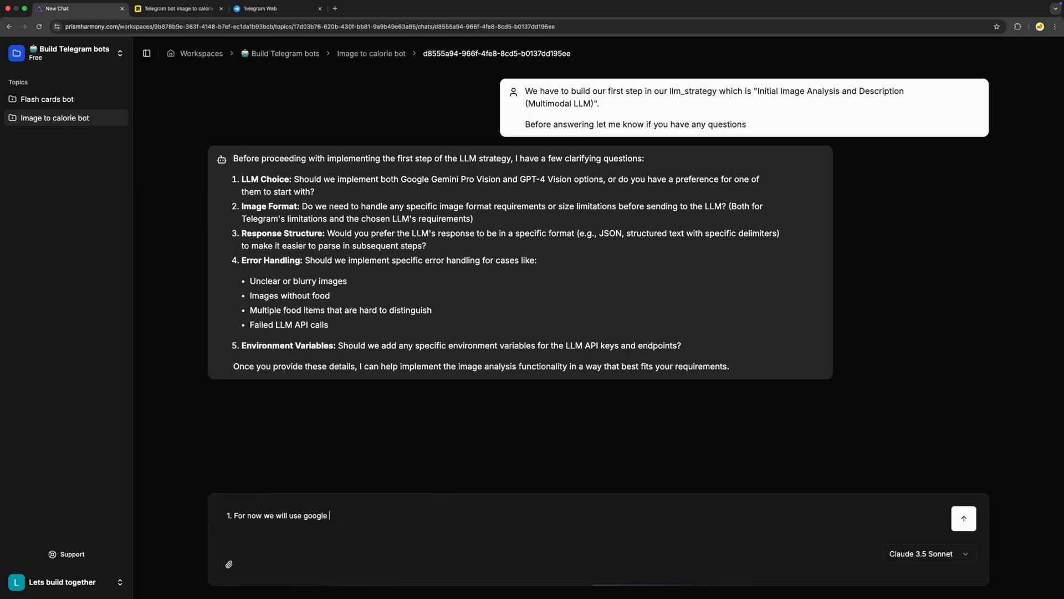
{"action": "type", "text": "gemini pro 1."}
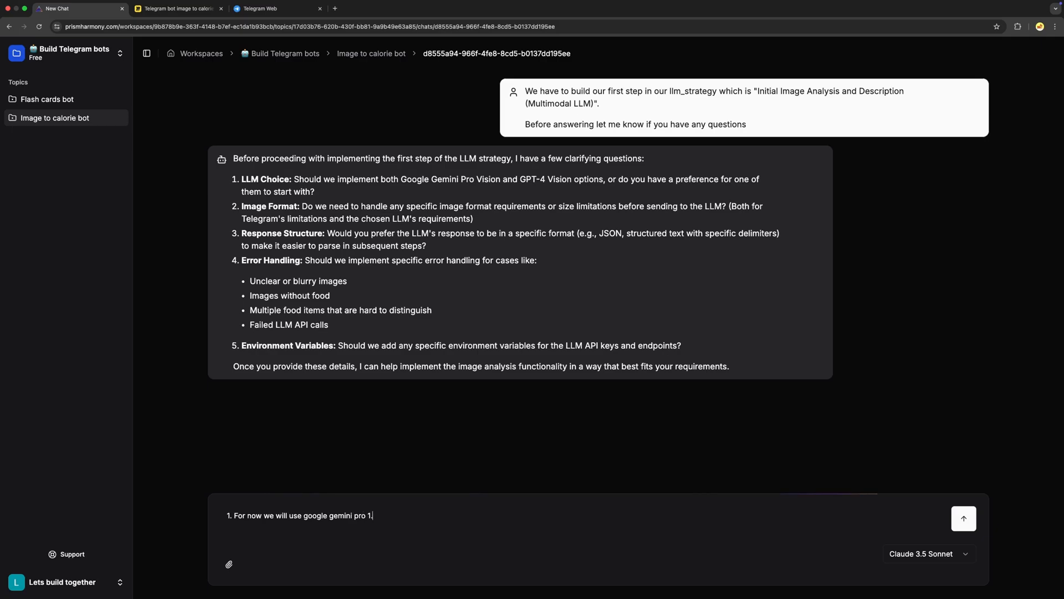
{"action": "type", "text": "5, later we will ch"}
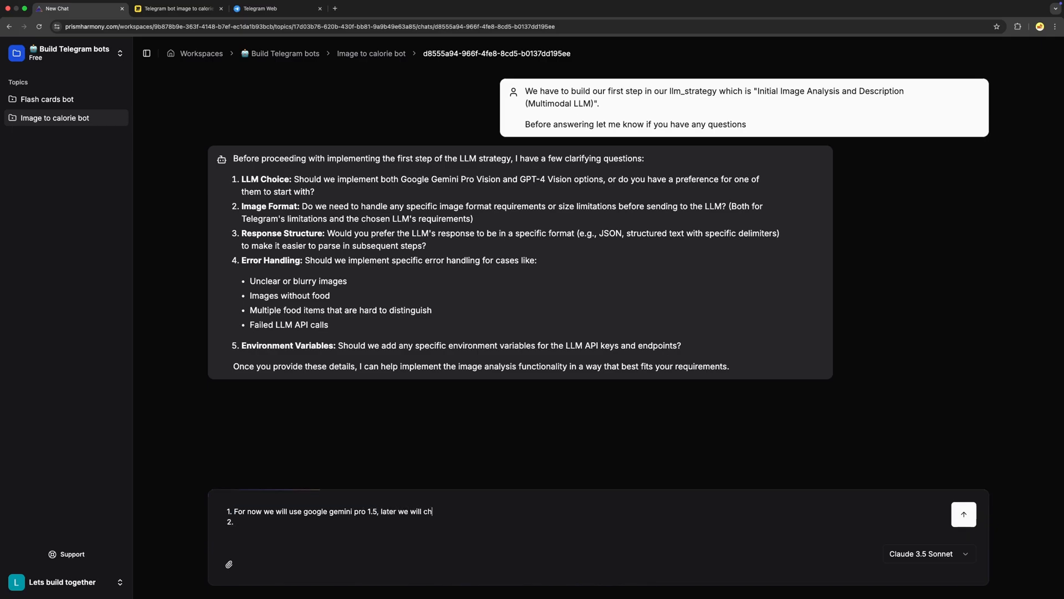
{"action": "type", "text": "ange if needed"}
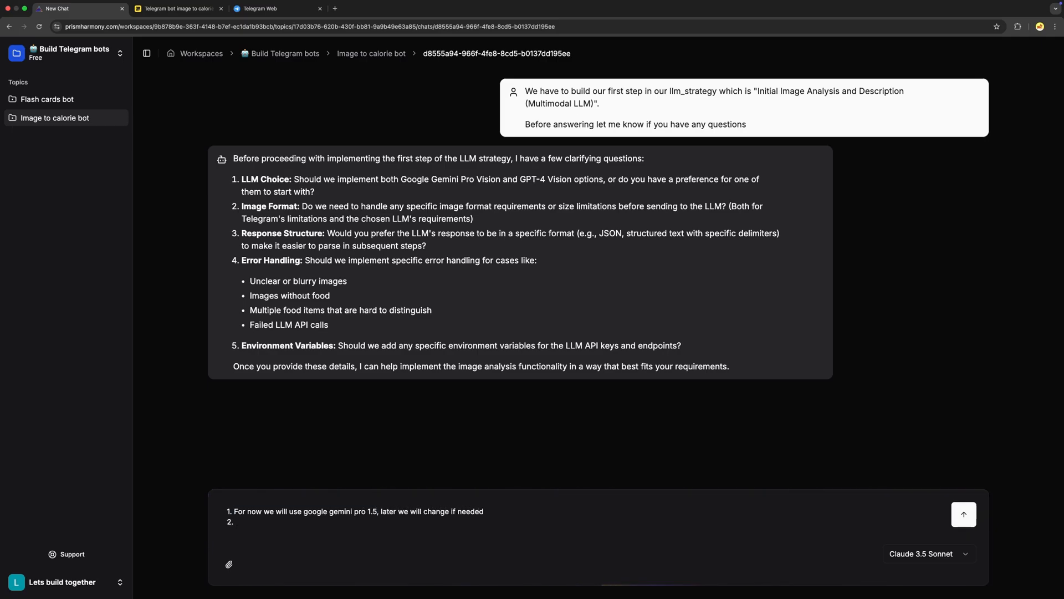
{"action": "type", "text": "For now no need of image format and validations"}
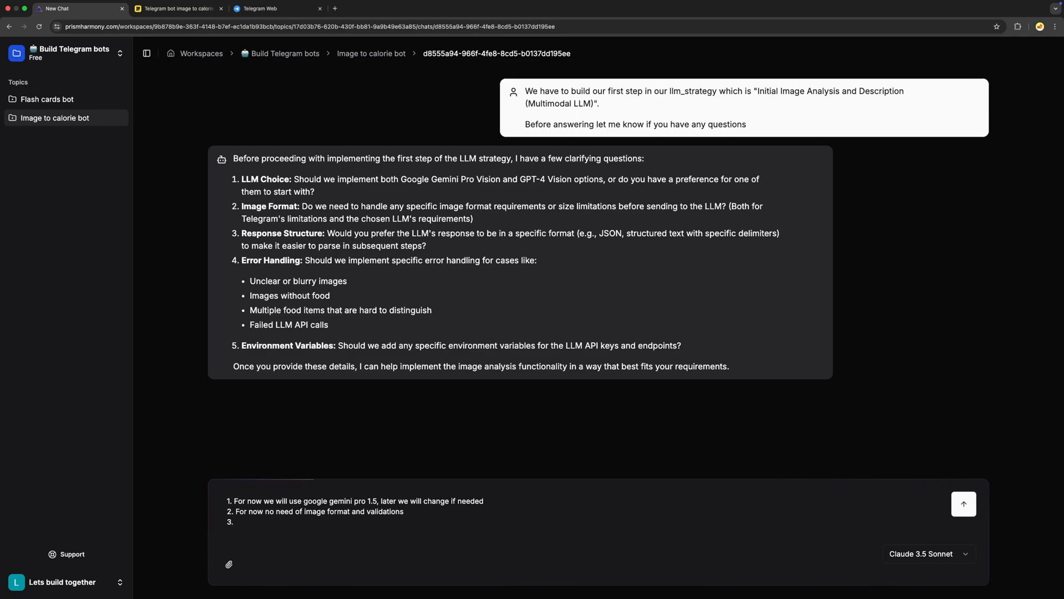
{"action": "type", "text": "The"}
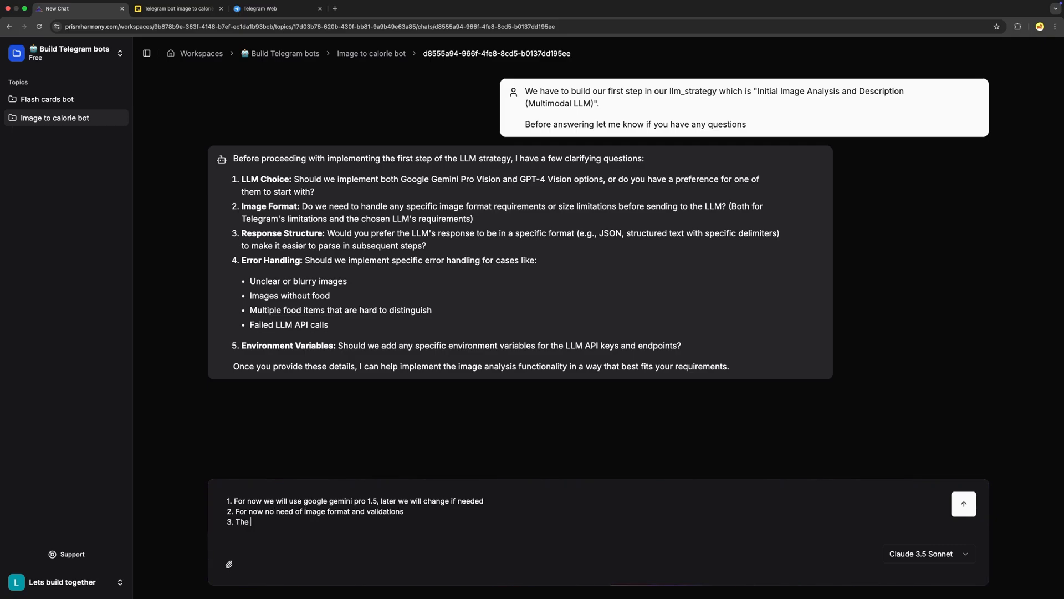
{"action": "type", "text": "llm response should be a detailed text"}
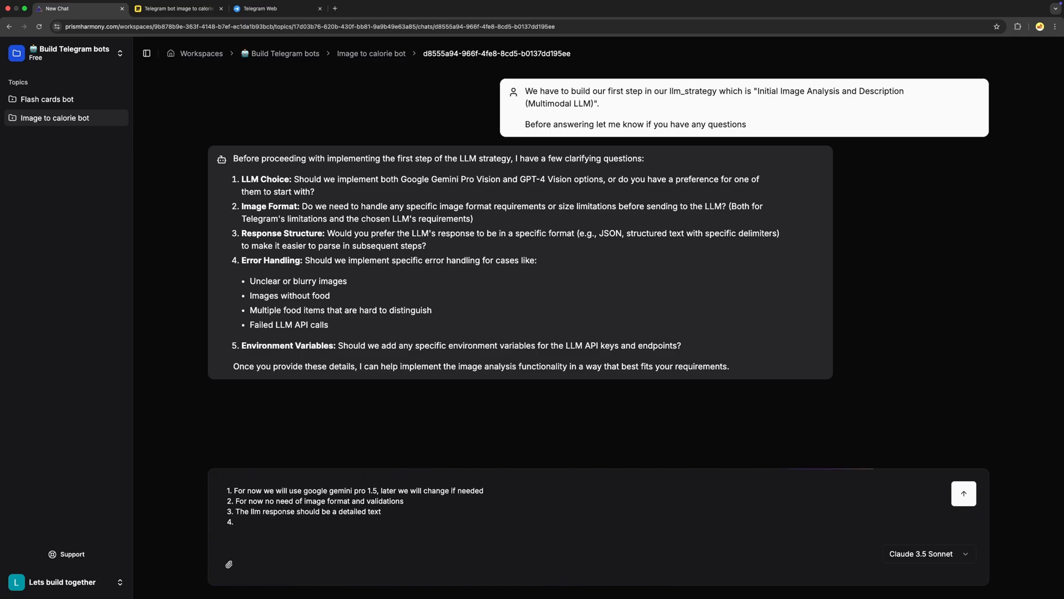
{"action": "type", "text": "For now no need of"}
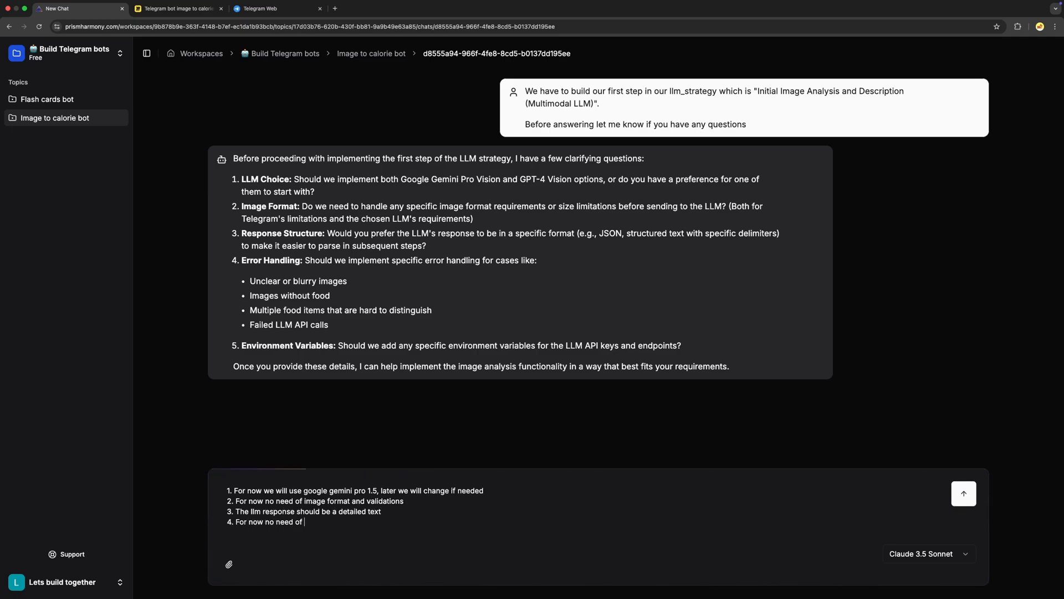
{"action": "type", "text": "error handling we wil implement later"}
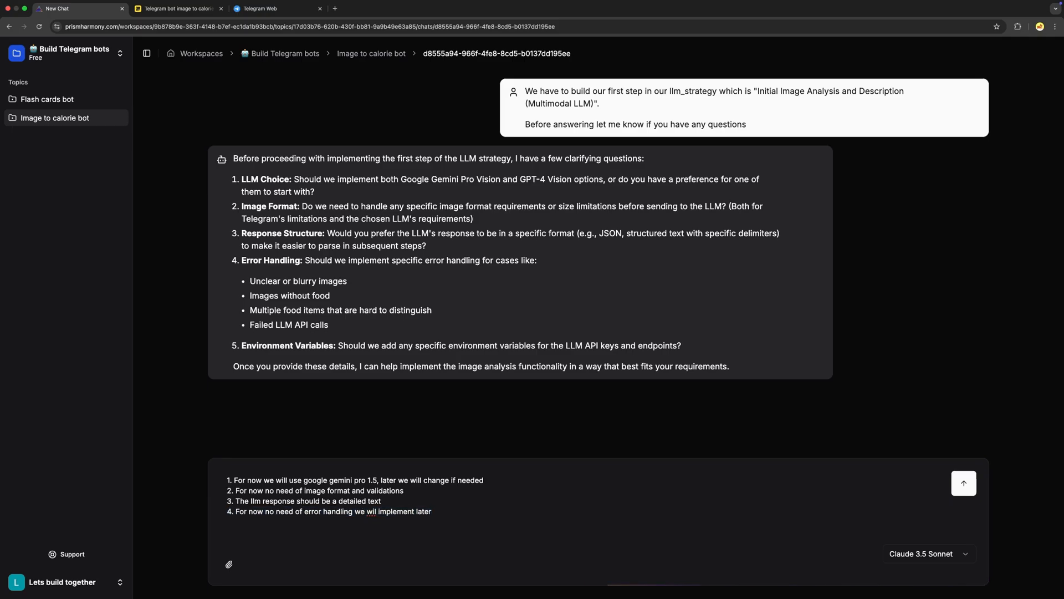
{"action": "type", "text": "5. Yes we should add environment"}
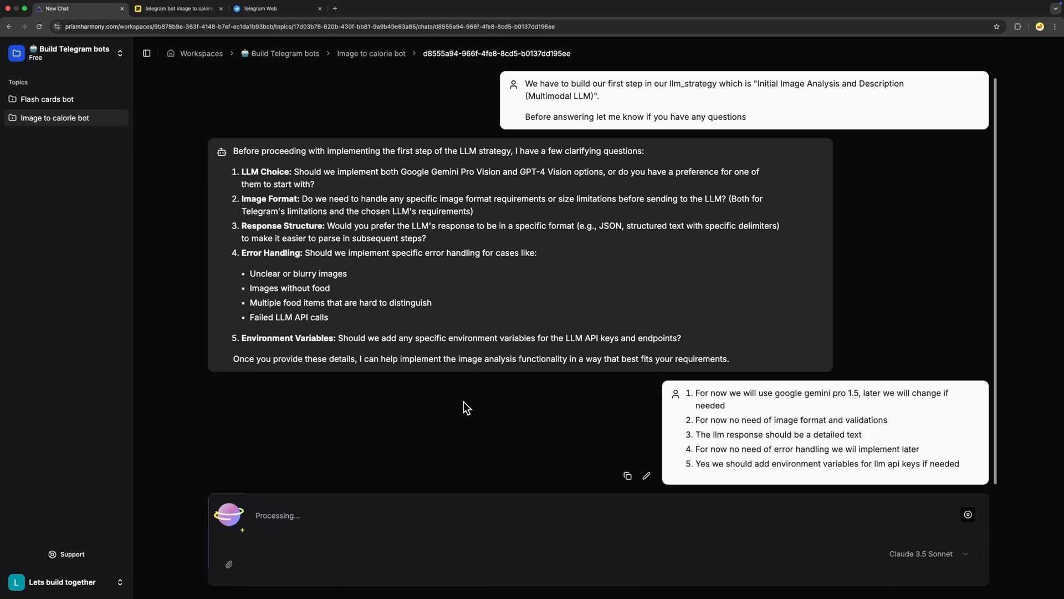
- Scroll through the assistant's plan to read the npm install command and lib/llm.js code
{"action": "scroll", "scroll_direction": "down", "scroll_amount": 3}
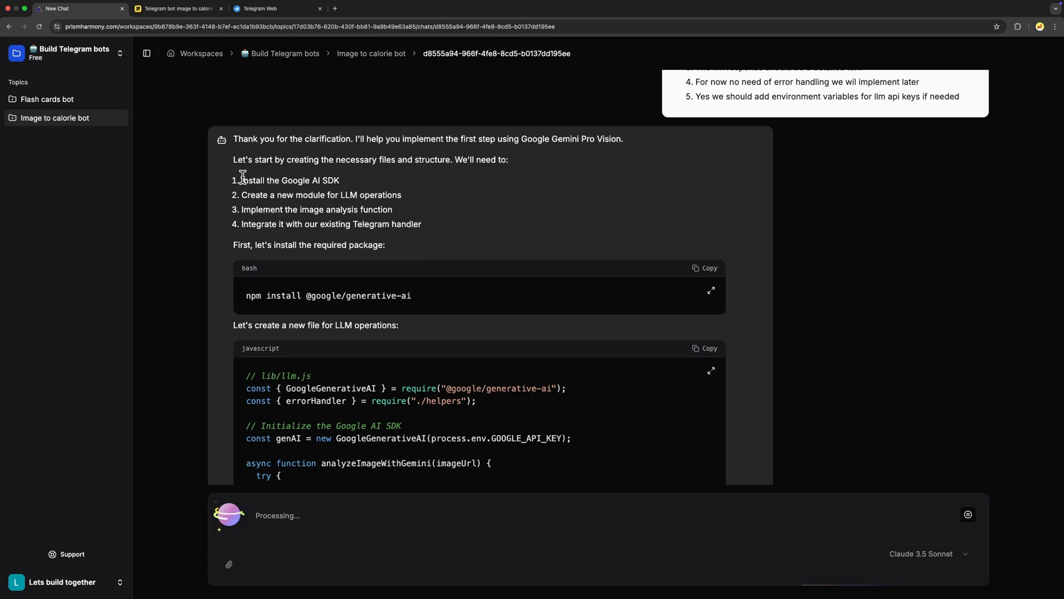
{"action": "left_click_drag", "start_coordinate": [242, 180], "coordinate": [405, 195]}
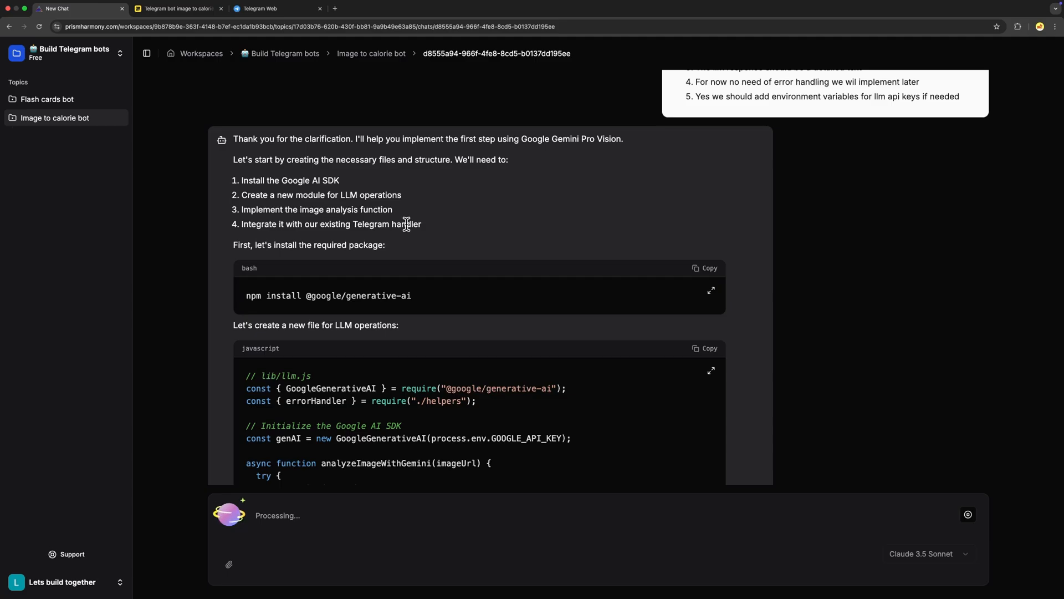
{"action": "scroll", "scroll_direction": "down", "scroll_amount": 3}
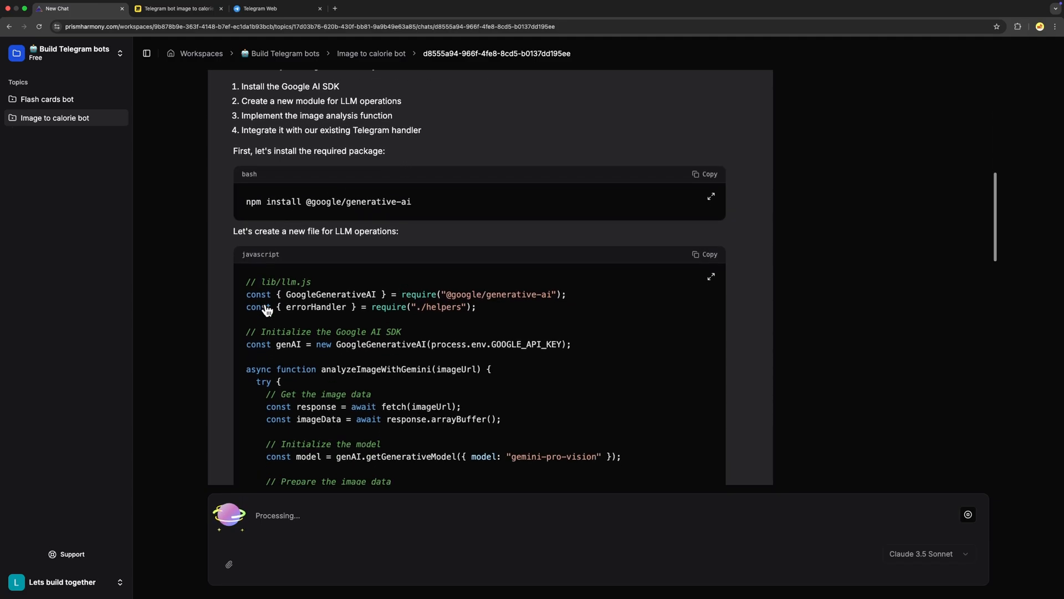
{"action": "mouse_move", "coordinate": [309, 288]}
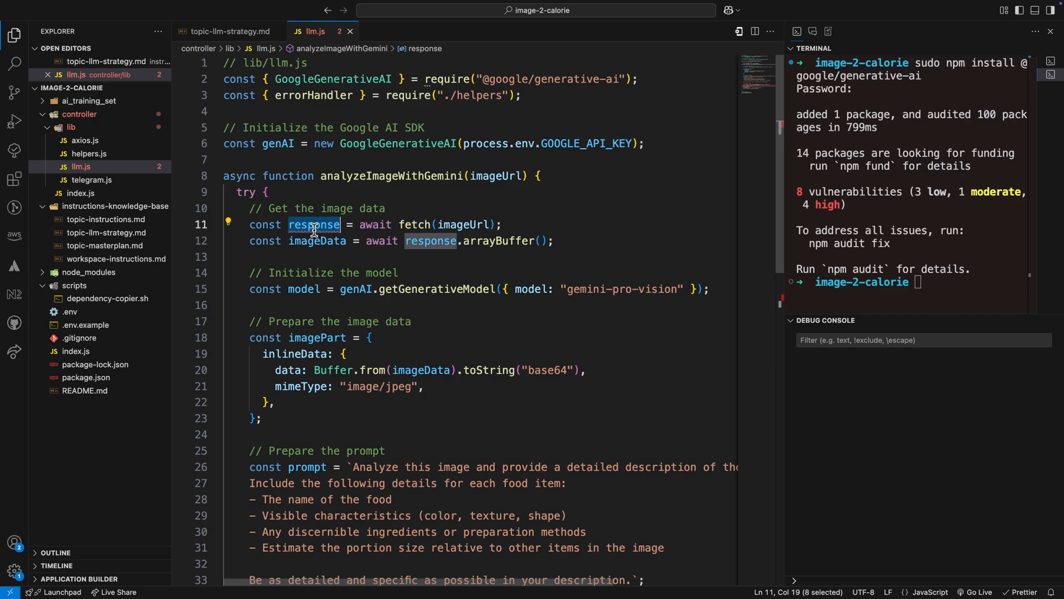
{"action": "key", "text": "Ctrl+f"}
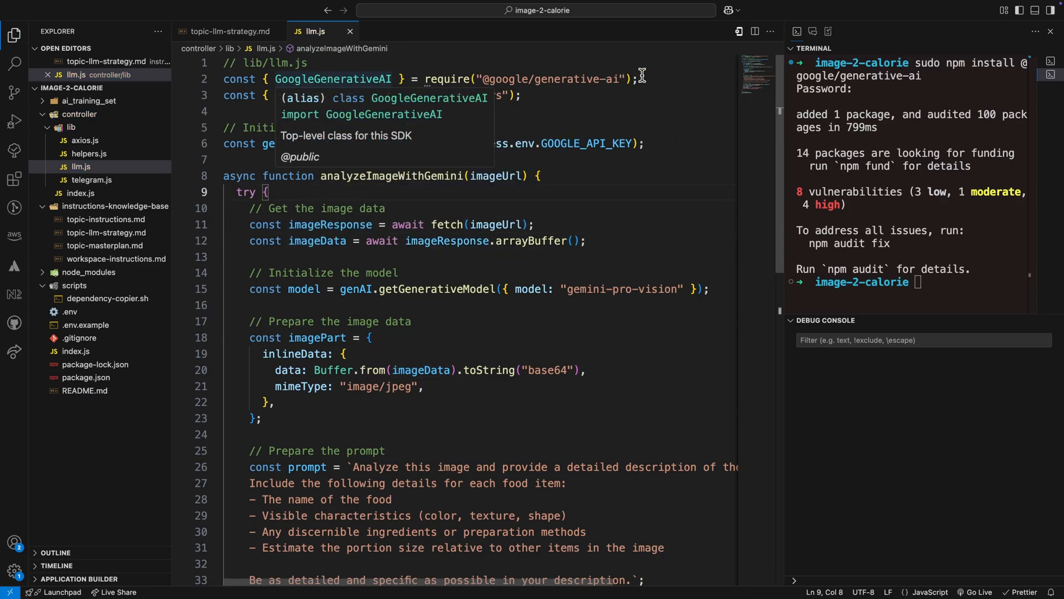
{"action": "triple_click", "coordinate": [431, 79]}
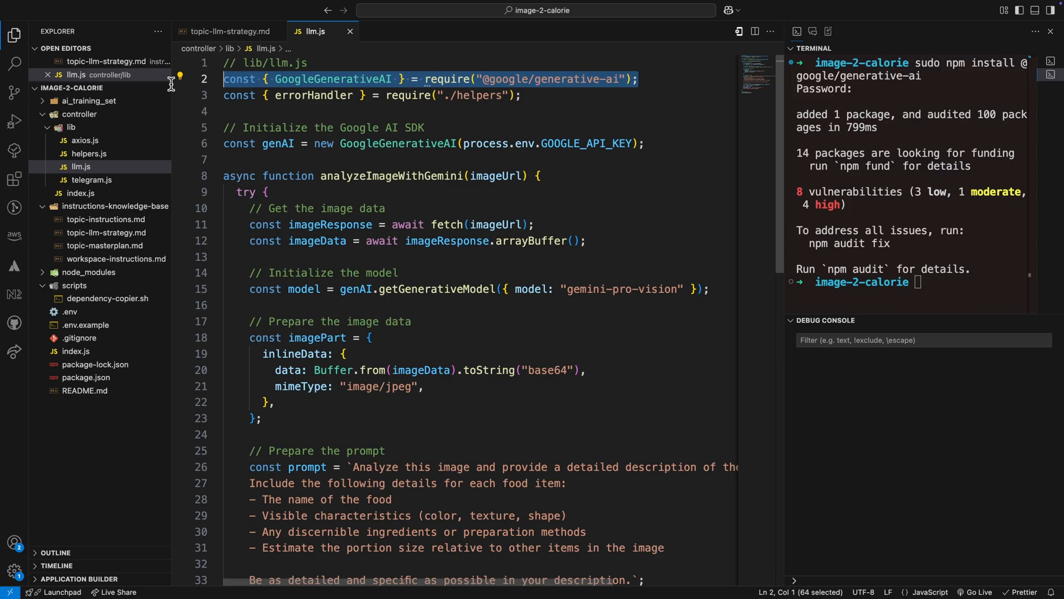
{"action": "mouse_move", "coordinate": [604, 102]}
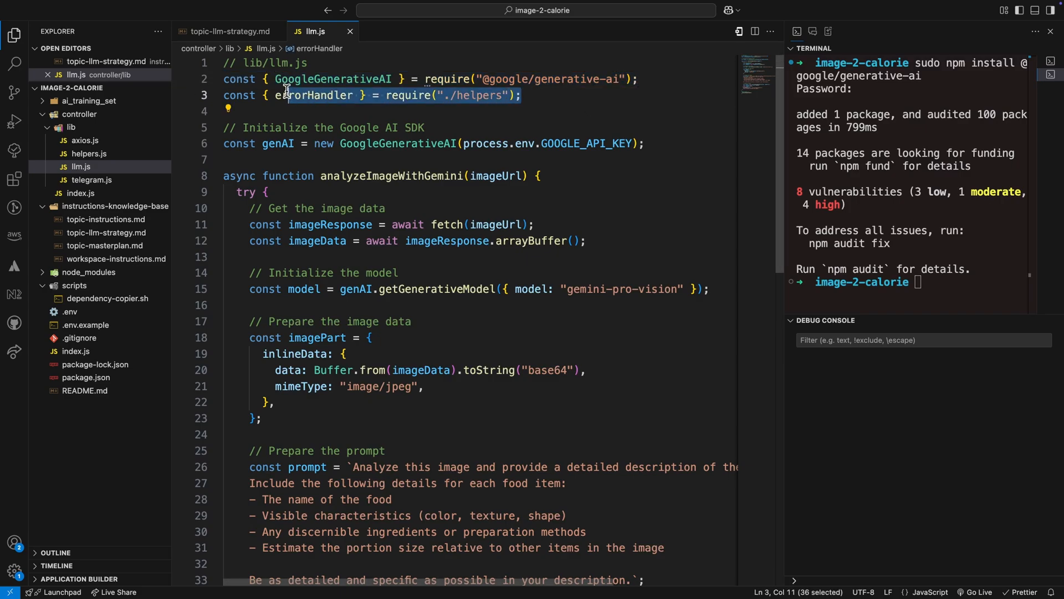
{"action": "mouse_move", "coordinate": [495, 175]}
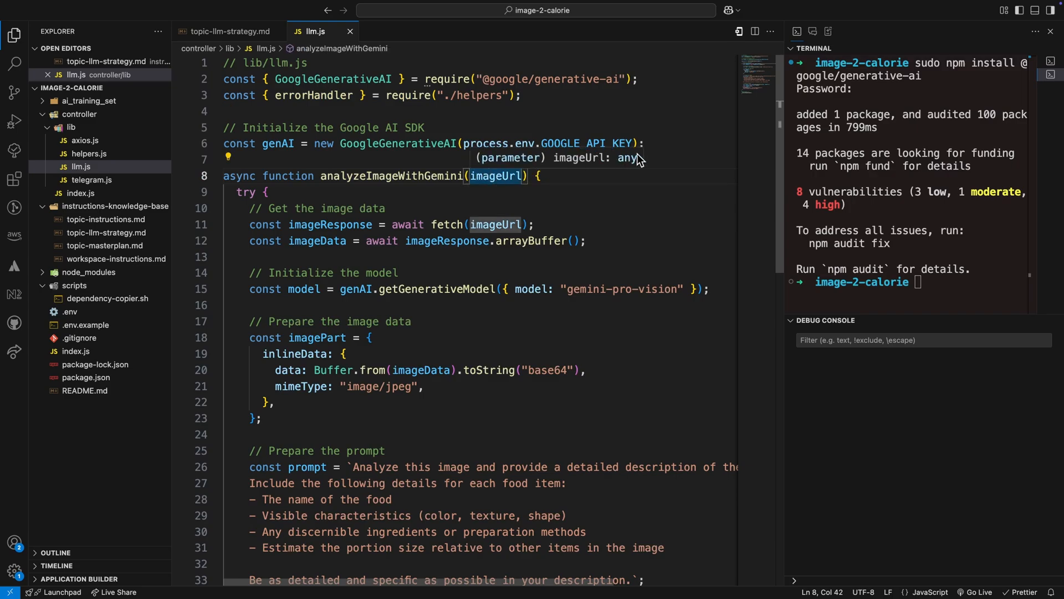
{"action": "double_click", "coordinate": [398, 143]}
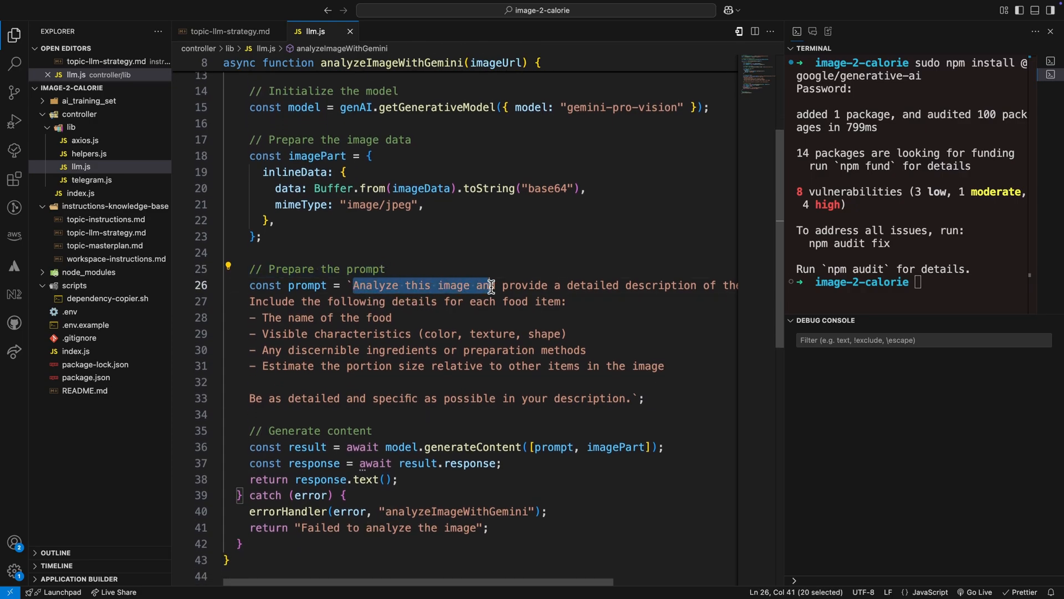
{"action": "left_click_drag", "start_coordinate": [495, 284], "coordinate": [679, 284]}
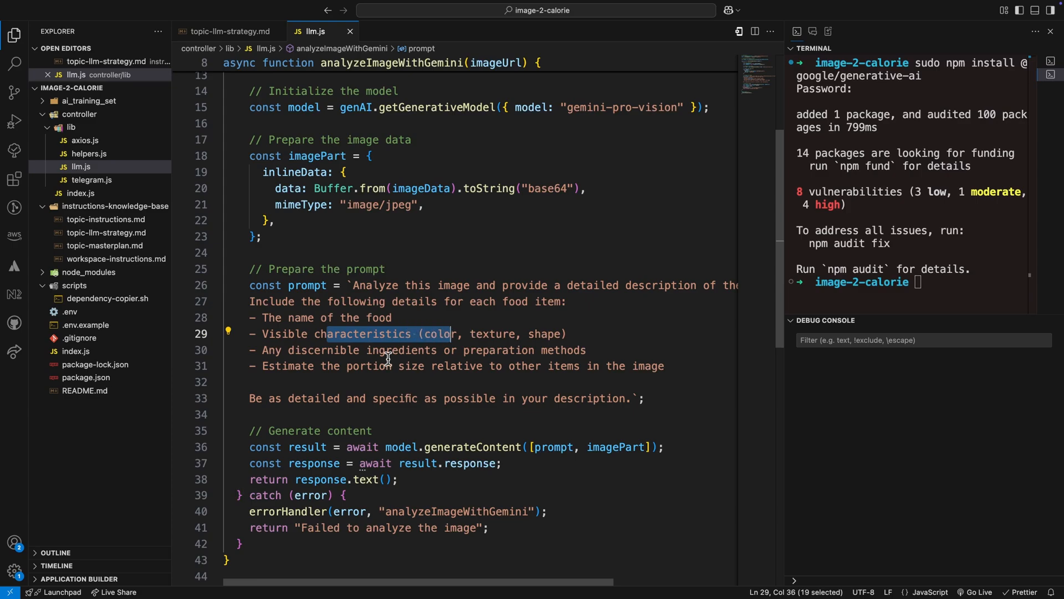
{"action": "left_click_drag", "start_coordinate": [323, 366], "coordinate": [445, 366]}
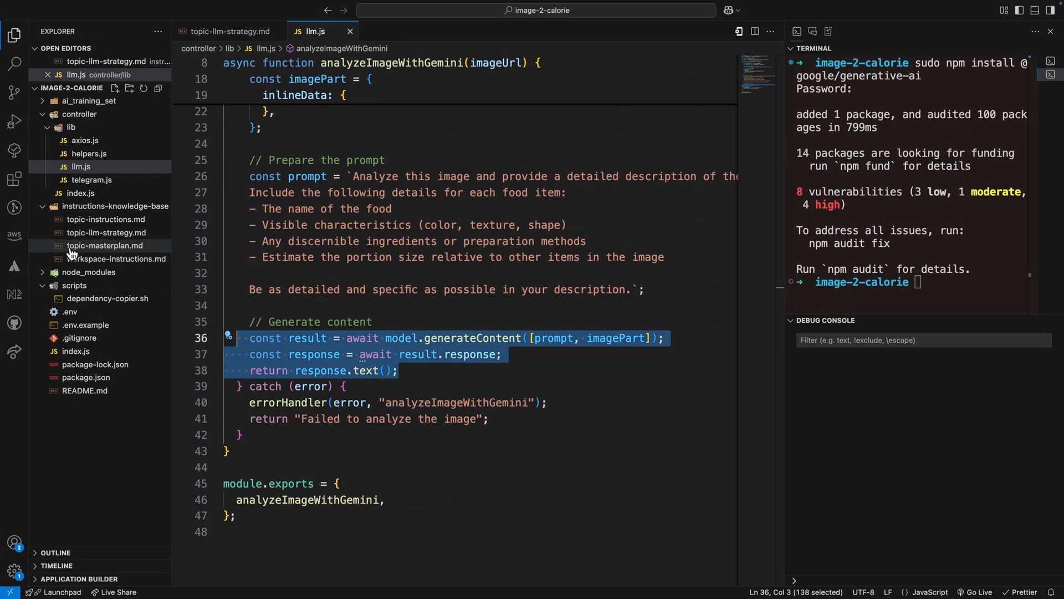
- Delete the 'Analyzing your food image...' sendMessage line from processThePhoto and save telegram.js
{"action": "left_click", "coordinate": [89, 193]}
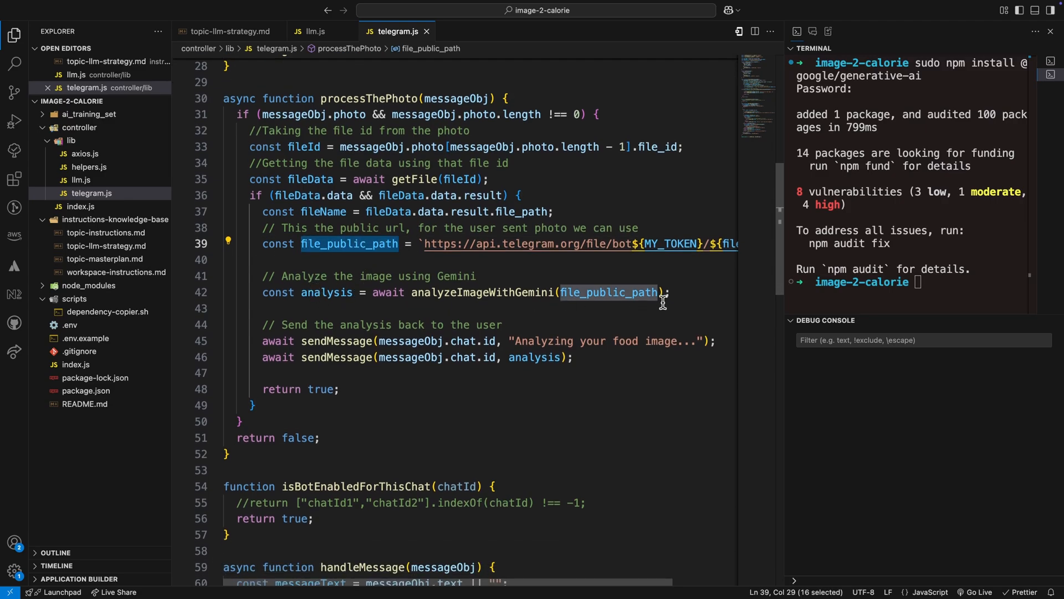
{"action": "left_click", "coordinate": [453, 420]}
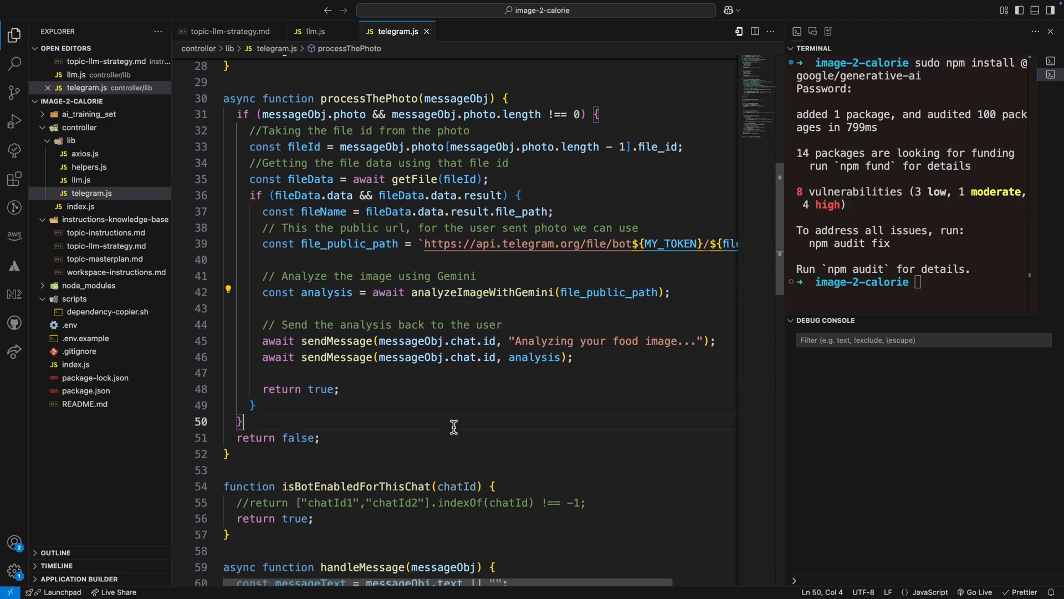
{"action": "left_click", "coordinate": [716, 340]}
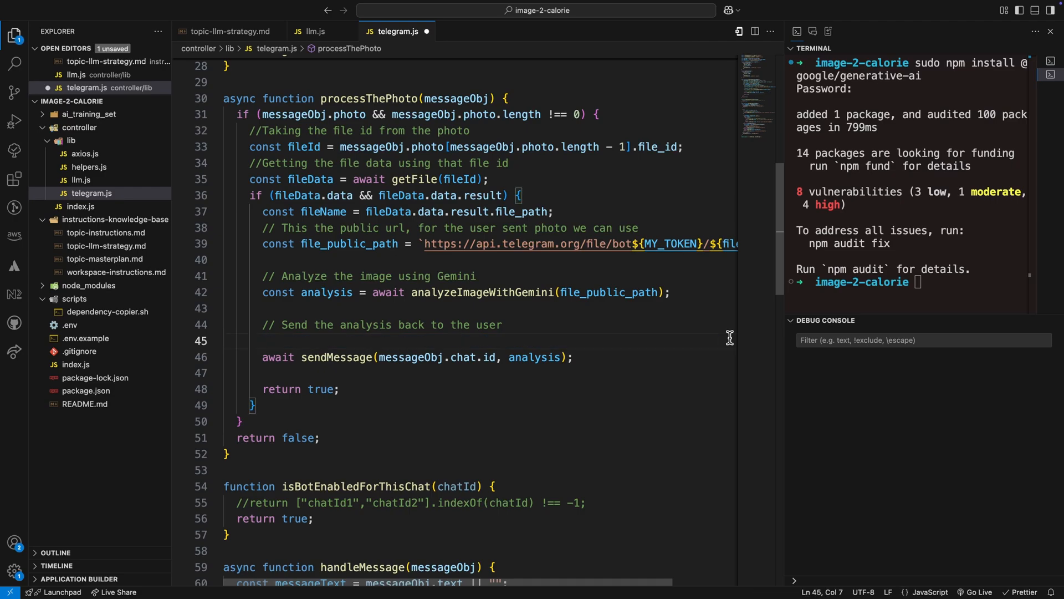
{"action": "key", "text": "enter"}
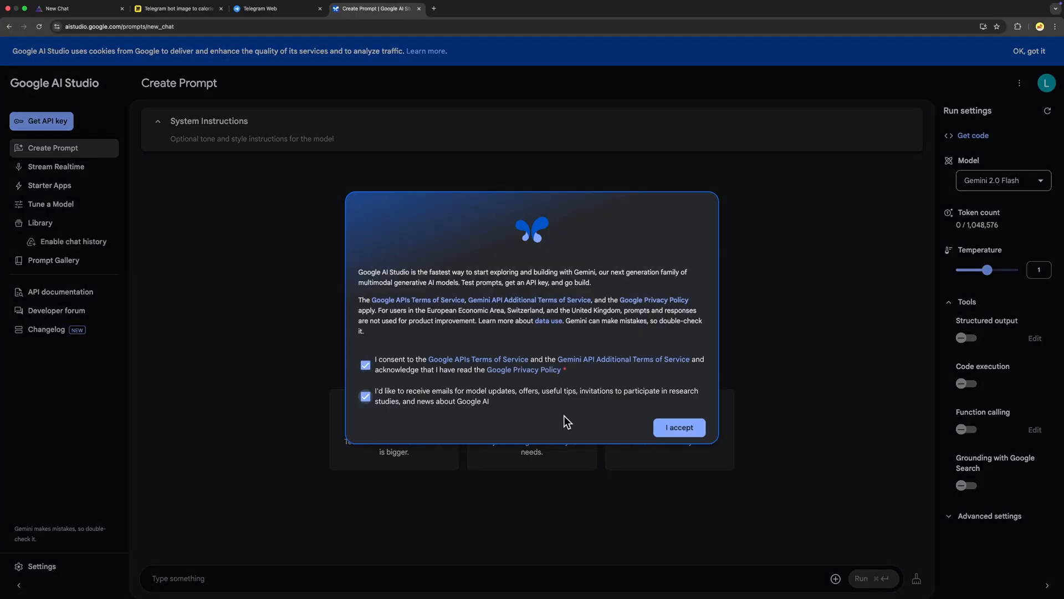
- Accept the Google AI Studio terms and create a new Gemini API key
{"action": "left_click", "coordinate": [679, 427]}
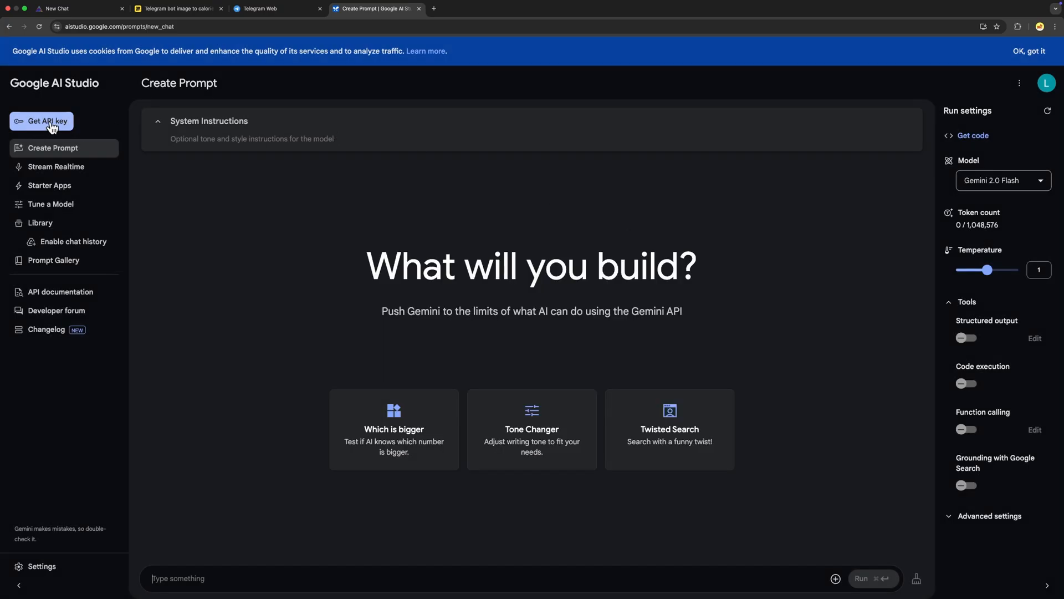
{"action": "left_click", "coordinate": [41, 121]}
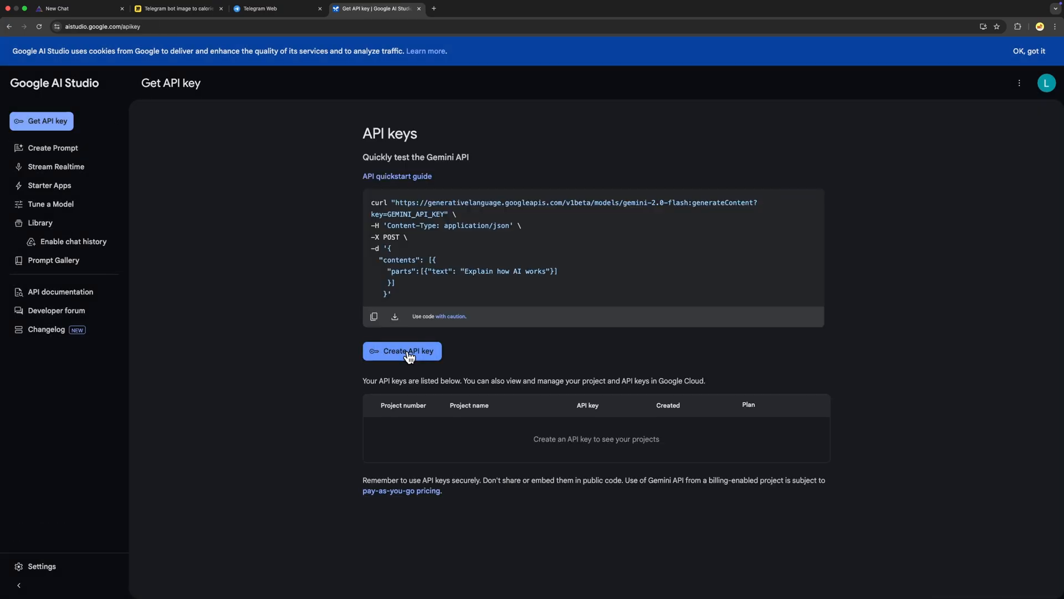
{"action": "left_click", "coordinate": [402, 351]}
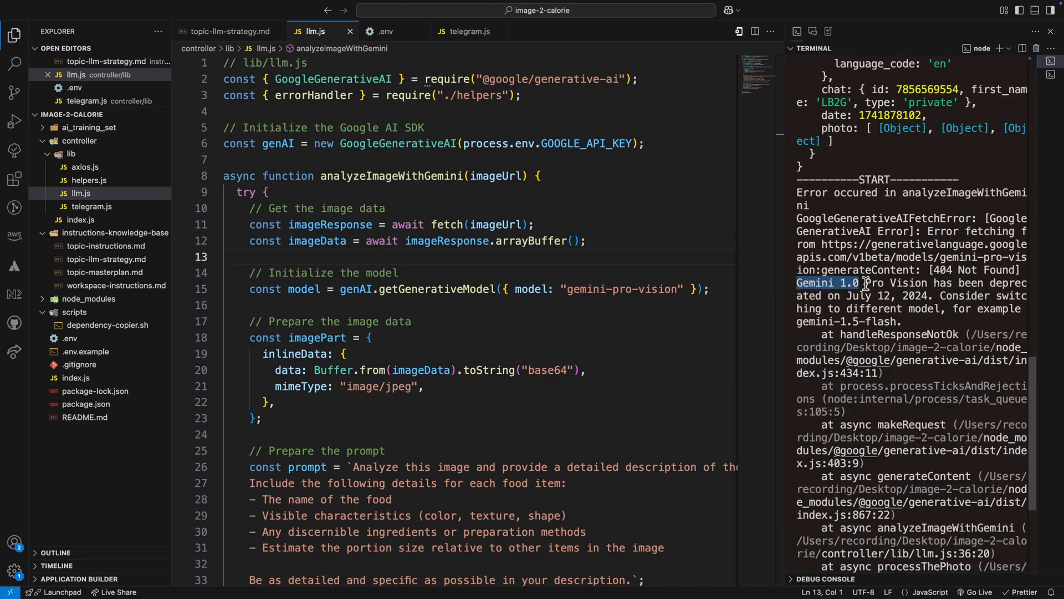
- Review the model deprecation notice and pick out the Gemini 1.5 Pro model name
{"action": "left_click_drag", "start_coordinate": [865, 282], "coordinate": [937, 308]}
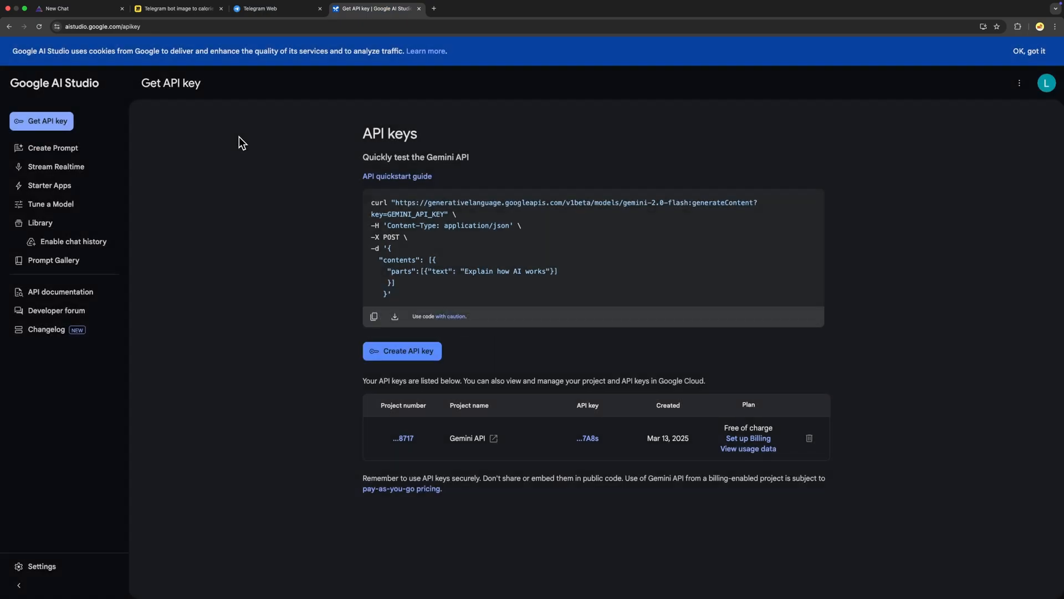
{"action": "left_click", "coordinate": [52, 148]}
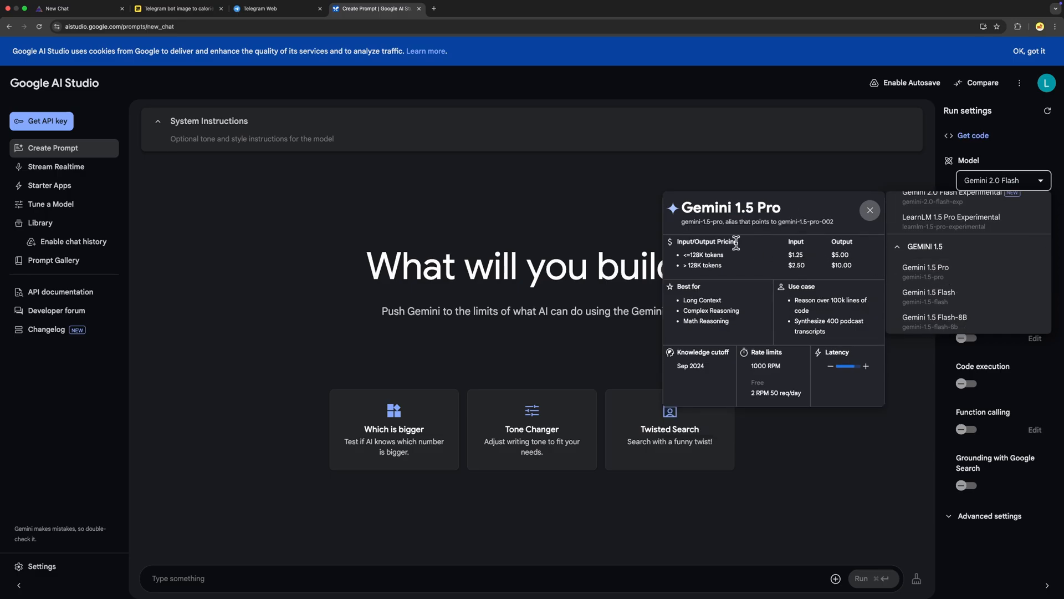
{"action": "double_click", "coordinate": [702, 221]}
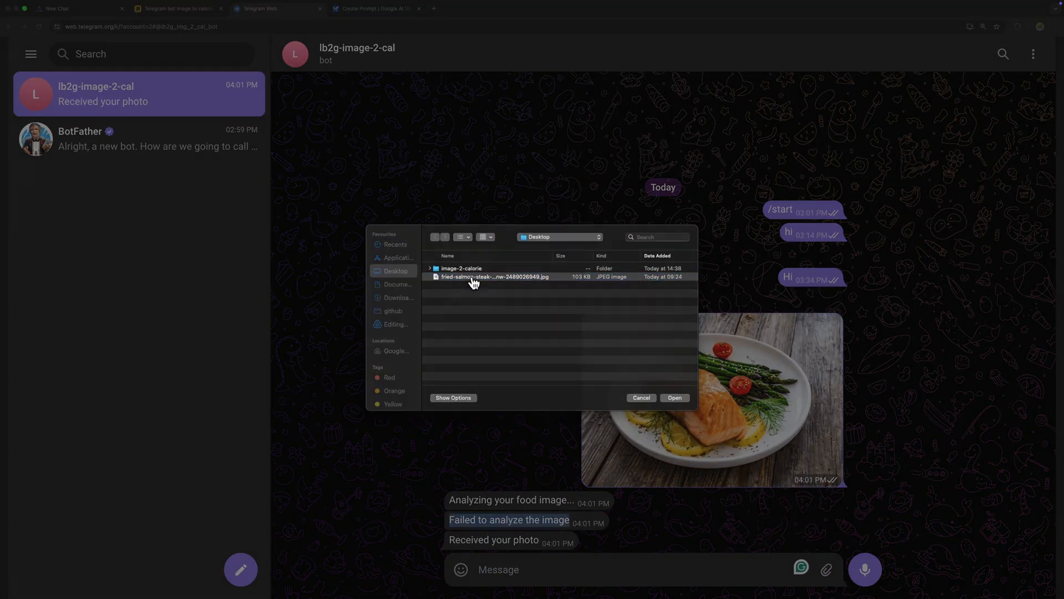
- Send the fried salmon photo to the bot and review its component-by-component description
{"action": "left_click", "coordinate": [673, 397]}
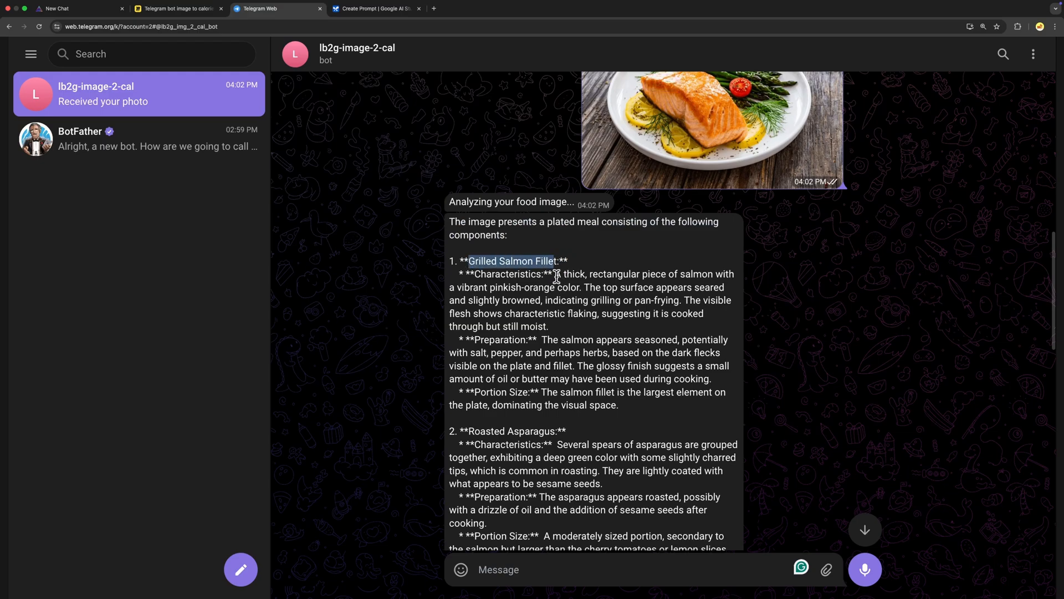
{"action": "left_click_drag", "start_coordinate": [554, 261], "coordinate": [600, 286]}
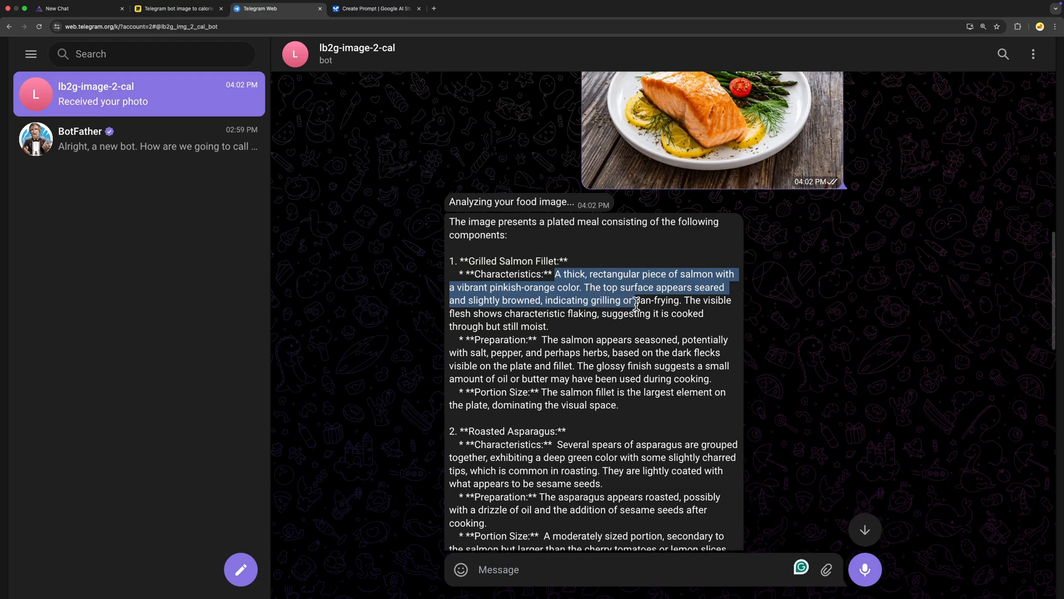
{"action": "scroll", "scroll_direction": "down", "scroll_amount": 3}
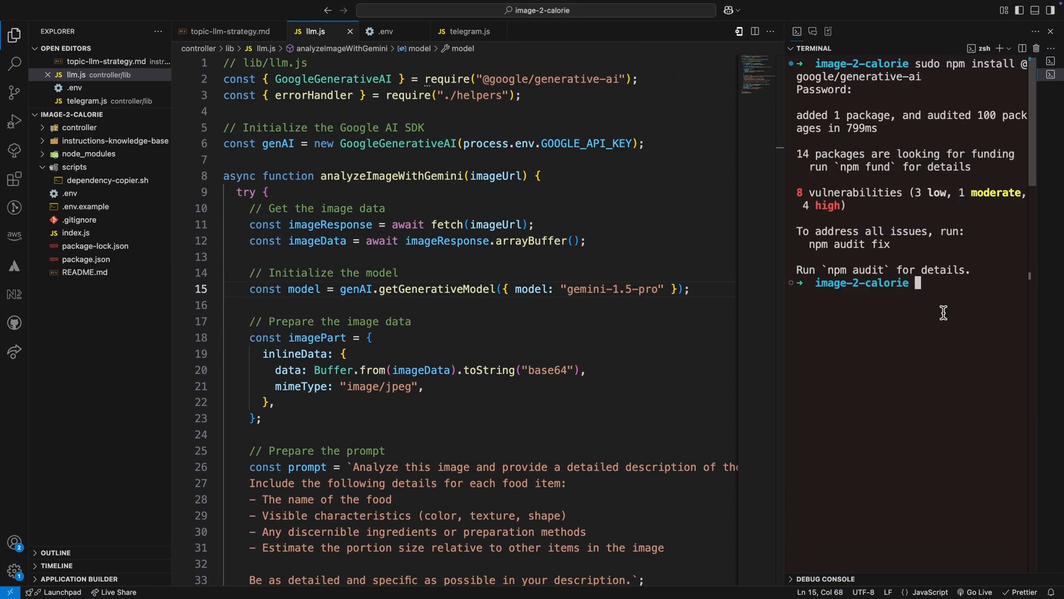
{"action": "type", "text": "npm run co"}
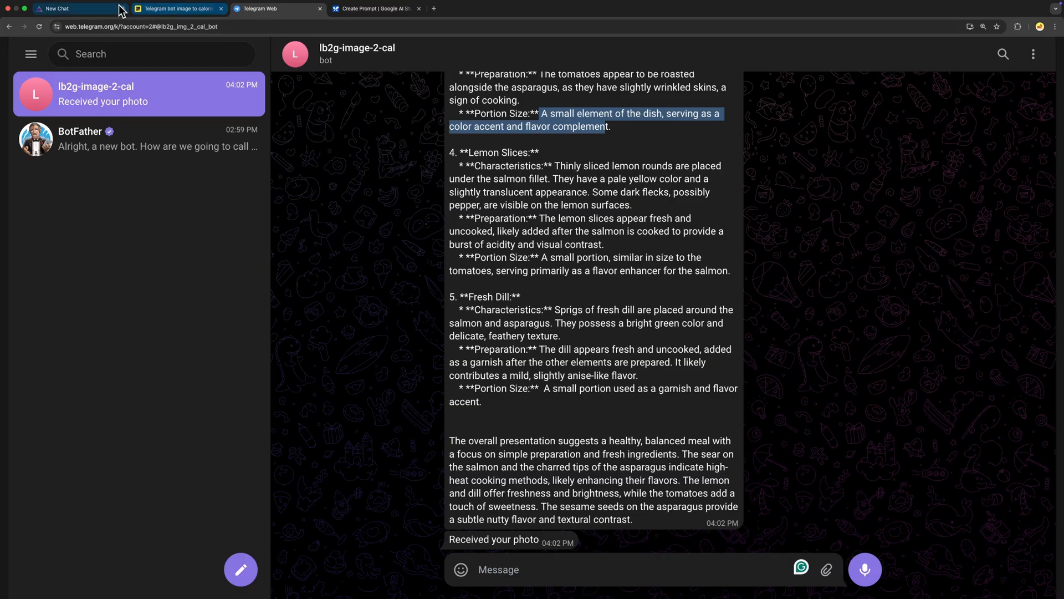
{"action": "left_click", "coordinate": [74, 8]}
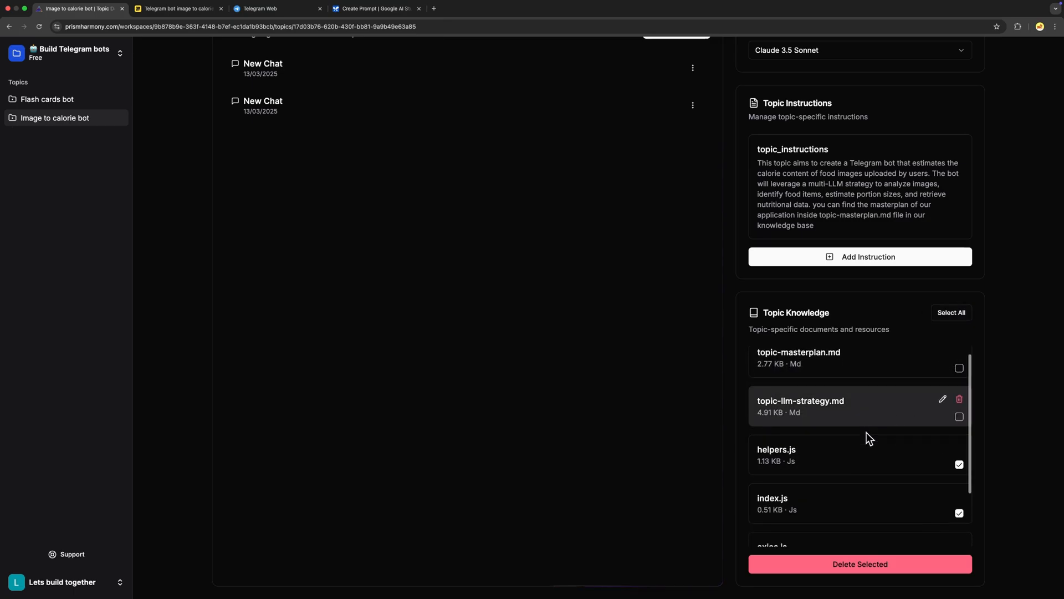
- Cancel the topic file upload and start a new chat in Image to calorie bot
{"action": "left_click", "coordinate": [859, 563]}
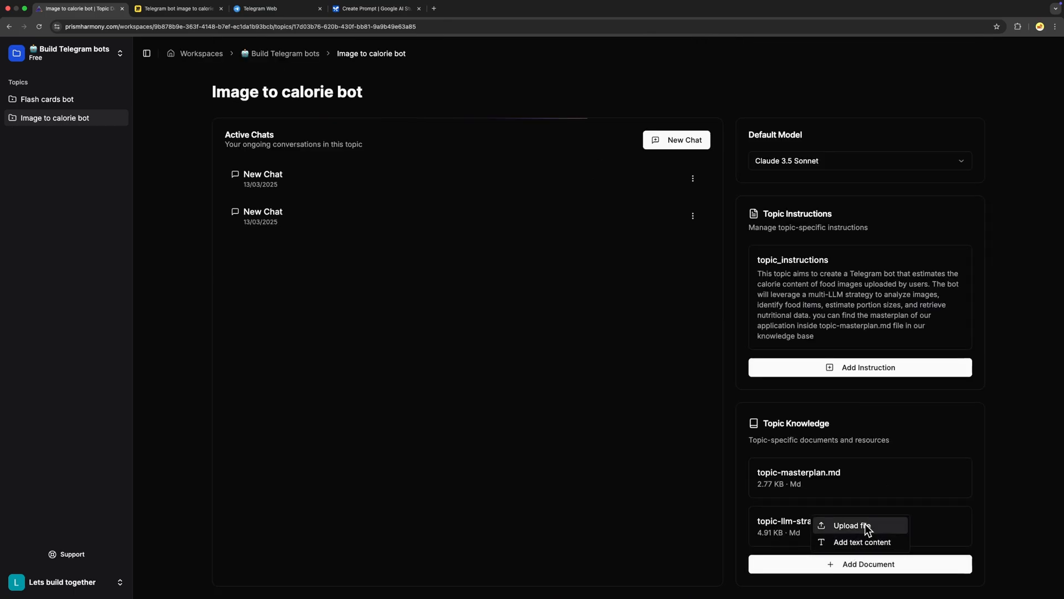
{"action": "left_click", "coordinate": [850, 525]}
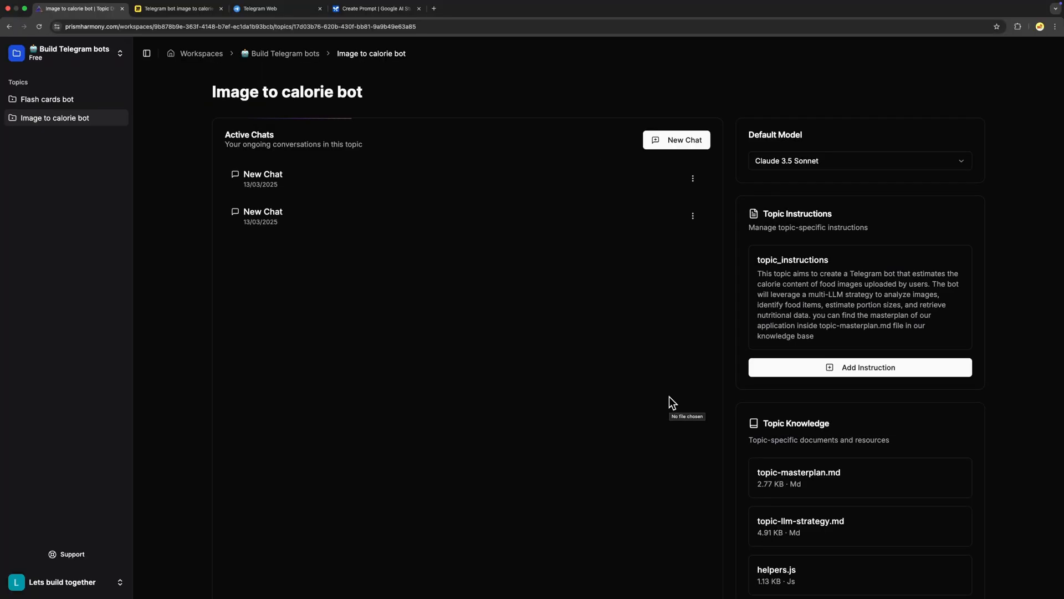
{"action": "mouse_move", "coordinate": [676, 140]}
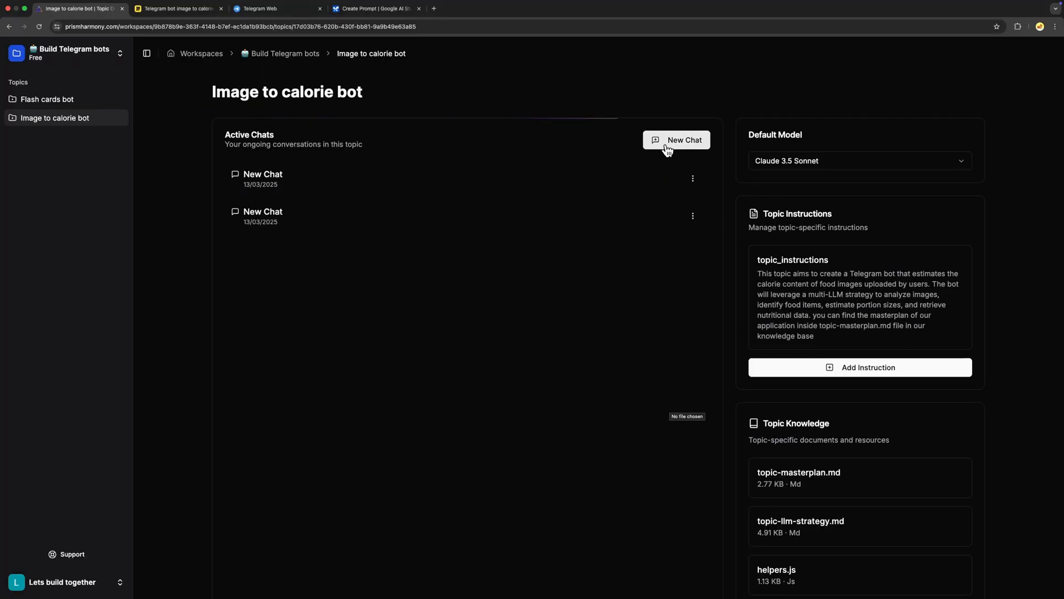
{"action": "left_click", "coordinate": [677, 140]}
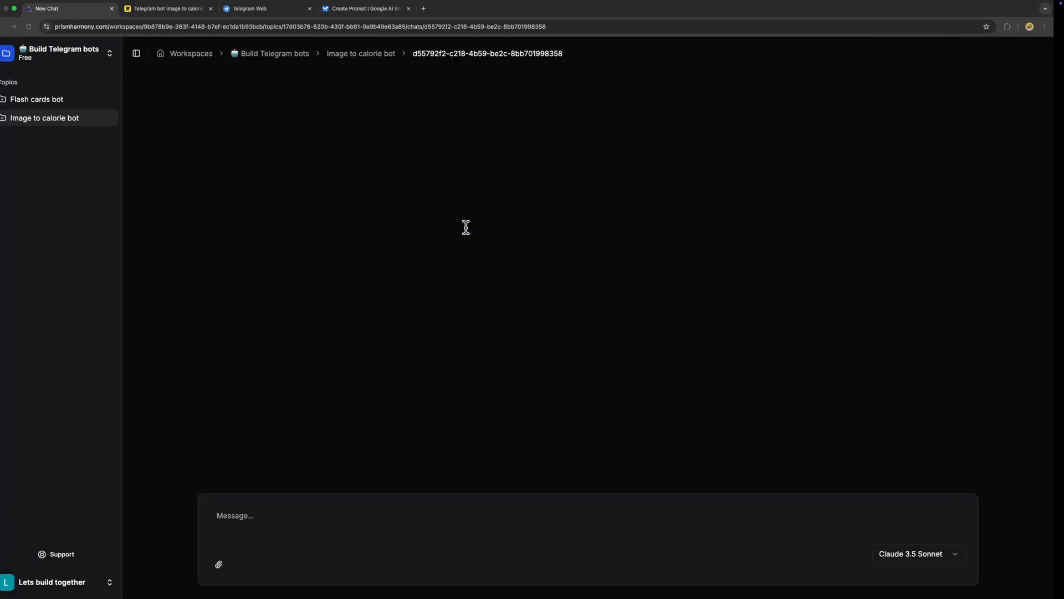
- Request step 2, "Food Classification and...", of llm_strategy and answer the assistant's questions
{"action": "type", "text": "Now we have to build the step 2 of our llm_strategy which is \"Food Classification and Refinement\""}
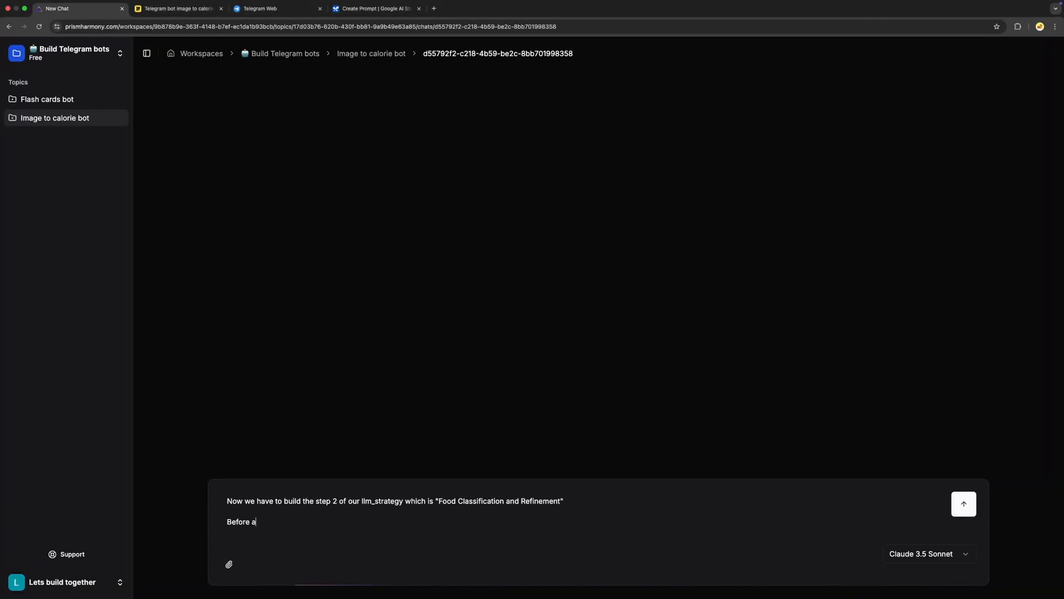
{"action": "left_click", "coordinate": [963, 504]}
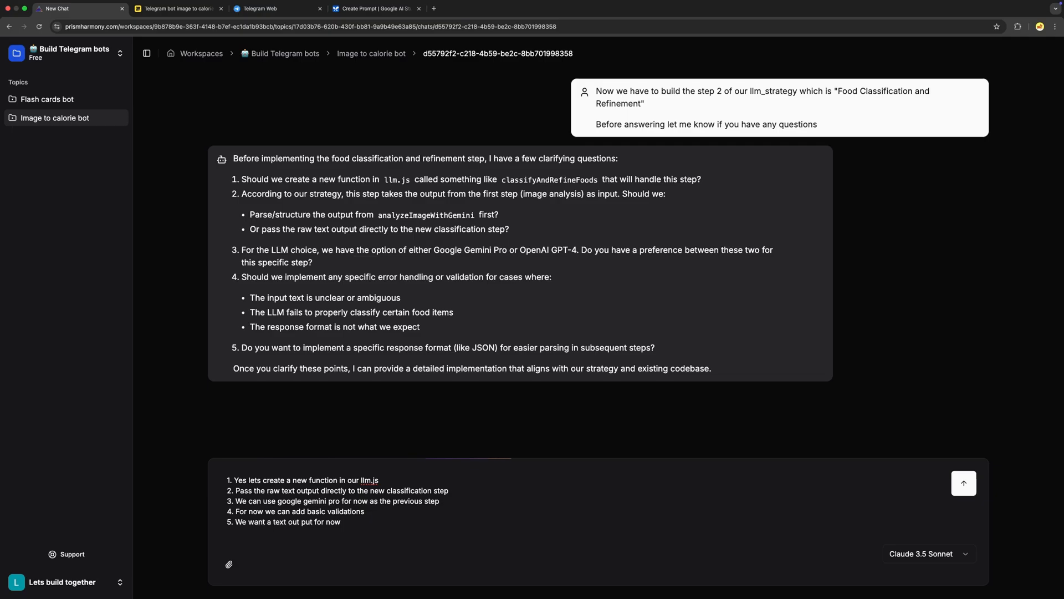
{"action": "left_click", "coordinate": [962, 483]}
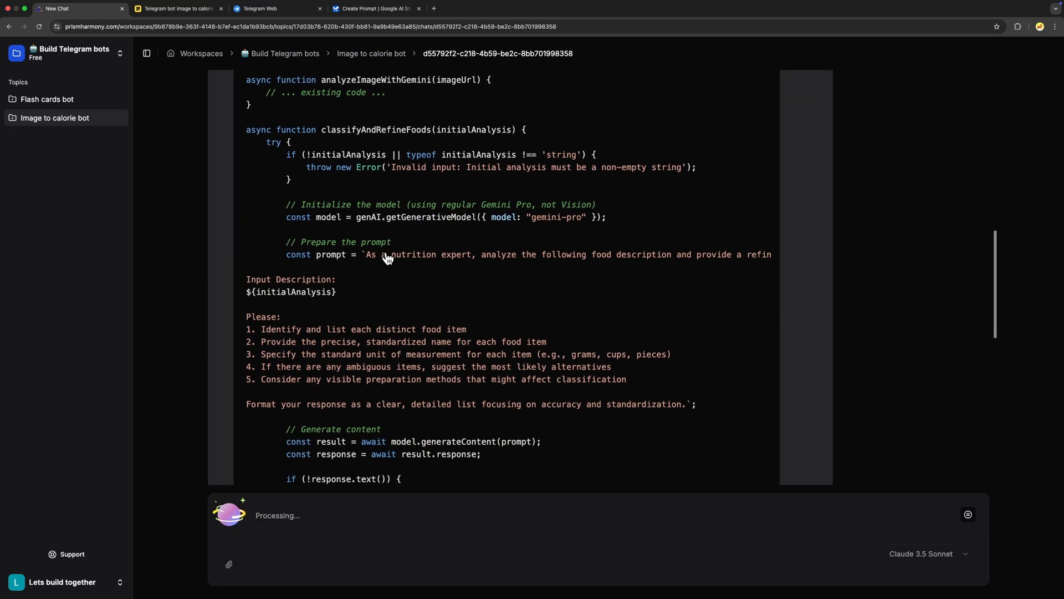
- Review the full classifyAndRefineFoods prompt code, then the telegram.js processThePhoto snippet
{"action": "scroll", "scroll_direction": "down", "scroll_amount": 3}
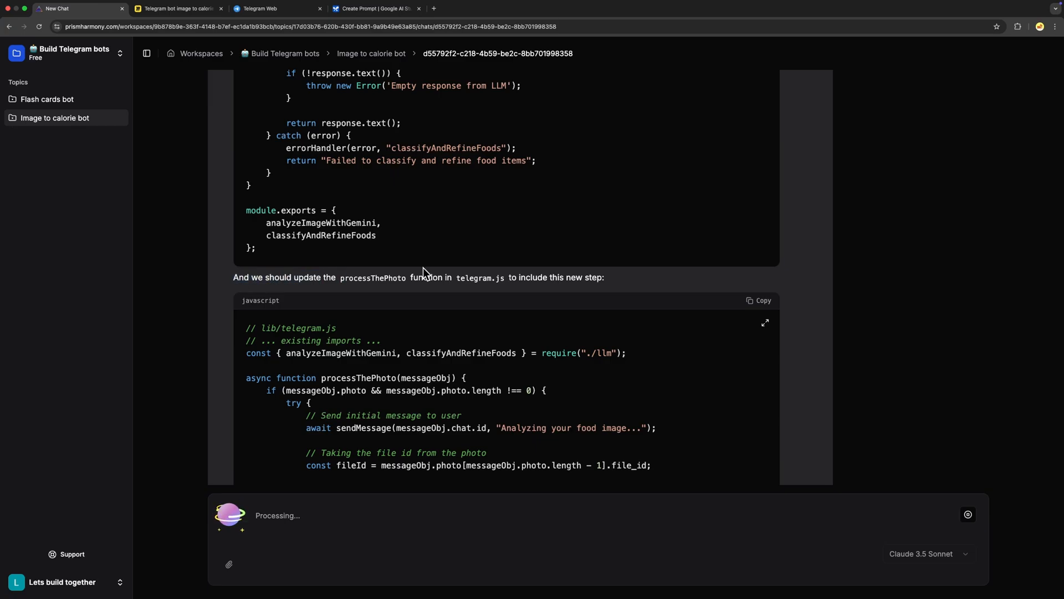
{"action": "left_click", "coordinate": [765, 323]}
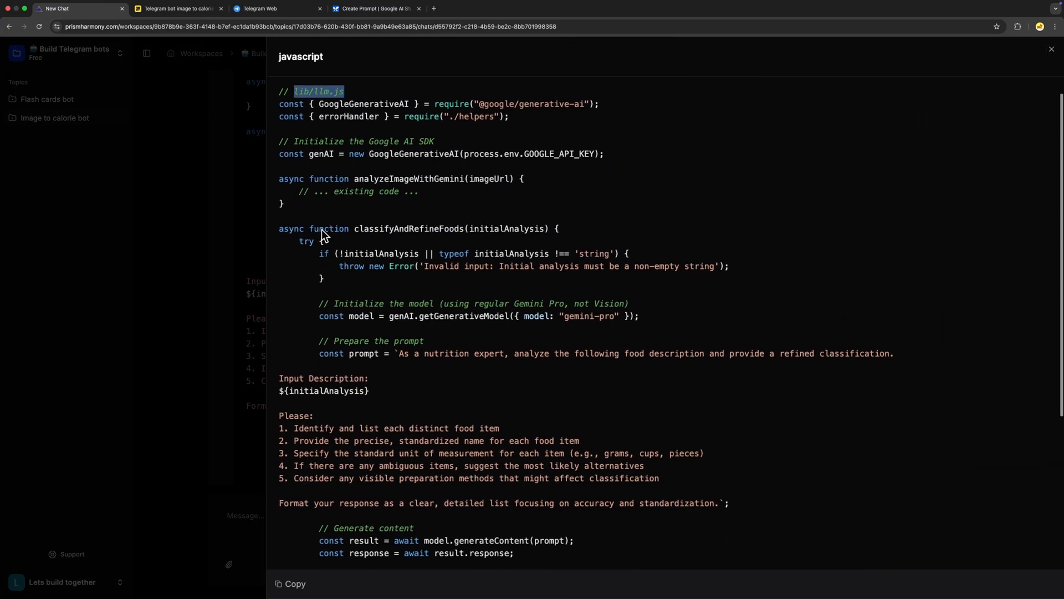
{"action": "scroll", "scroll_direction": "down", "scroll_amount": 3}
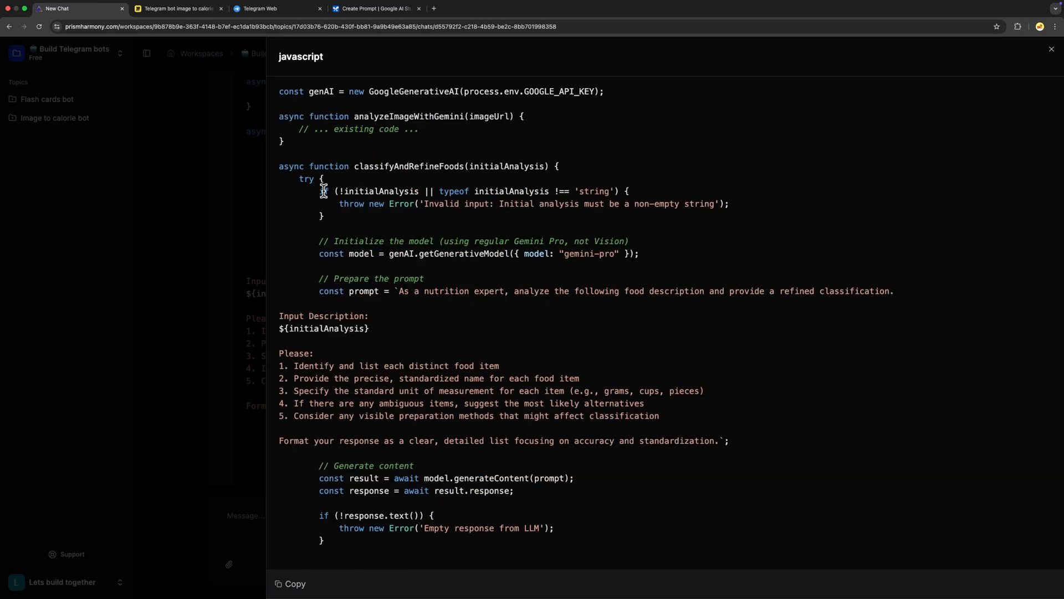
{"action": "scroll", "scroll_direction": "down", "scroll_amount": 3}
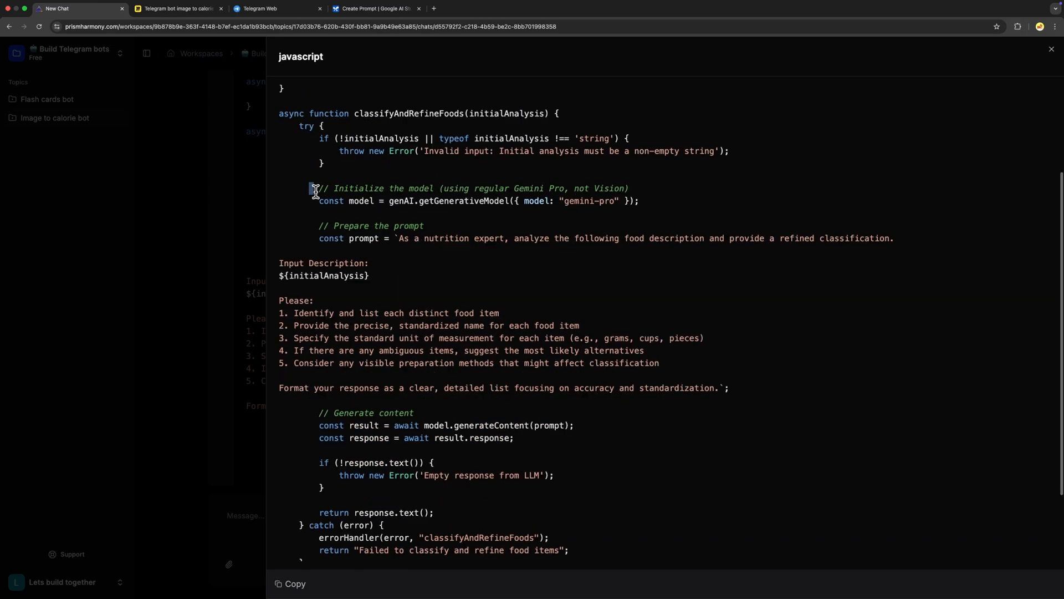
{"action": "left_click_drag", "start_coordinate": [314, 188], "coordinate": [638, 200]}
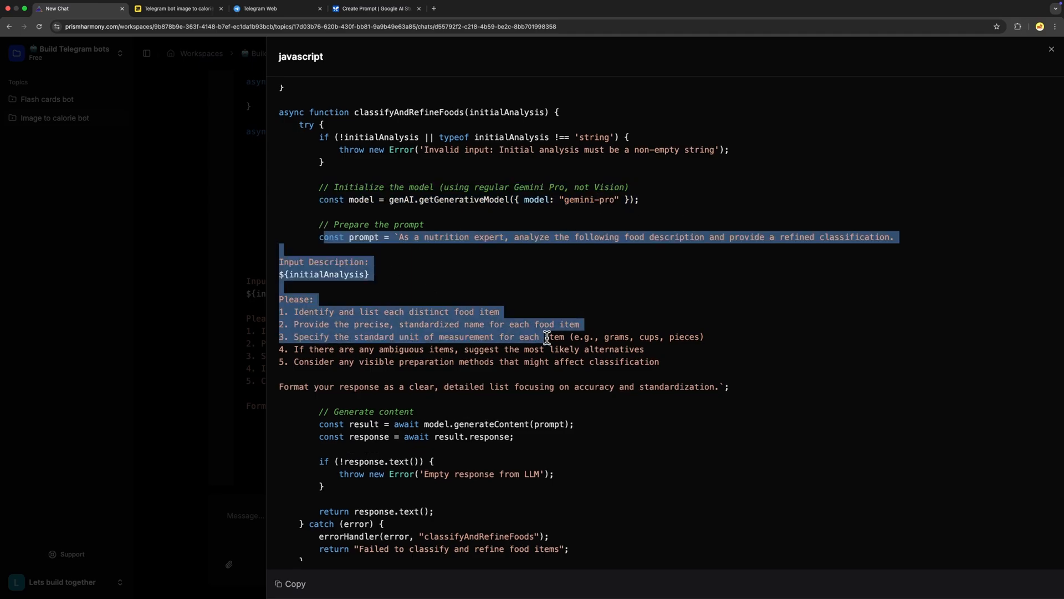
{"action": "left_click", "coordinate": [521, 112]}
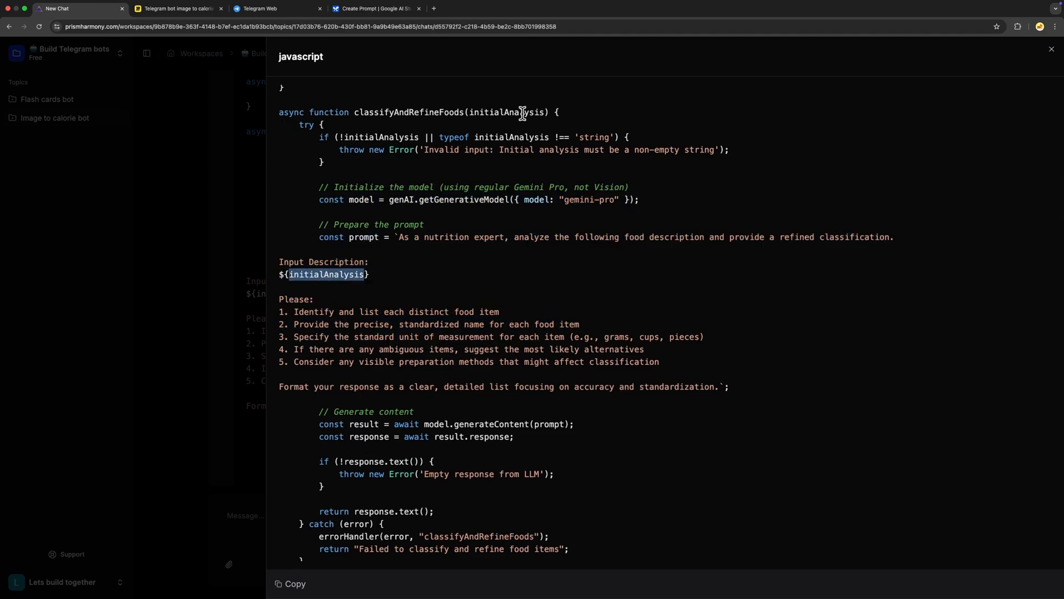
{"action": "double_click", "coordinate": [396, 311]}
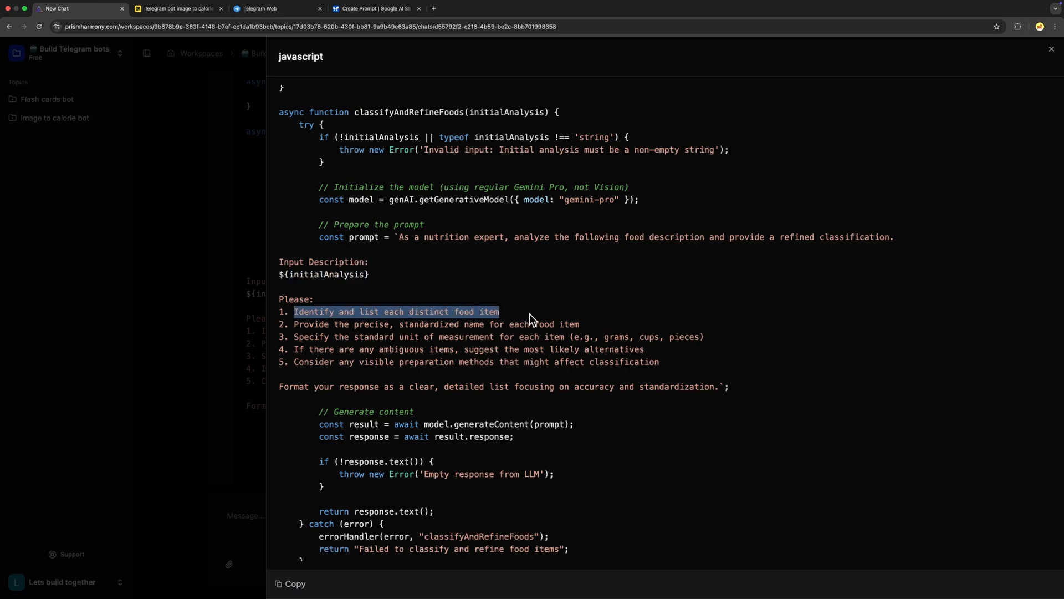
{"action": "scroll", "scroll_direction": "down", "scroll_amount": 3}
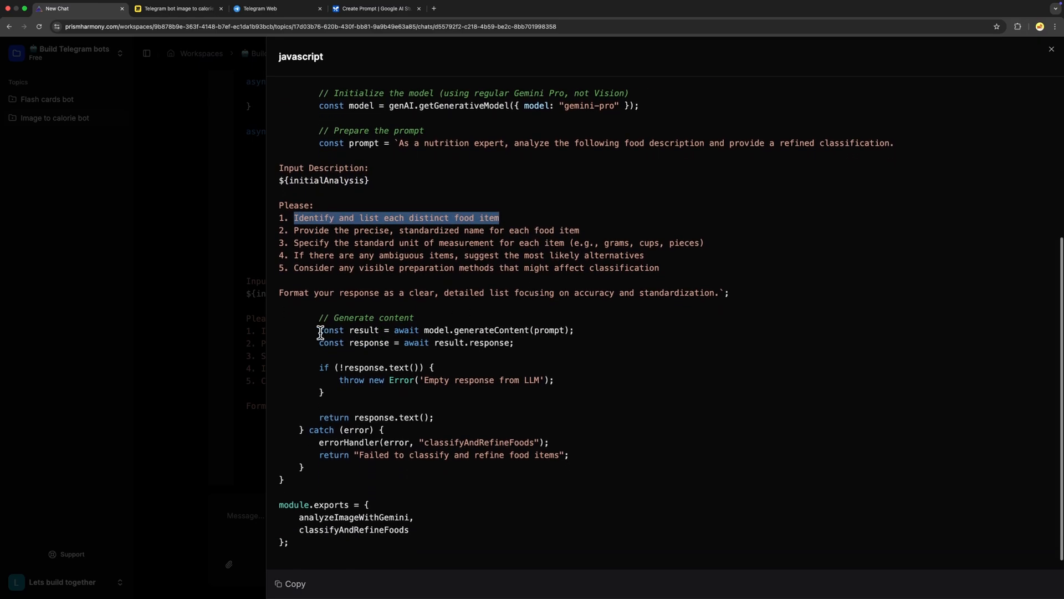
{"action": "left_click_drag", "start_coordinate": [318, 330], "coordinate": [433, 417]}
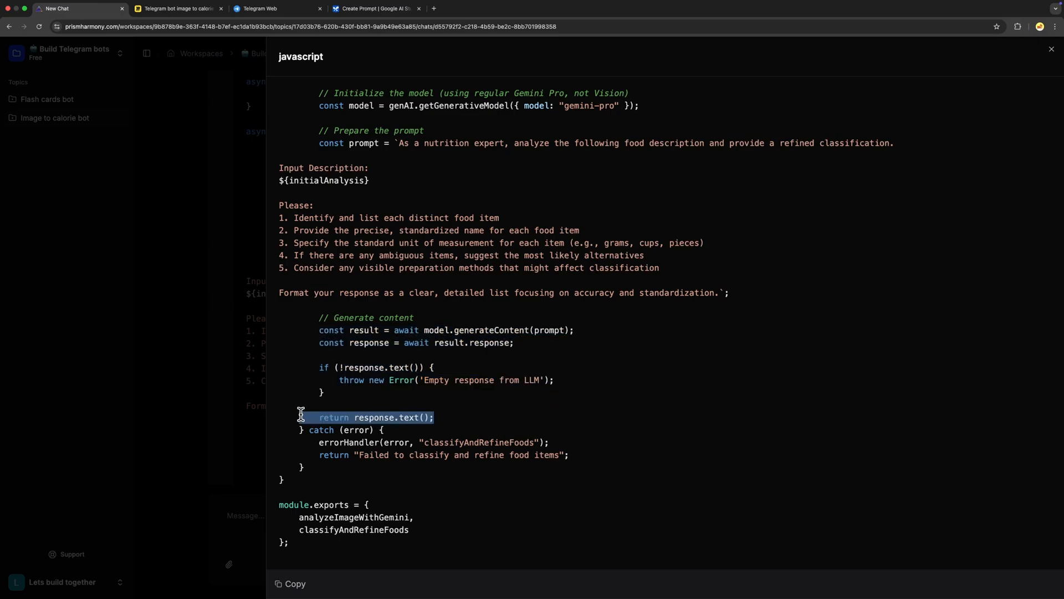
{"action": "left_click", "coordinate": [1051, 49]}
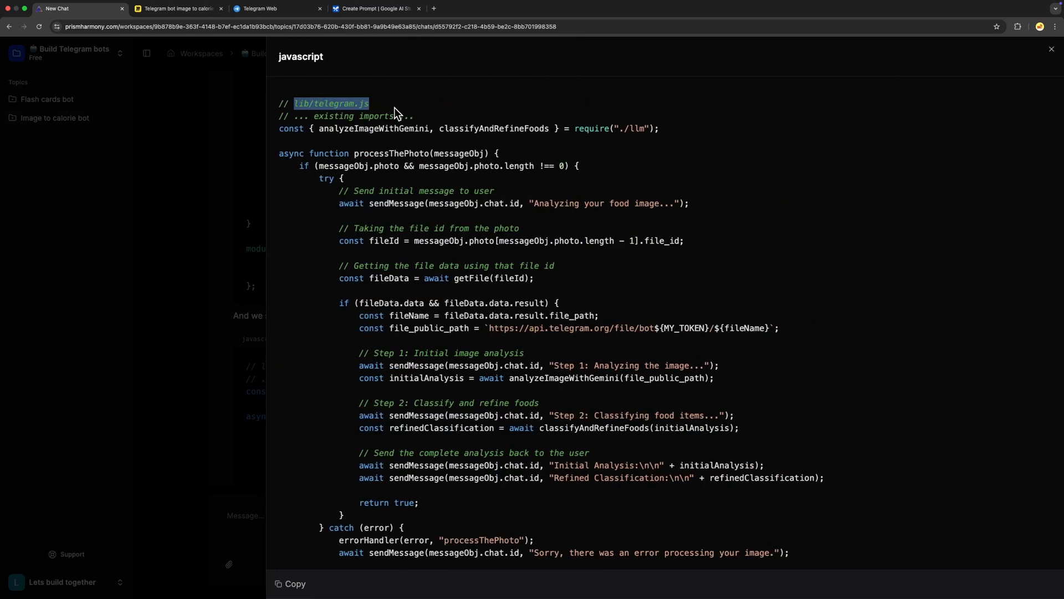
{"action": "double_click", "coordinate": [390, 155]}
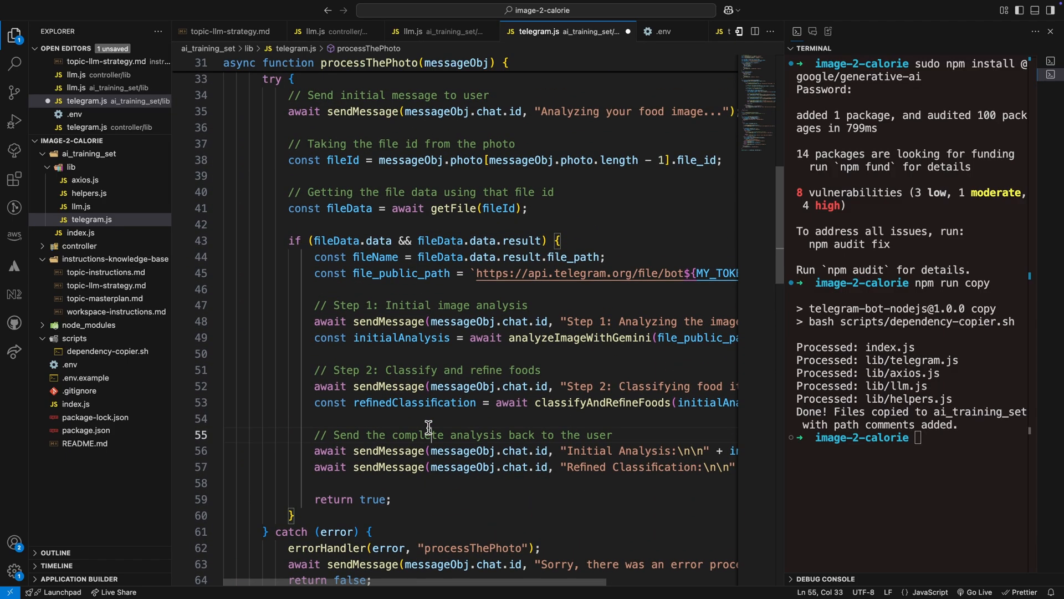
- Check the bot's Step 2 salmon fillet classification in Telegram and rerun npm run copy
{"action": "left_click", "coordinate": [257, 8]}
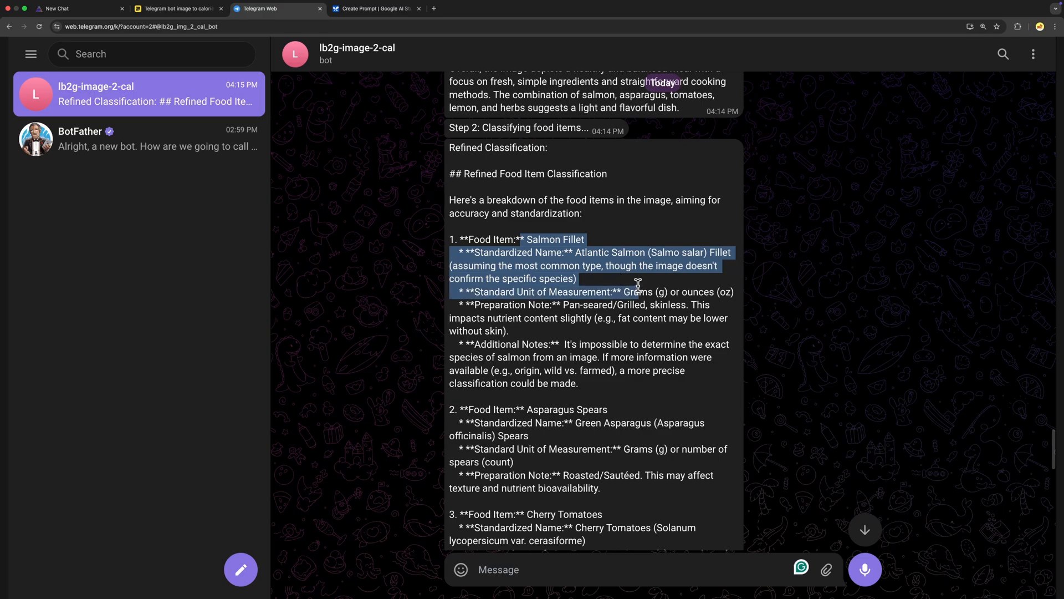
{"action": "left_click_drag", "start_coordinate": [637, 284], "coordinate": [726, 312]}
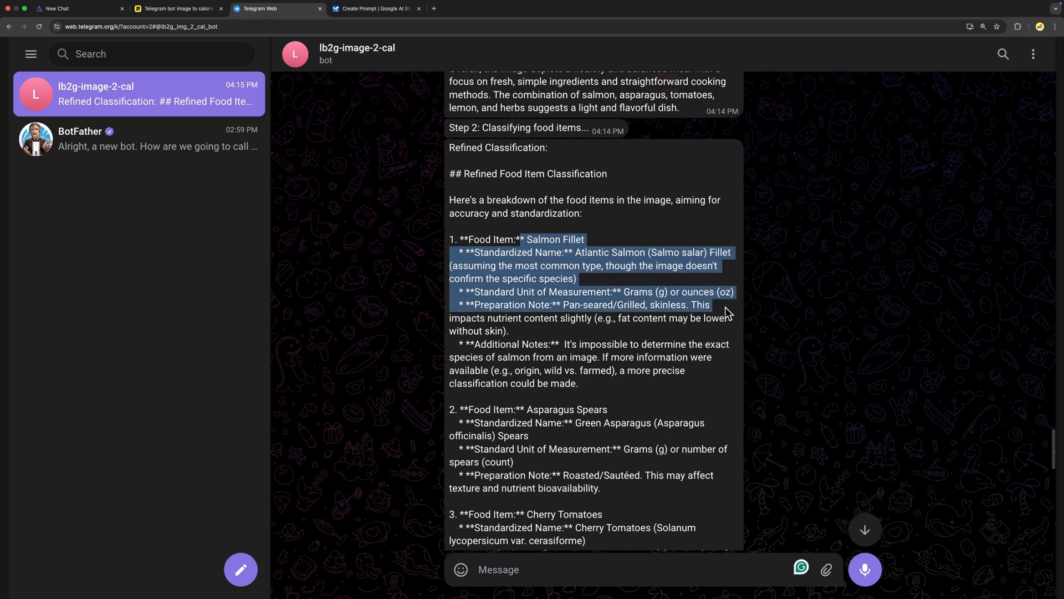
{"action": "scroll", "scroll_direction": "down", "scroll_amount": 3}
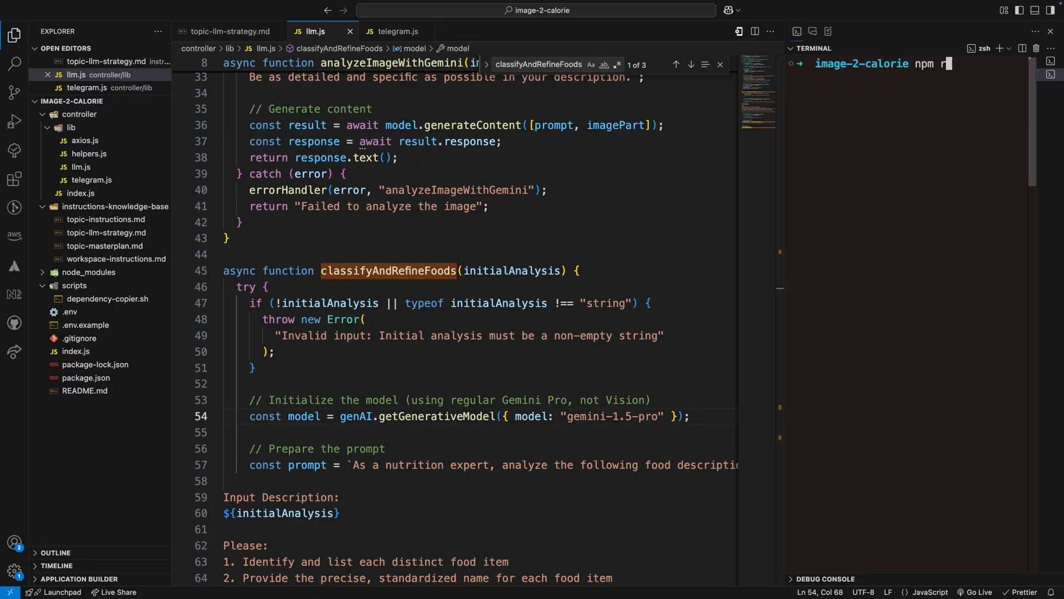
{"action": "type", "text": "un copy"}
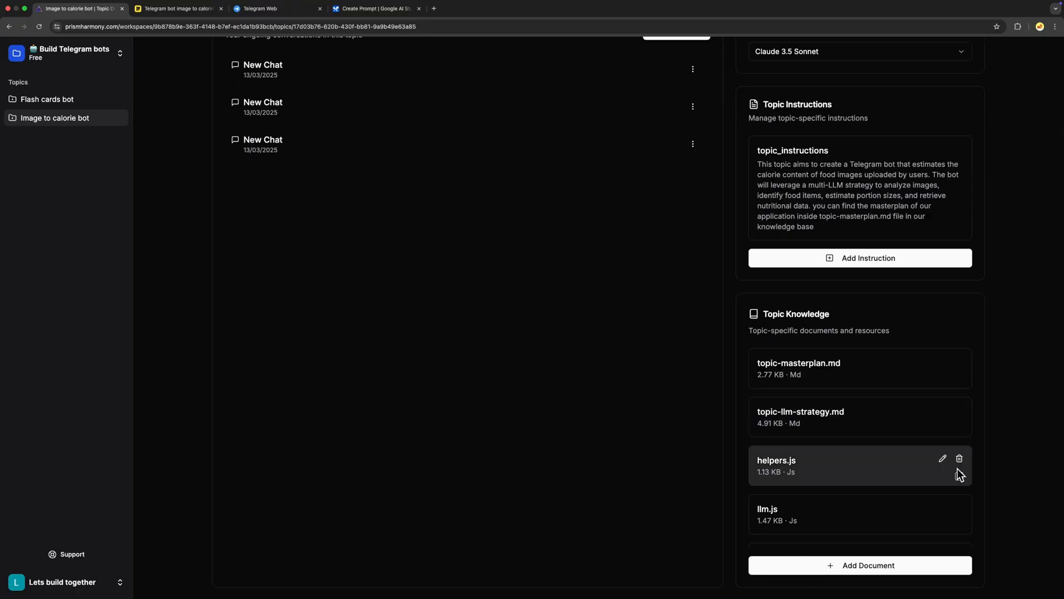
- Start a new chat in the calorie bot topic and get Step 3's estimatePortionsAndNutrition code
{"action": "left_click", "coordinate": [958, 457]}
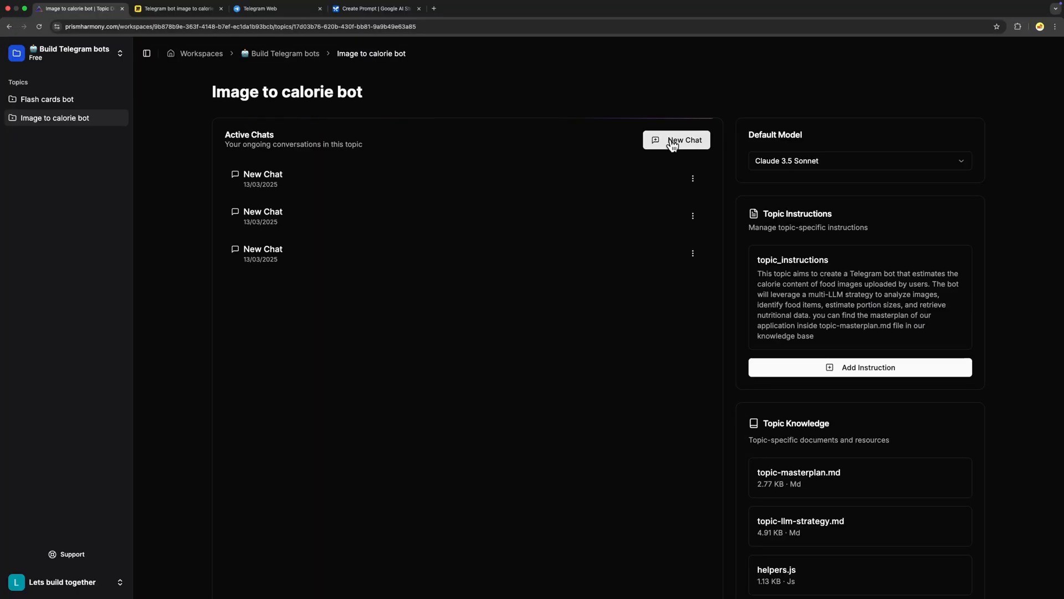
{"action": "left_click", "coordinate": [685, 140]}
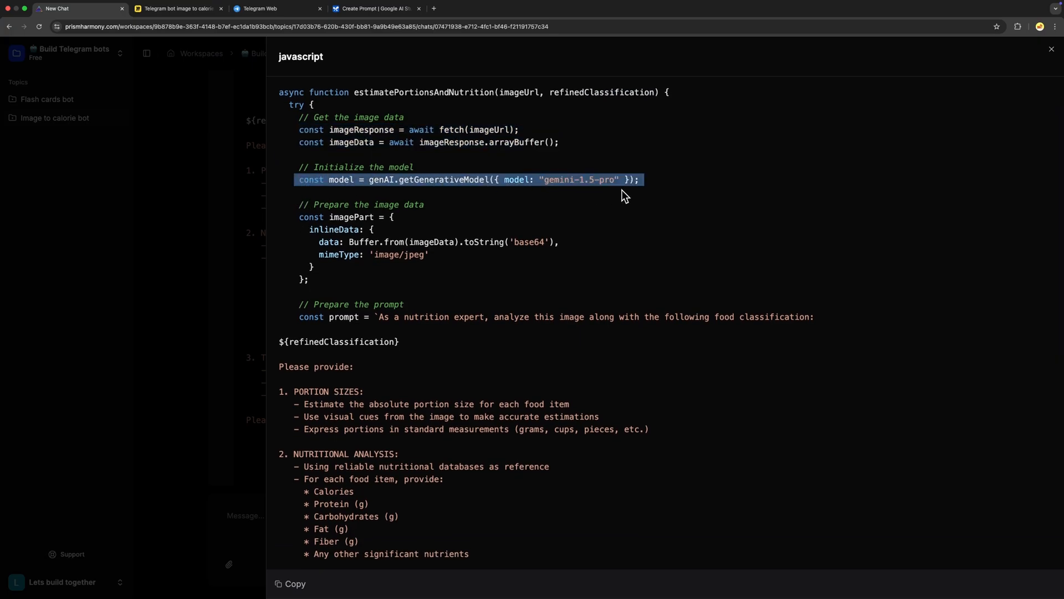
{"action": "scroll", "scroll_direction": "down", "scroll_amount": 3}
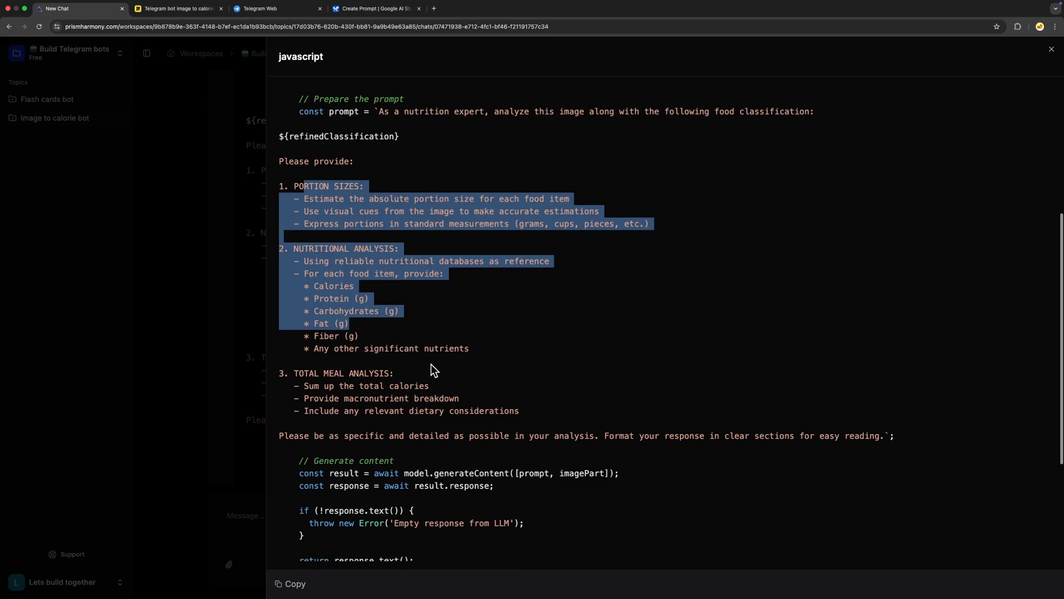
- Scroll through the estimatePortionsAndNutrition prompt and the updated telegram.js processThePhoto snippet
{"action": "scroll", "scroll_direction": "down", "scroll_amount": 3}
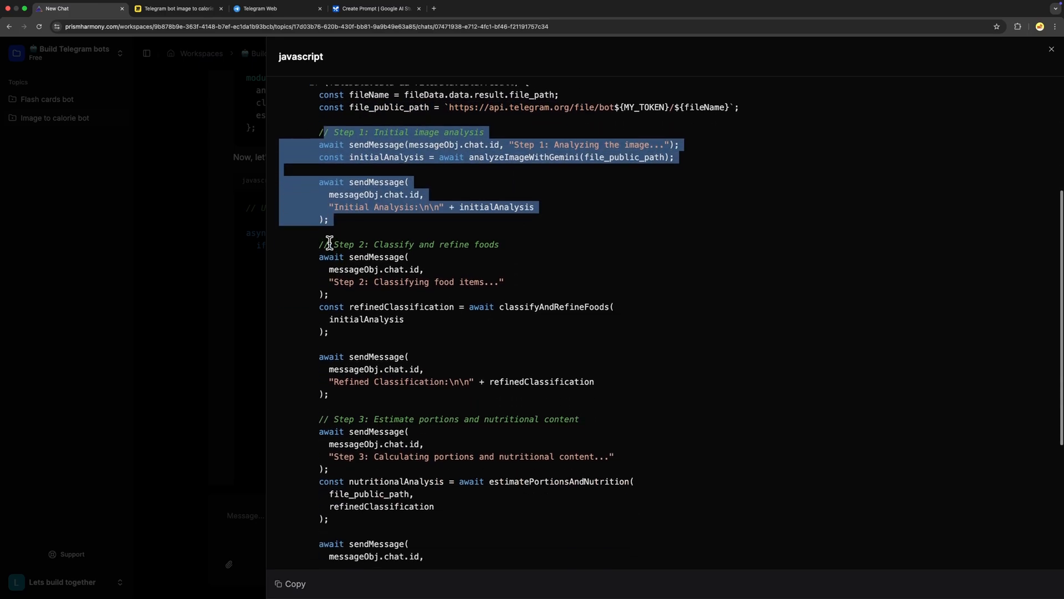
{"action": "scroll", "scroll_direction": "down", "scroll_amount": 3}
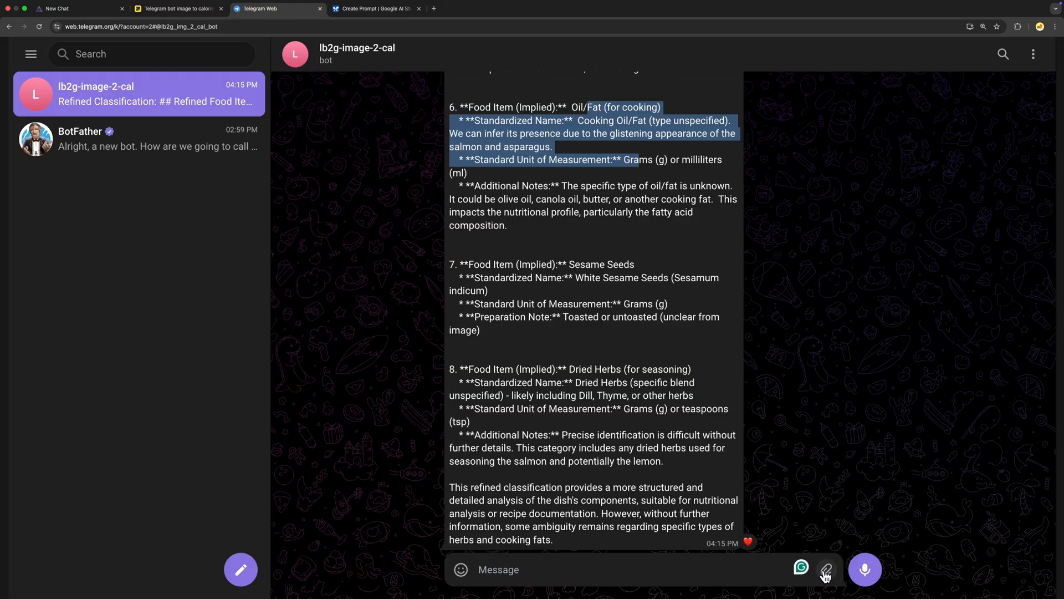
- Send a food photo to the bot and review its Step 3 Nutritional Analysis with portion sizes
{"action": "left_click", "coordinate": [825, 569]}
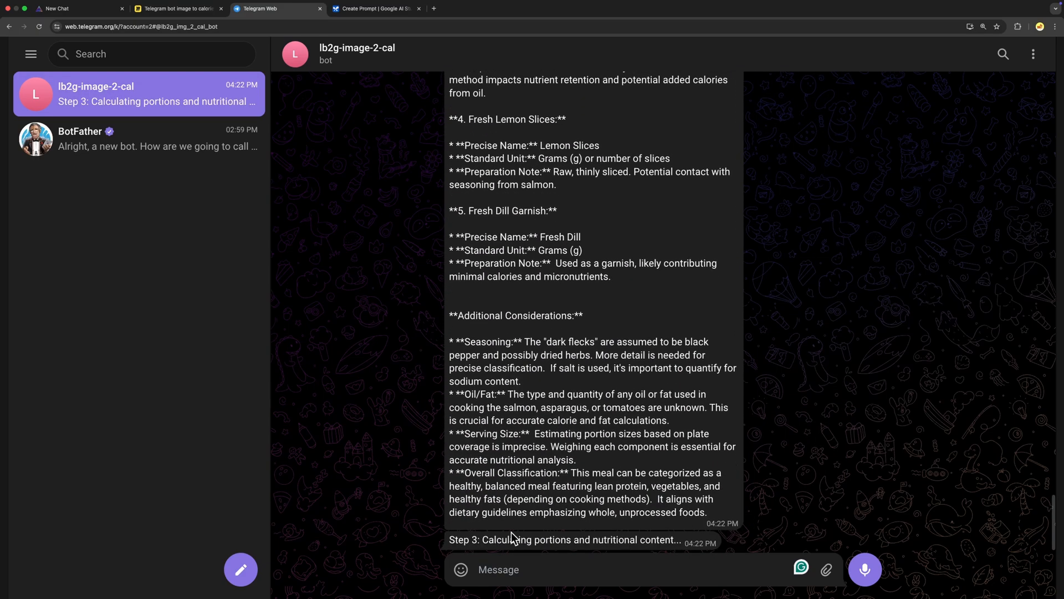
{"action": "double_click", "coordinate": [580, 539]}
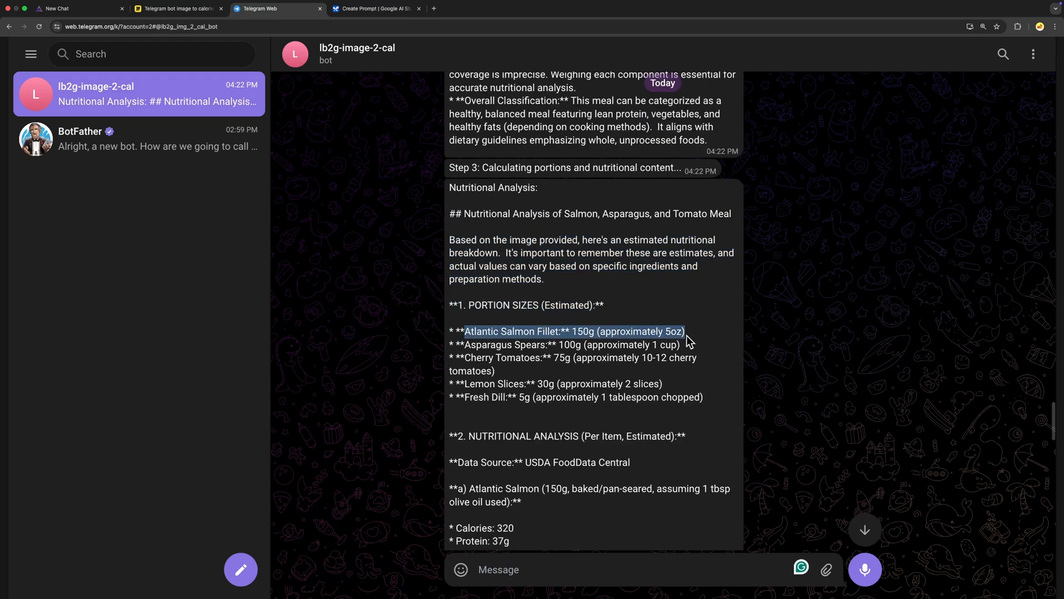
{"action": "scroll", "scroll_direction": "down", "scroll_amount": 3}
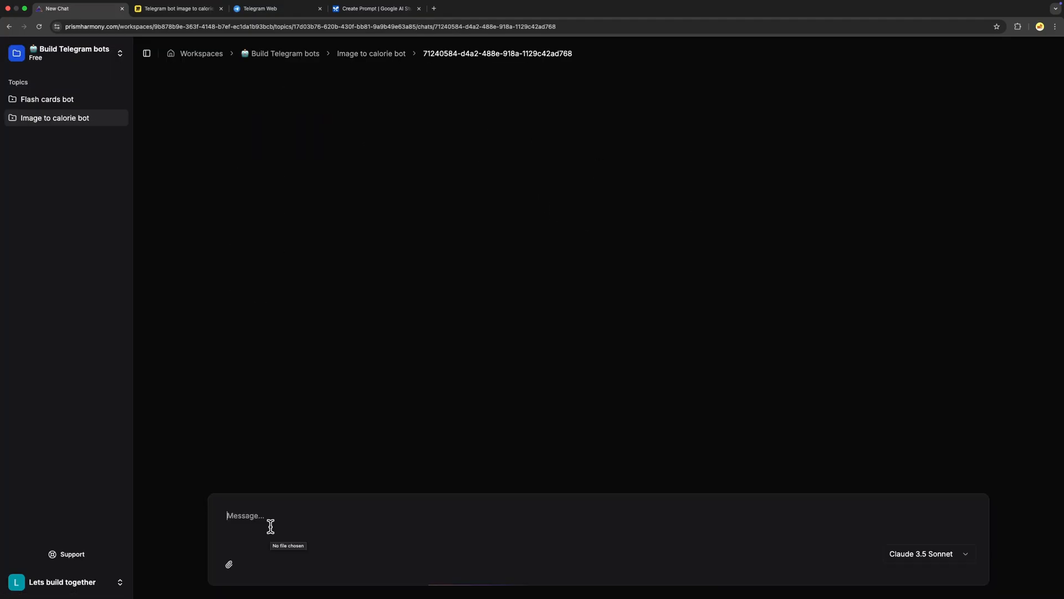
- Ask for the final Nutritional Data Validation and Summary step using nice emojis
{"action": "type", "text": "Awesome n"}
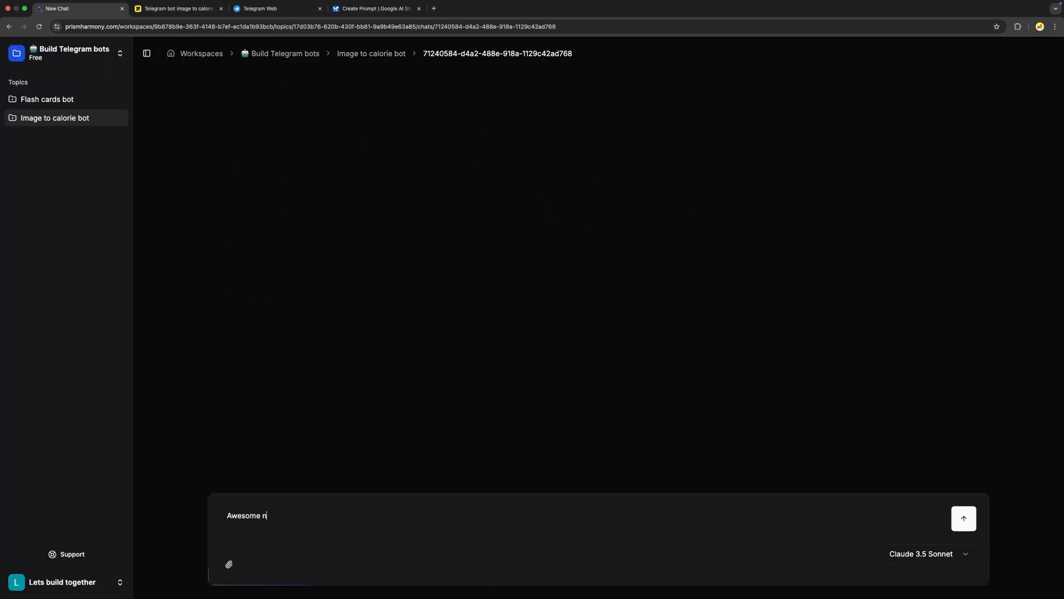
{"action": "type", "text": "owesome now we have to implement the last step in our llm strategy \"Nutritional Data Validation and Summary\""}
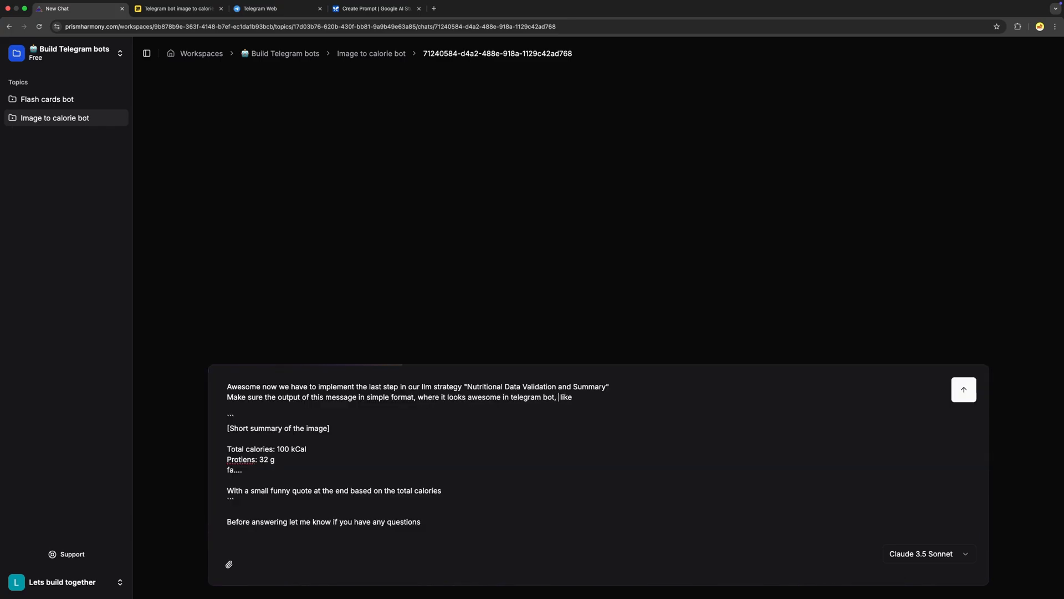
{"action": "type", "text": "use some nice emojis"}
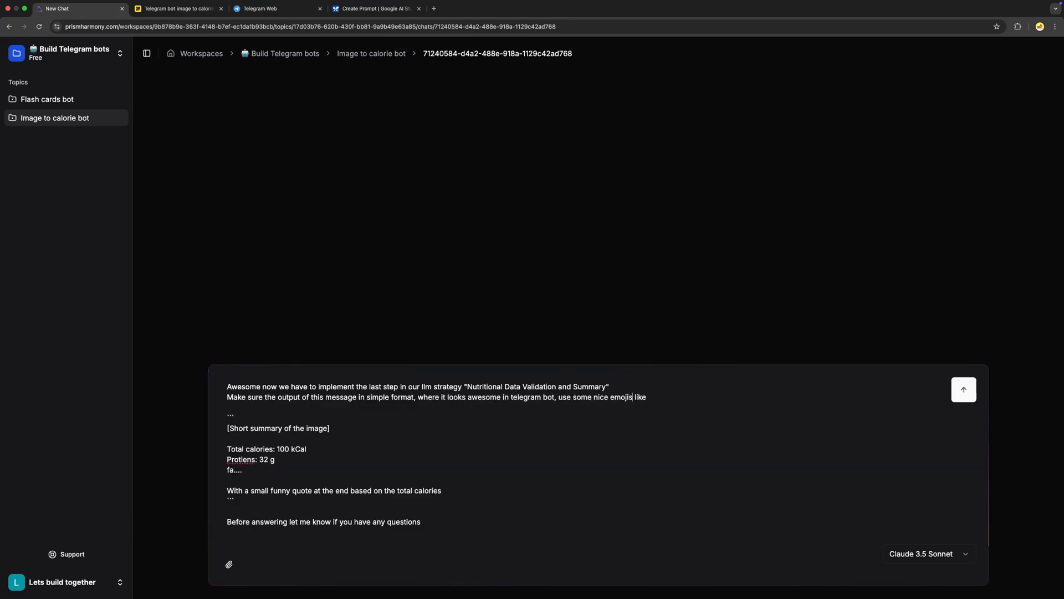
{"action": "type", "text": "also, the message"}
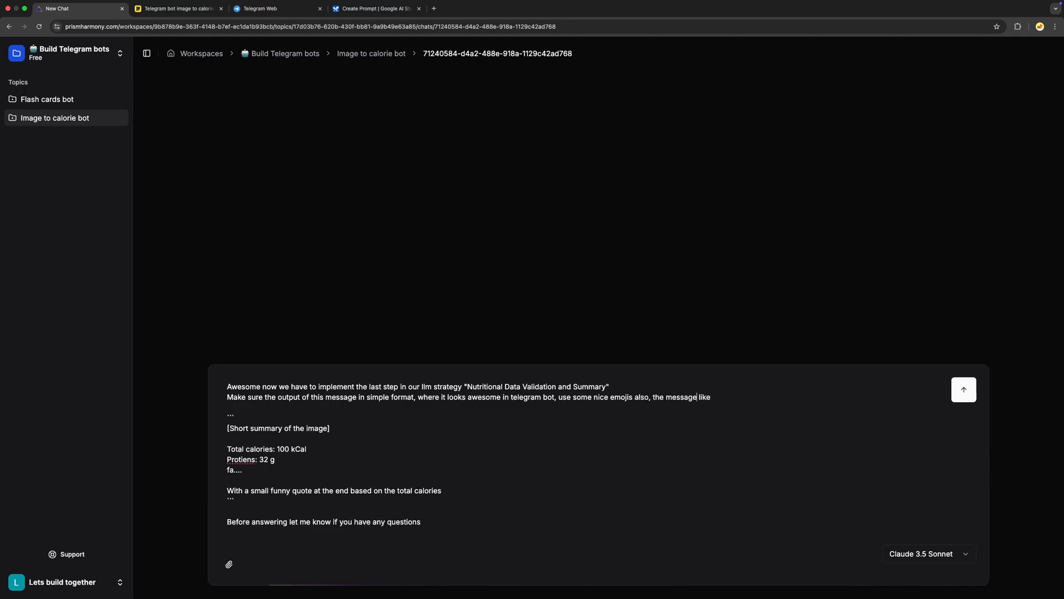
{"action": "left_click", "coordinate": [962, 389]}
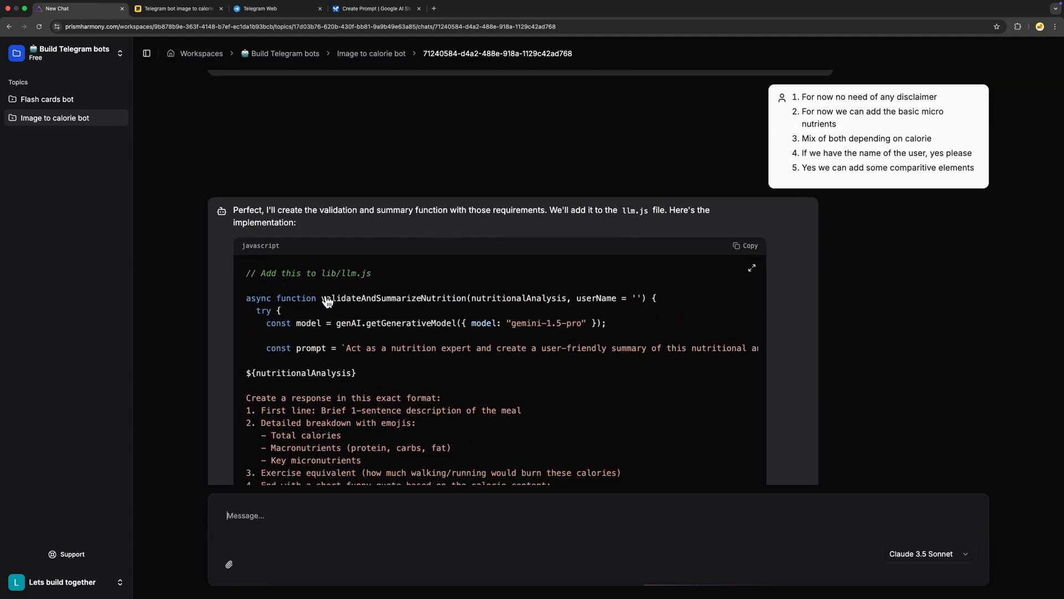
- Expand the validateAndSummarizeNutrition code and highlight the prompt's first-line meal description requirement
{"action": "left_click", "coordinate": [752, 268]}
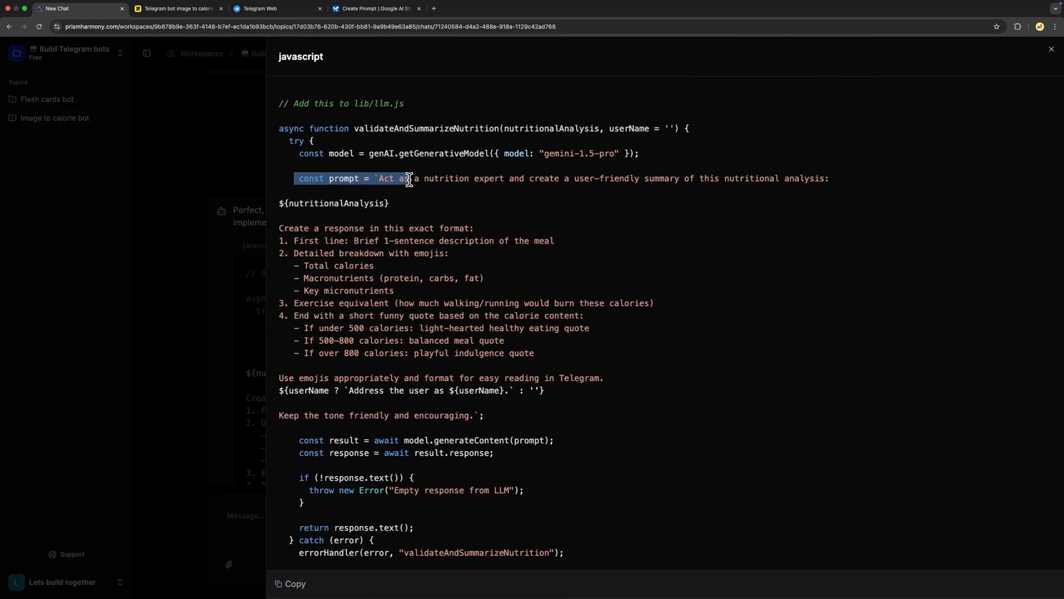
{"action": "double_click", "coordinate": [662, 178]}
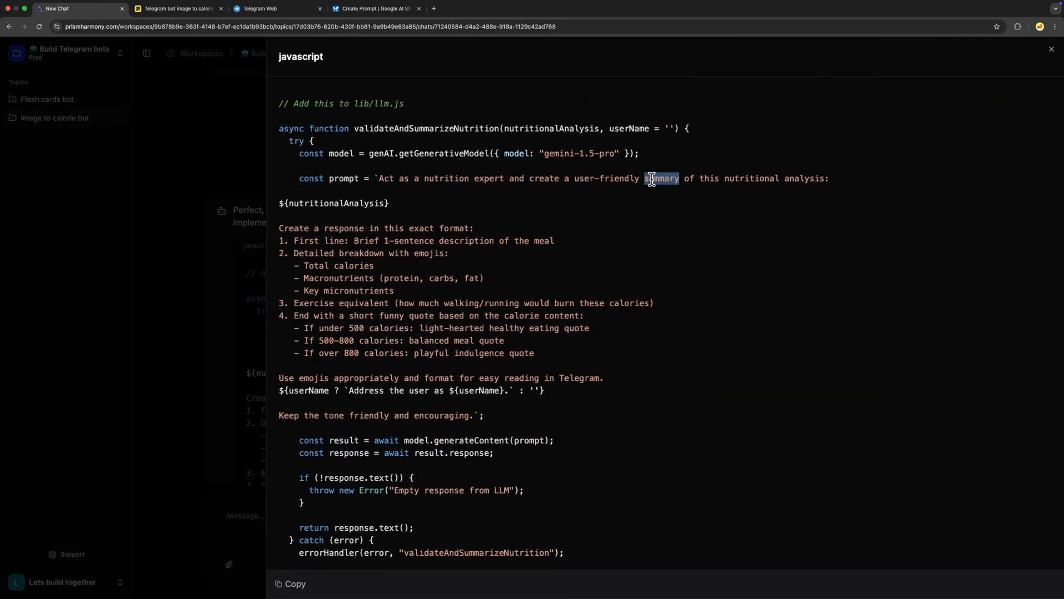
{"action": "left_click_drag", "start_coordinate": [650, 178], "coordinate": [553, 240]}
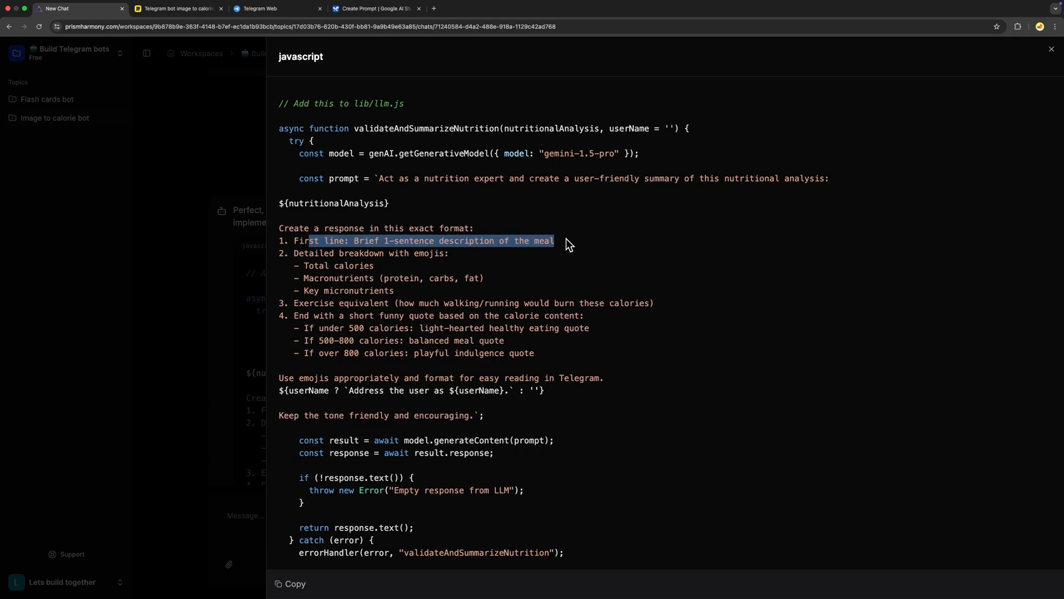
{"action": "scroll", "scroll_direction": "down", "scroll_amount": 3}
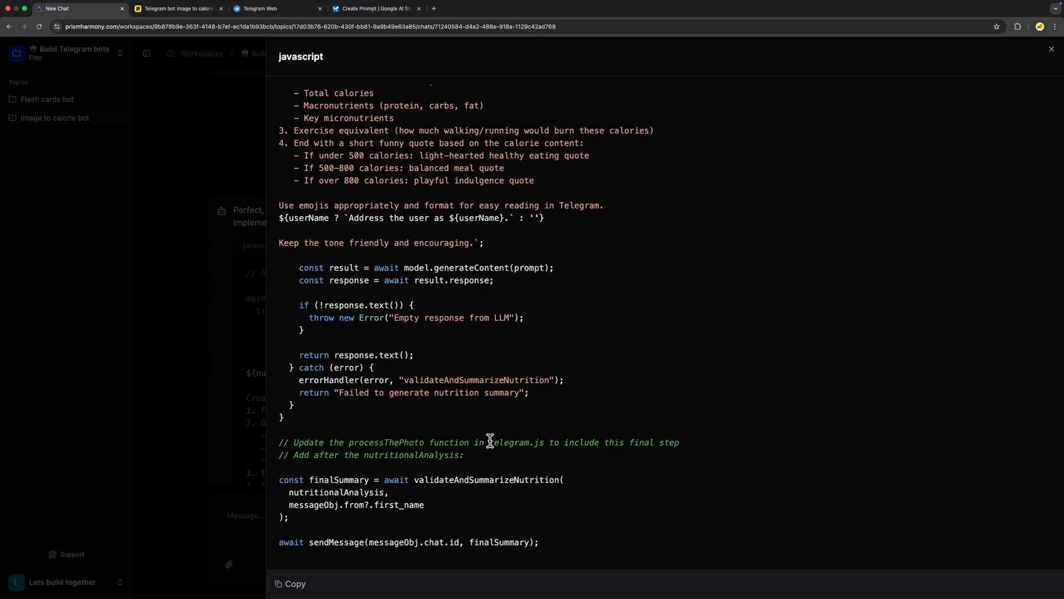
{"action": "mouse_move", "coordinate": [309, 417]}
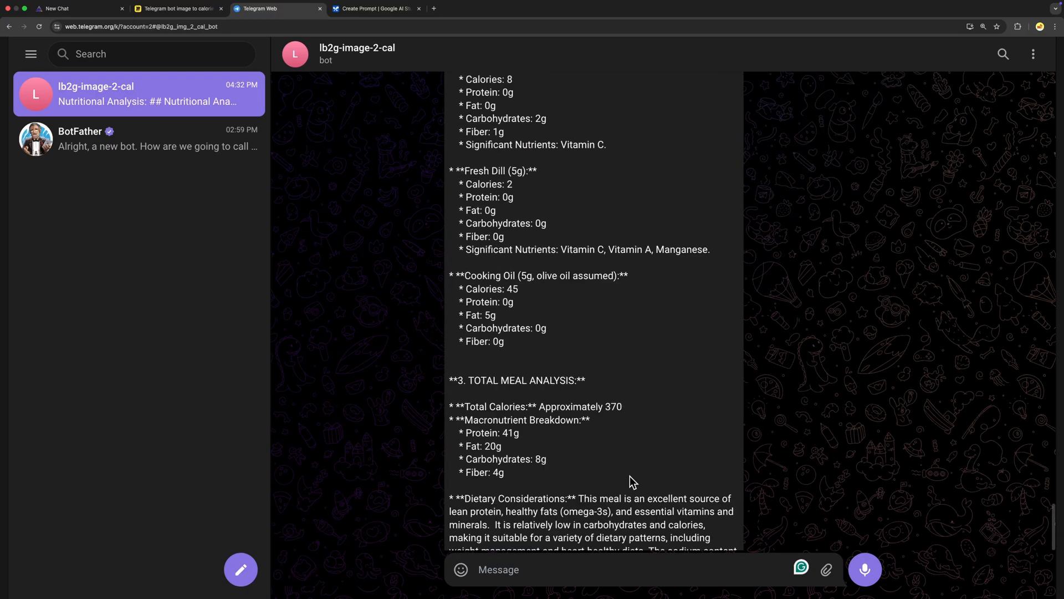
- Highlight the total calories, carbs and key micronutrients lines of the bot's emoji summary
{"action": "scroll", "scroll_direction": "down", "scroll_amount": 3}
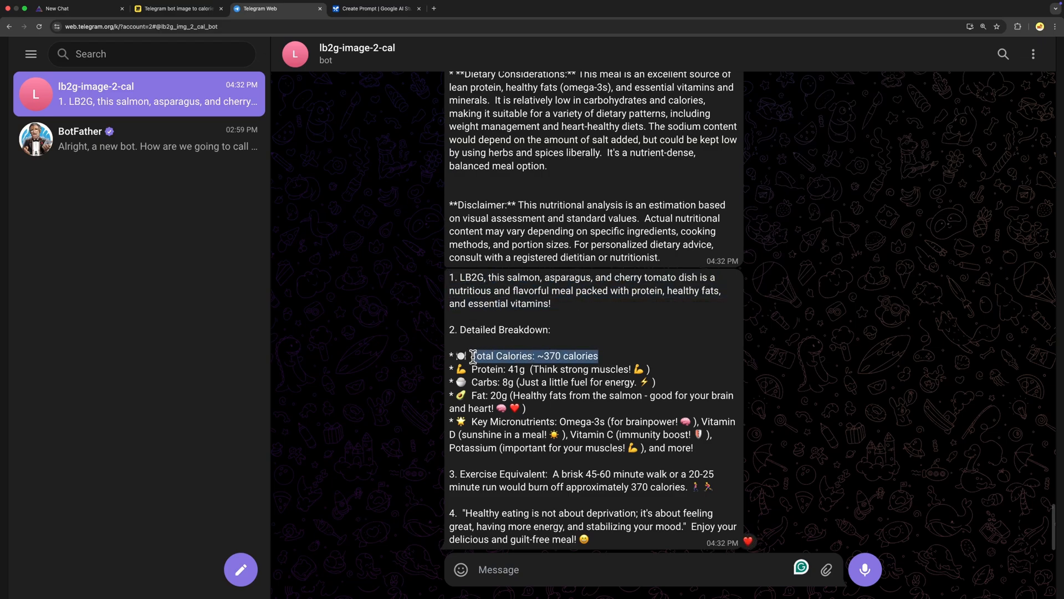
{"action": "double_click", "coordinate": [556, 381]}
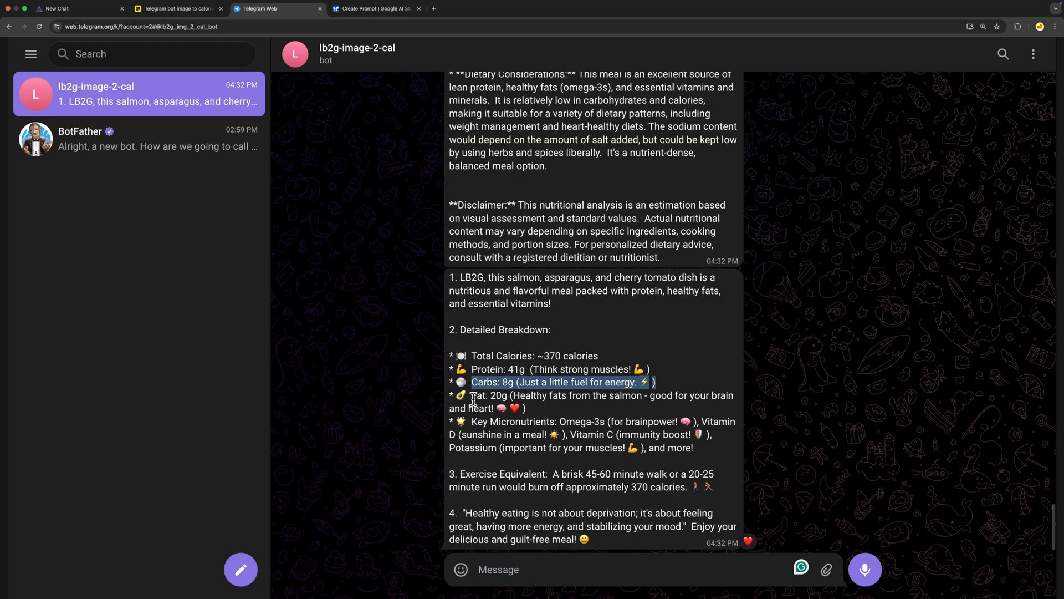
{"action": "left_click", "coordinate": [585, 414]}
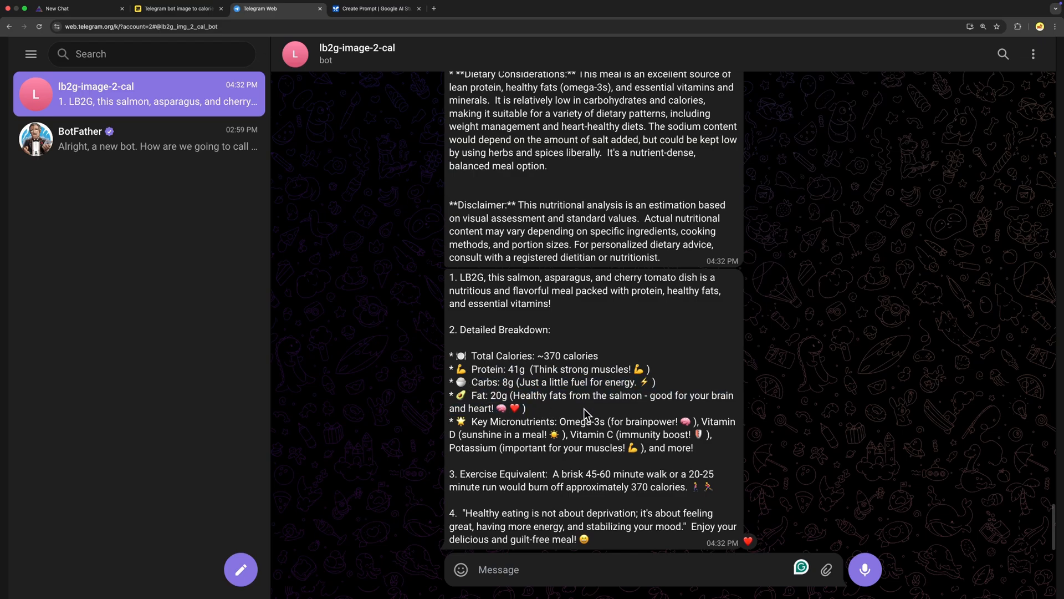
{"action": "left_click_drag", "start_coordinate": [470, 421], "coordinate": [640, 421]}
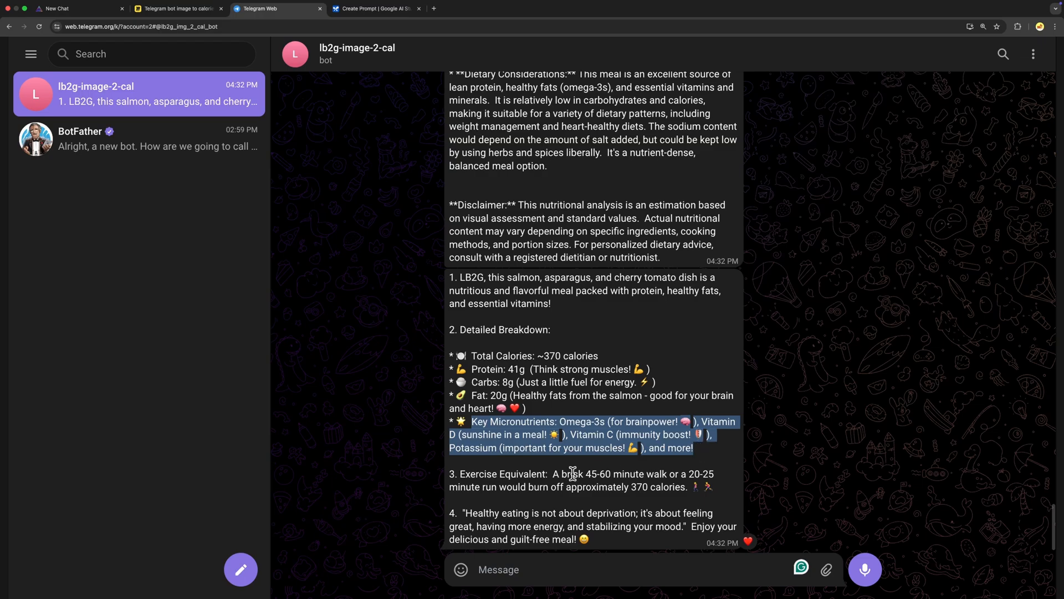
{"action": "left_click_drag", "start_coordinate": [552, 474], "coordinate": [713, 474]}
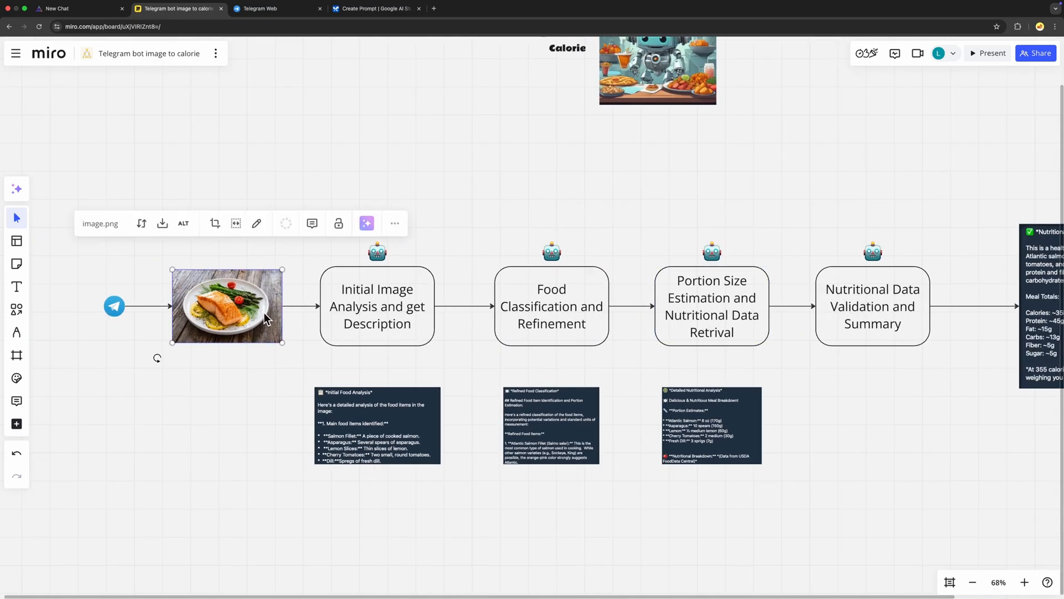
- Copy the salmon photo above Portion Size Estimation as that stage's input
{"action": "left_click_drag", "start_coordinate": [228, 305], "coordinate": [614, 176]}
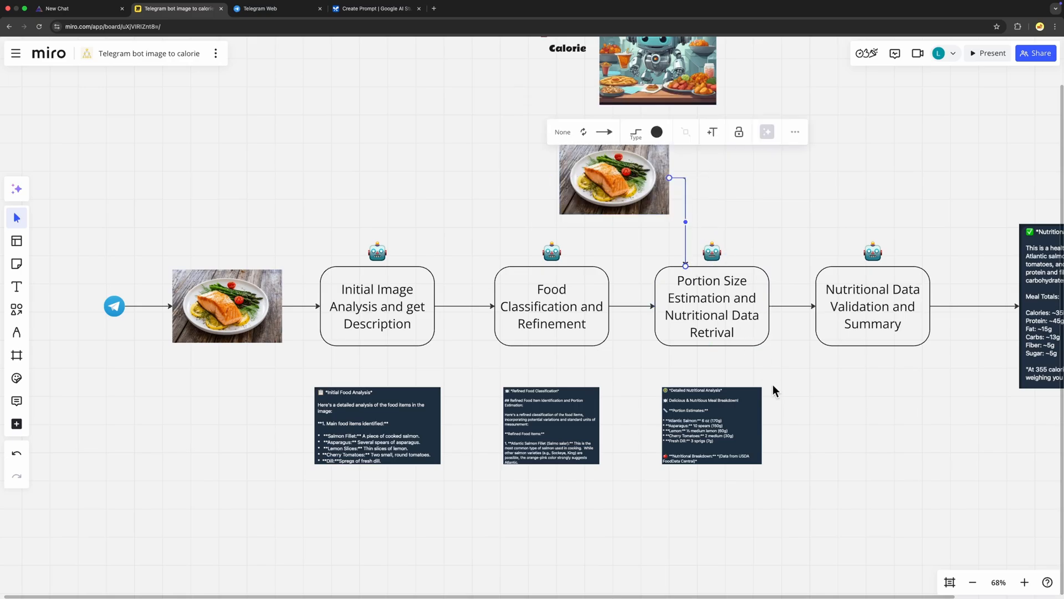
{"action": "scroll", "scroll_direction": "up", "scroll_amount": 3}
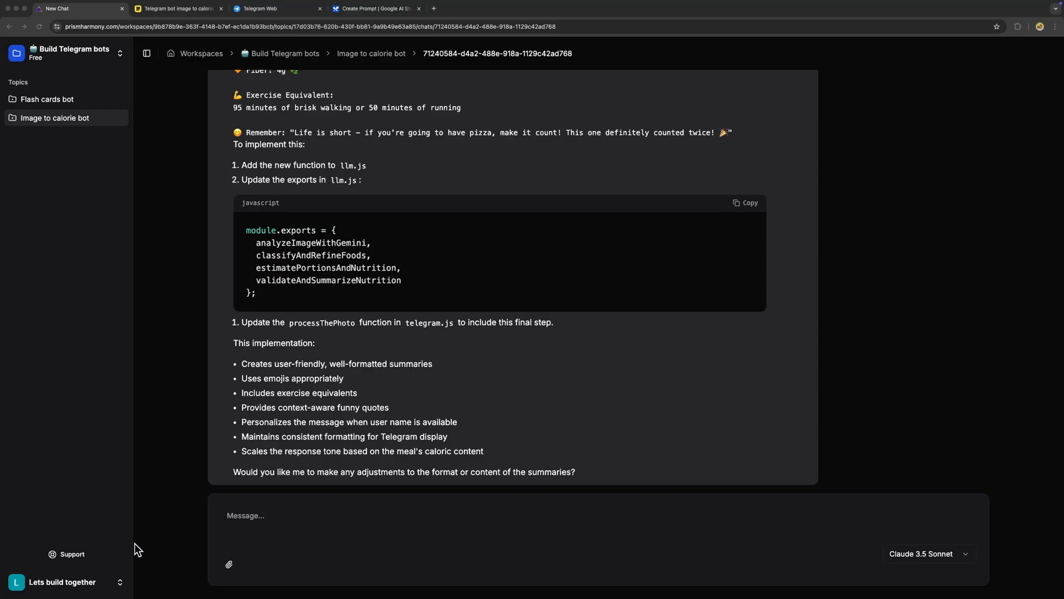
- Open the account menu to check the remaining top-up credits, about 424
{"action": "left_click", "coordinate": [61, 581]}
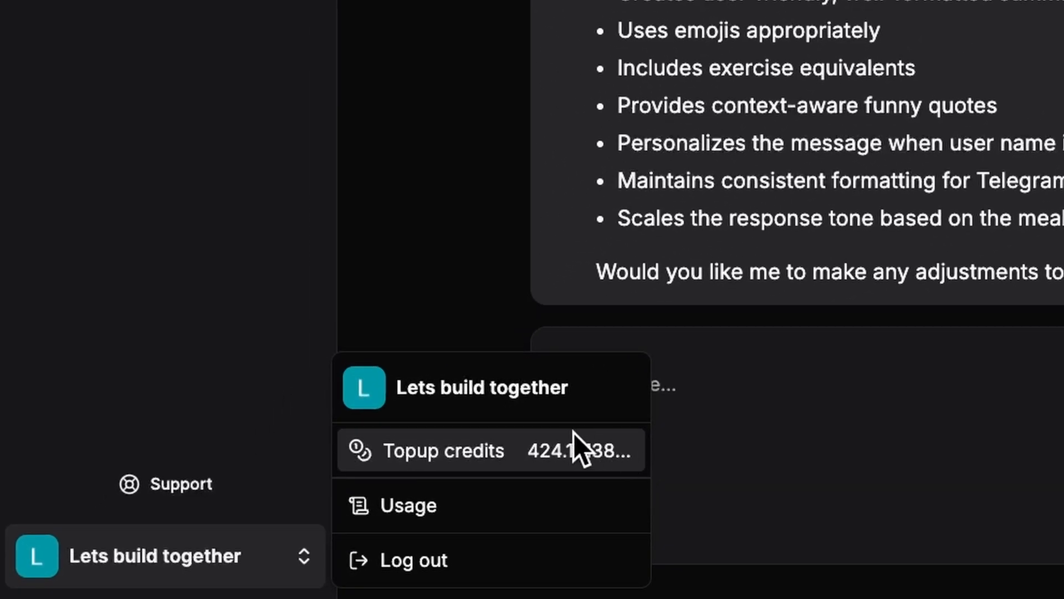
{"action": "mouse_move", "coordinate": [550, 471]}
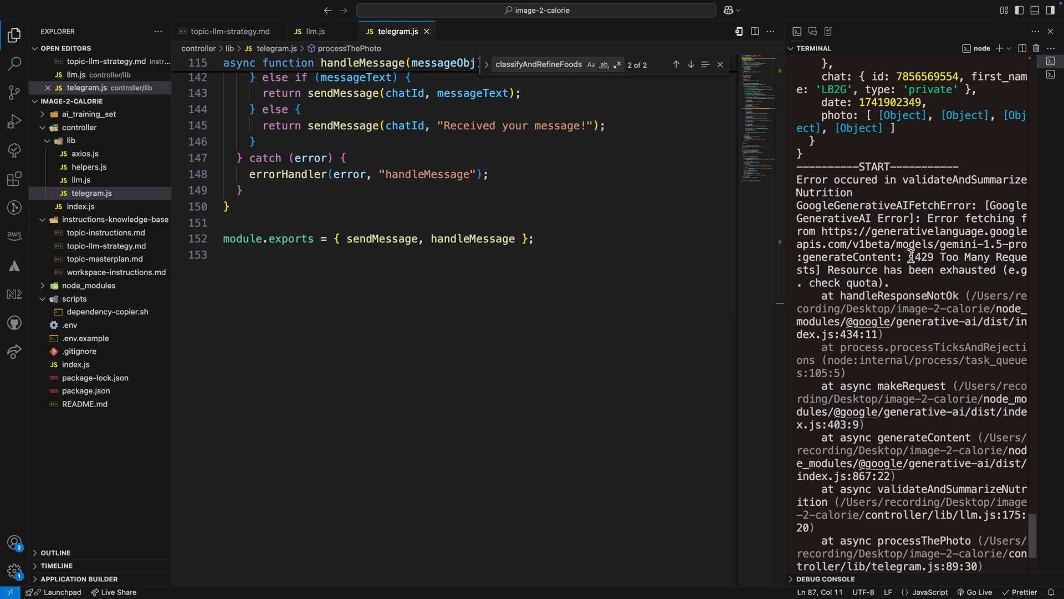
- Highlight the 429 Too Many Requests quota error, then bring up Google AI Studio's prompt page
{"action": "left_click_drag", "start_coordinate": [913, 256], "coordinate": [934, 296]}
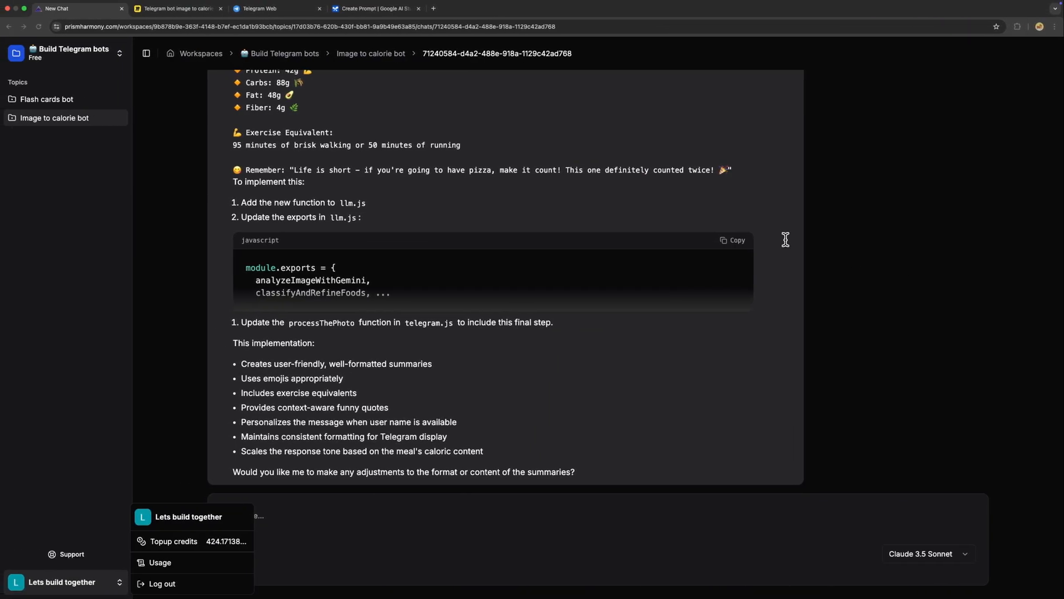
{"action": "left_click", "coordinate": [376, 8]}
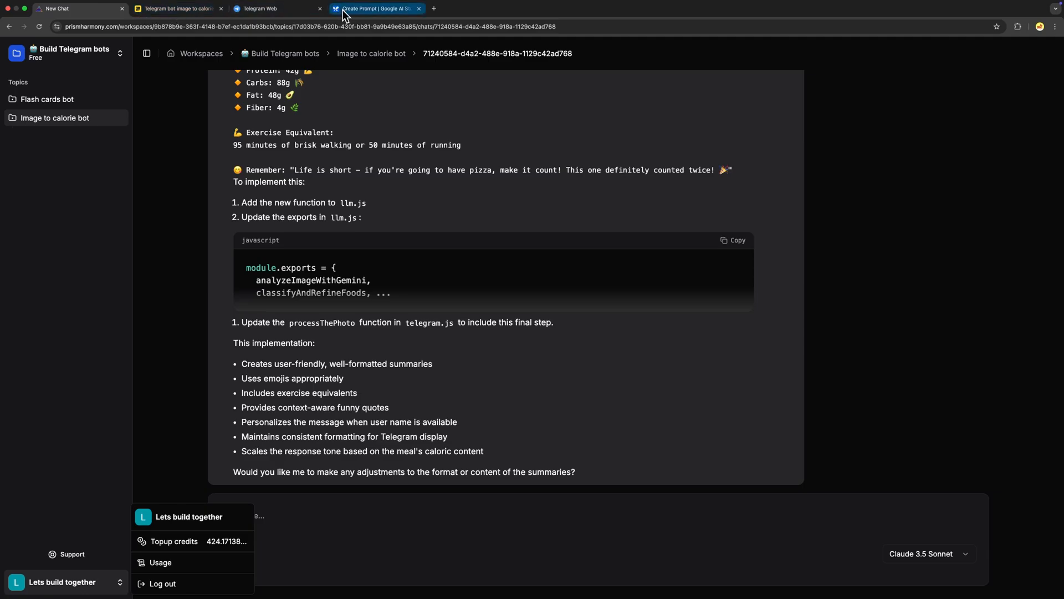
{"action": "left_click", "coordinate": [373, 8]}
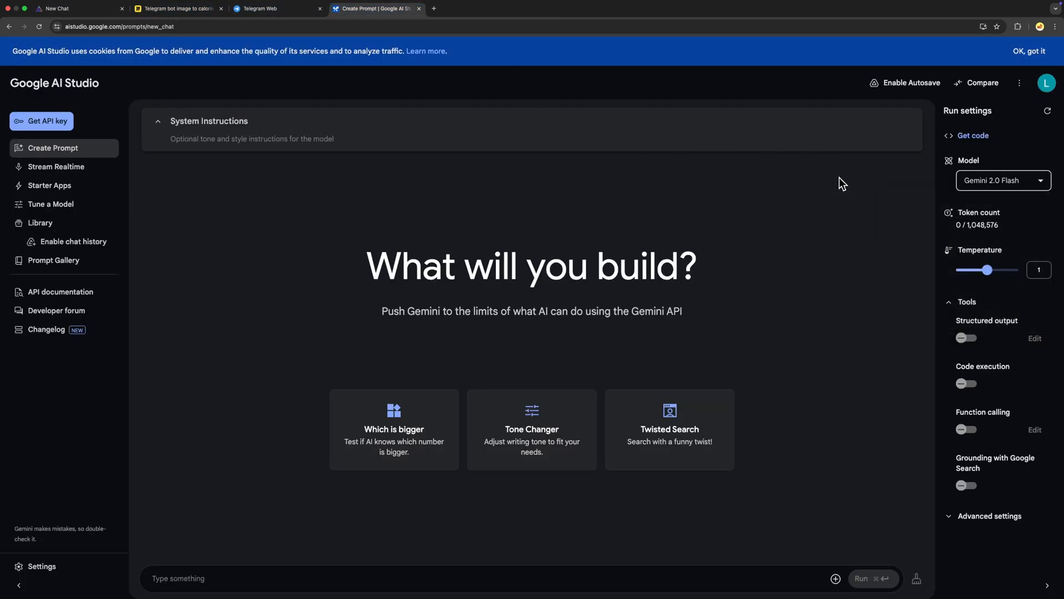
- Find Gemini 1.5 Pro's free-tier limit of 2 requests per minute and 50 per day
{"action": "left_click", "coordinate": [1002, 179]}
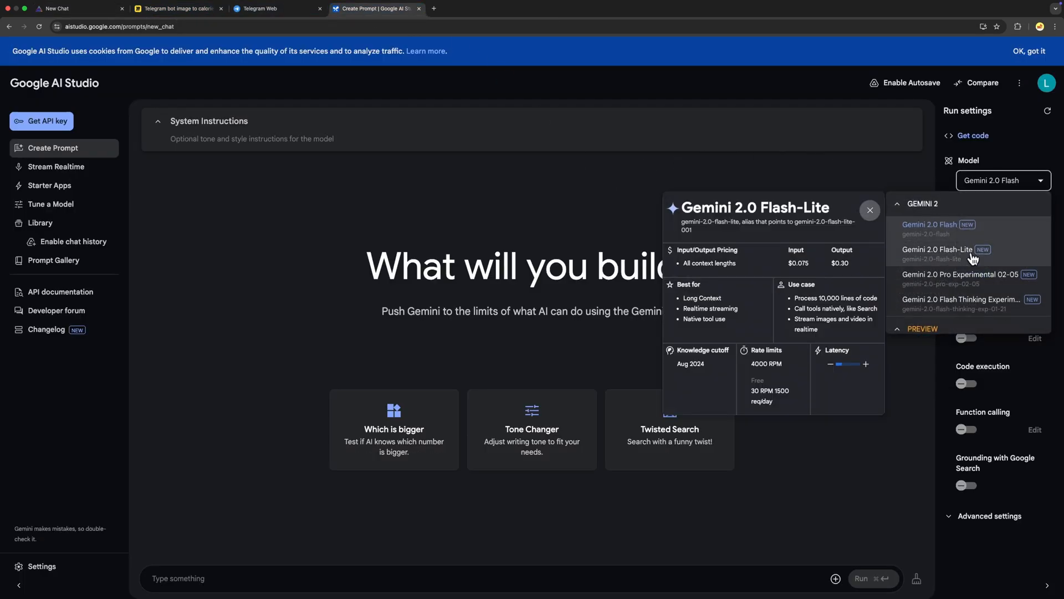
{"action": "scroll", "scroll_direction": "down", "scroll_amount": 3}
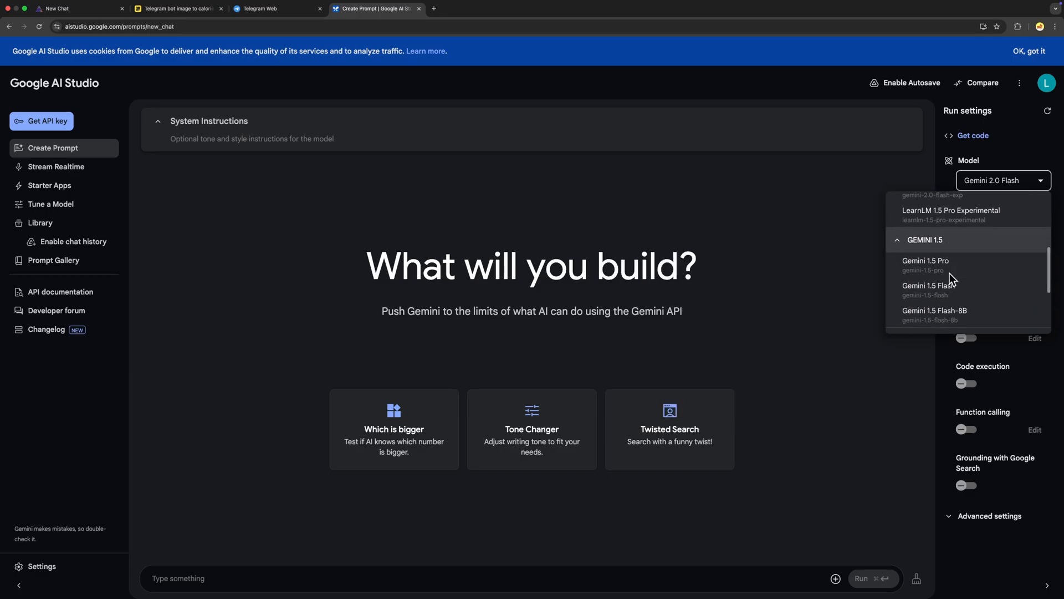
{"action": "mouse_move", "coordinate": [925, 261]}
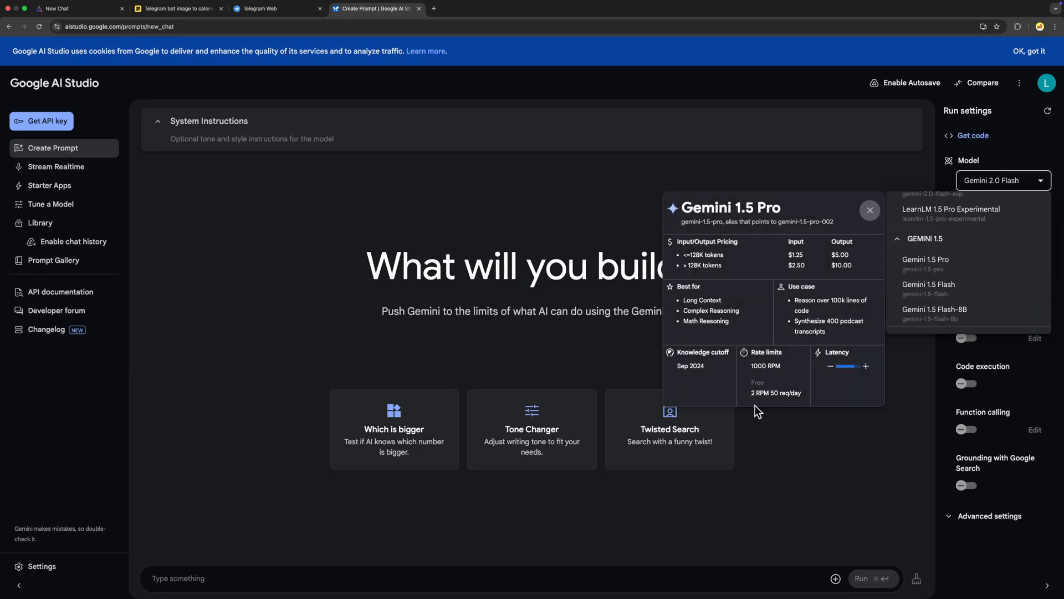
{"action": "left_click_drag", "start_coordinate": [753, 382], "coordinate": [805, 396]}
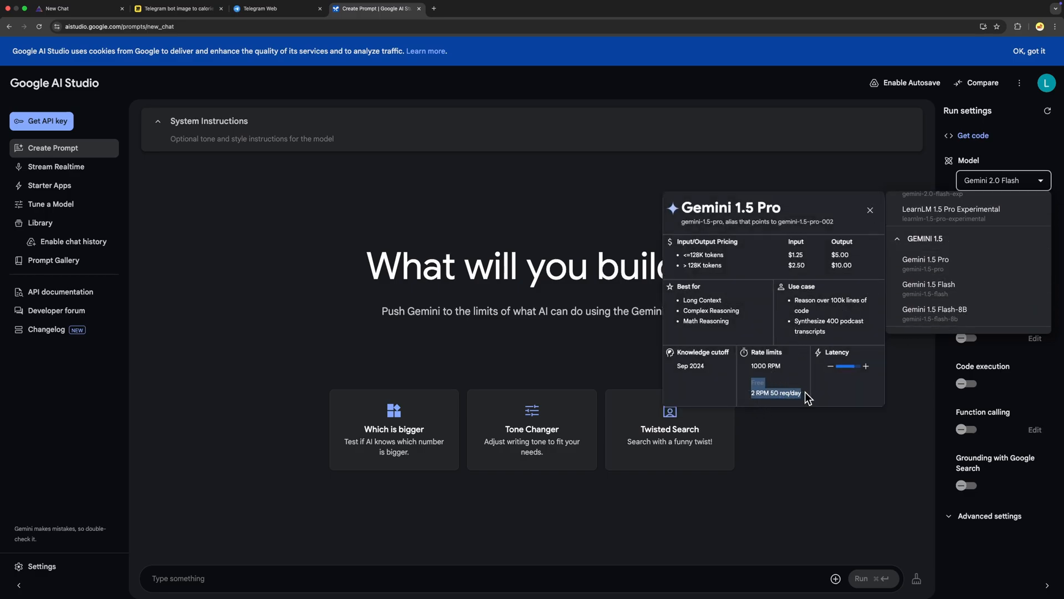
{"action": "mouse_move", "coordinate": [791, 409]}
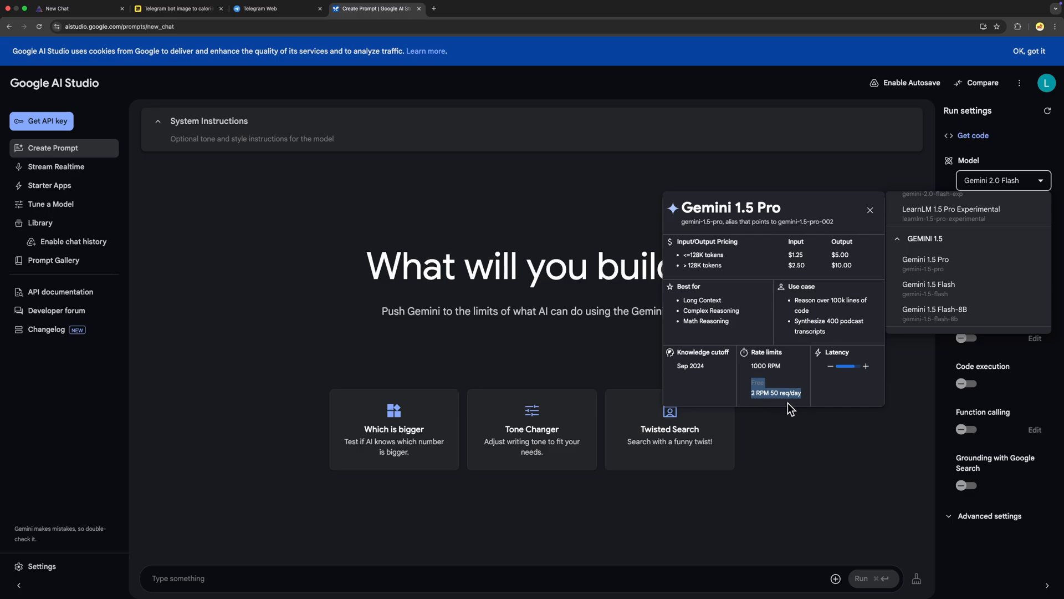
{"action": "mouse_move", "coordinate": [935, 287]}
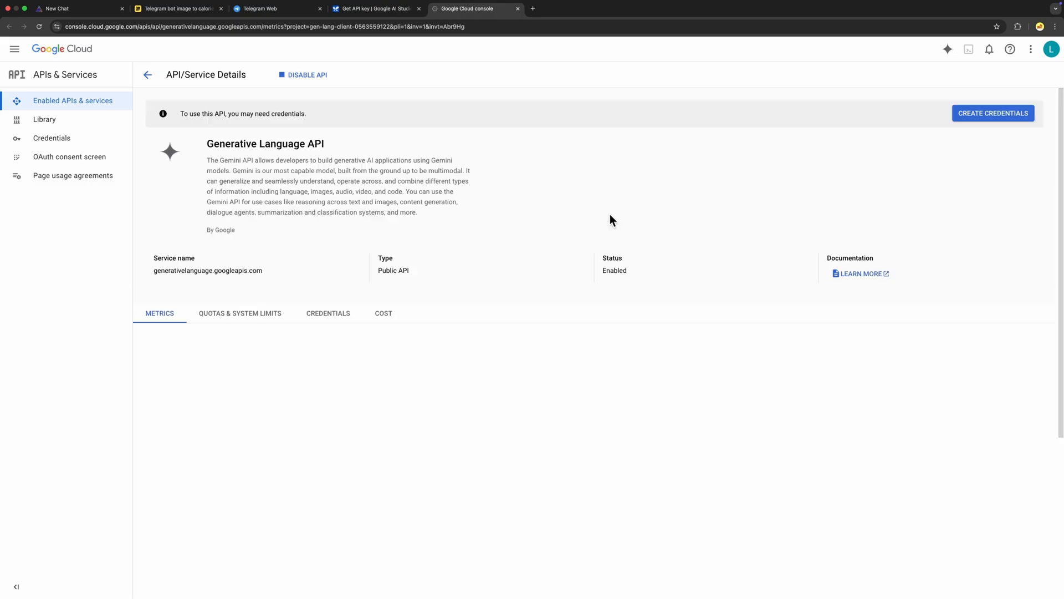
- Confirm the Gemini project has no billing account, then check Gemini 2.0 Flash's 15 RPM free limit
{"action": "left_click", "coordinate": [14, 49]}
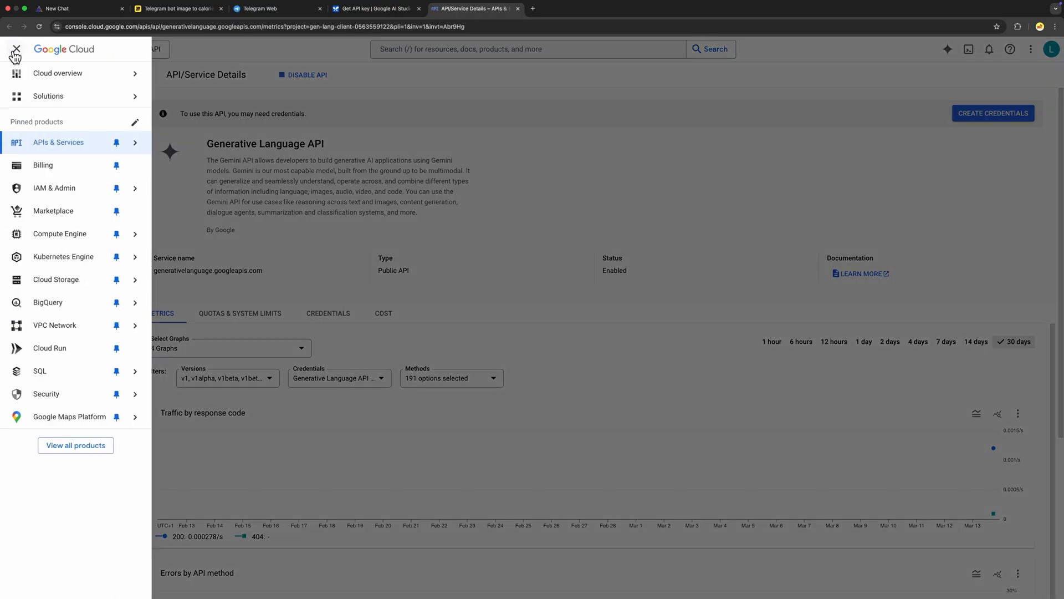
{"action": "left_click", "coordinate": [42, 165]}
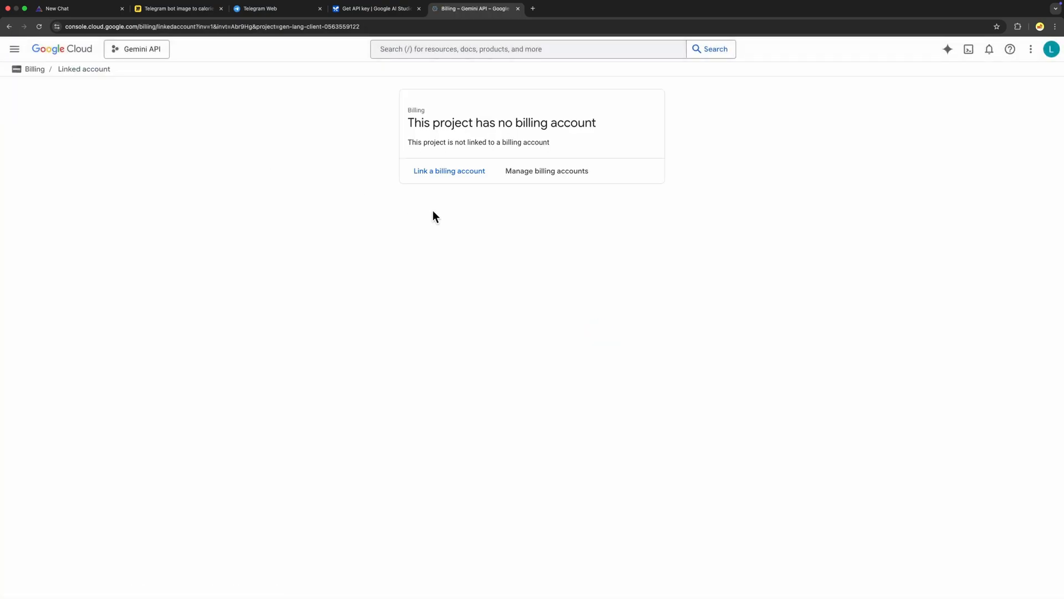
{"action": "mouse_move", "coordinate": [450, 172]}
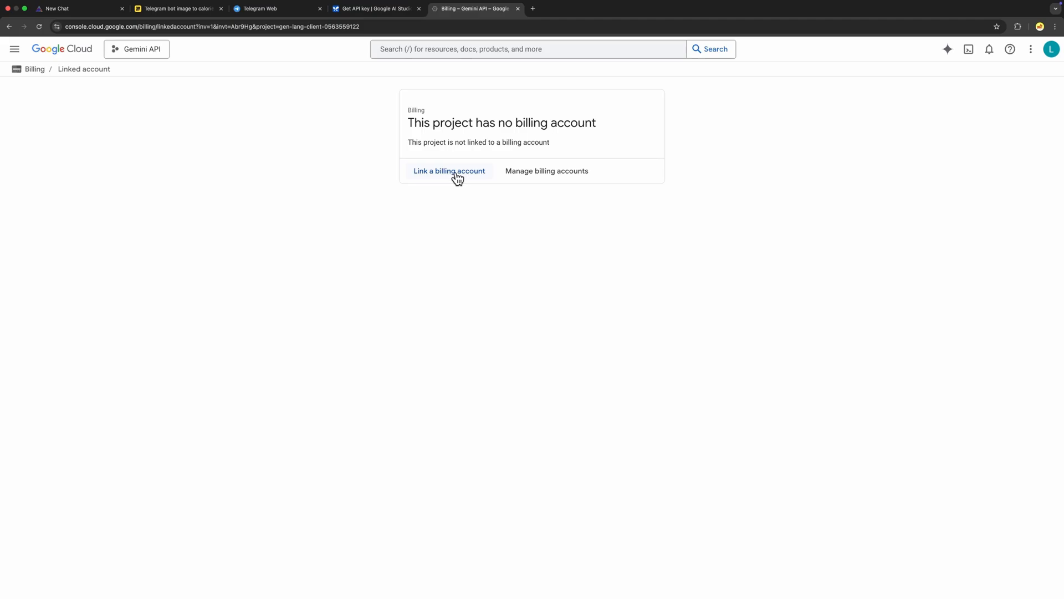
{"action": "left_click", "coordinate": [375, 9]}
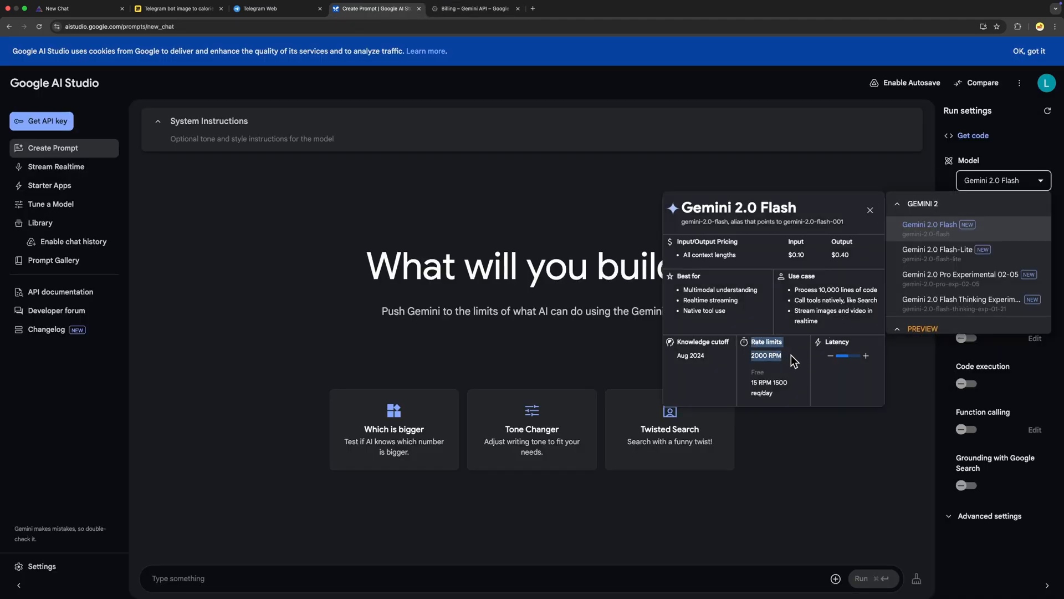
{"action": "left_click", "coordinate": [178, 8]}
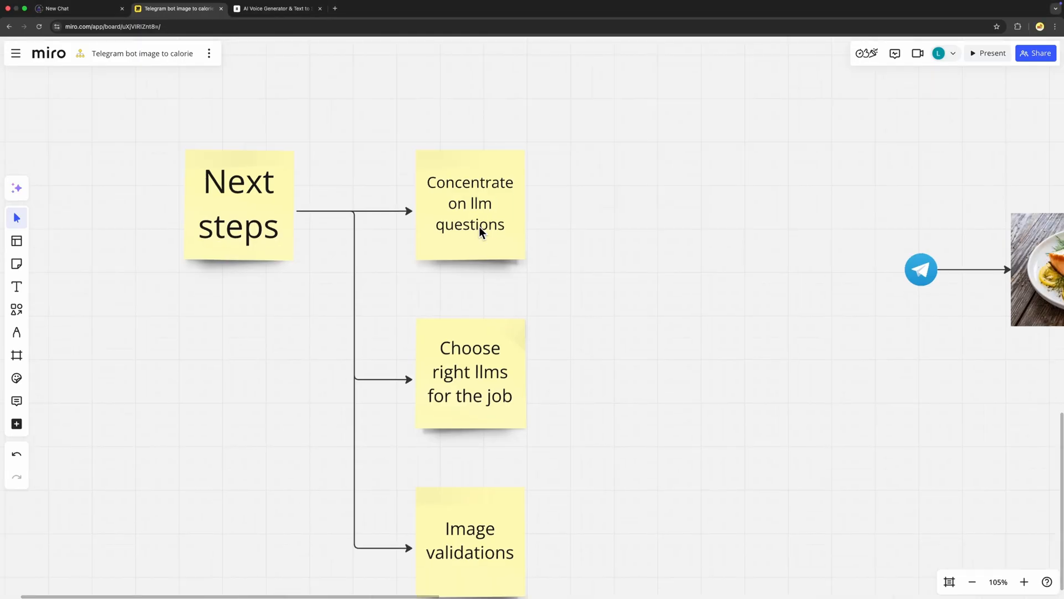
- Revisit the Prism Harmony chat and highlight the request to build the initial image analysis step
{"action": "left_click", "coordinate": [470, 203]}
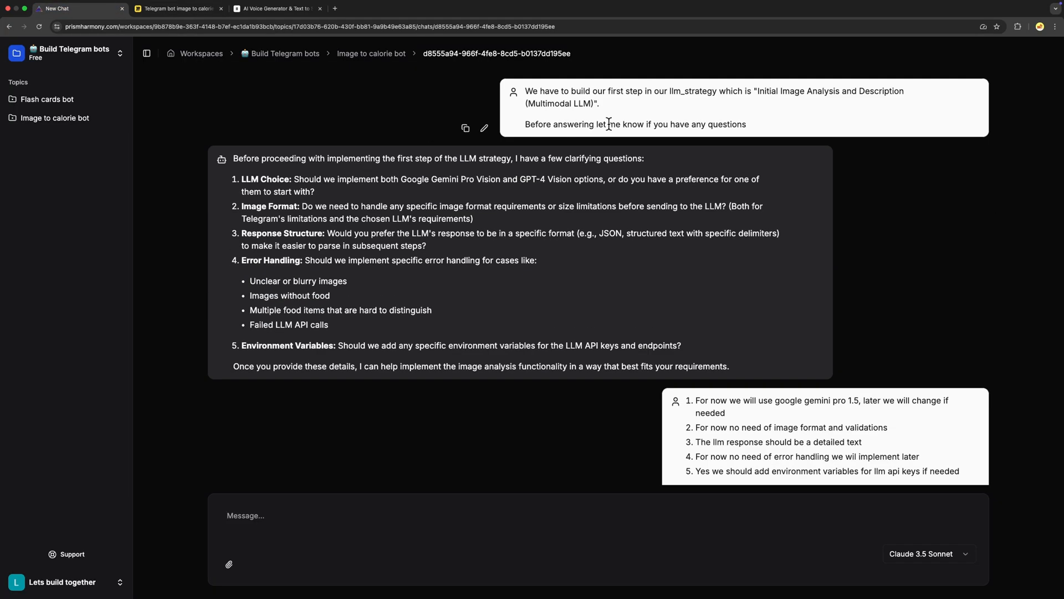
{"action": "triple_click", "coordinate": [635, 124]}
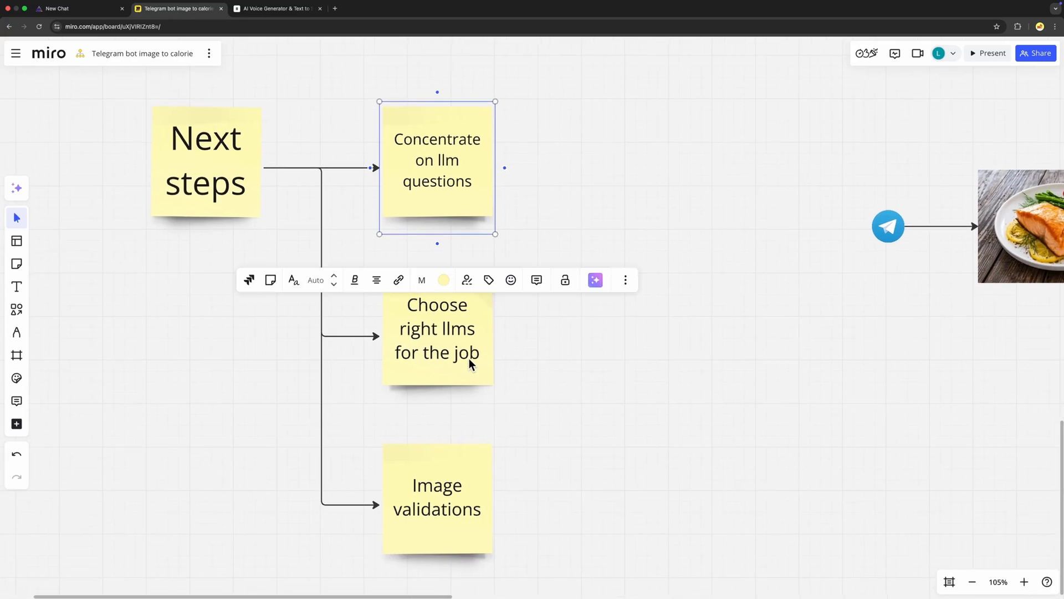
- Select the 'Choose right llms for the job' note among the Next steps stickies
{"action": "left_click", "coordinate": [584, 419]}
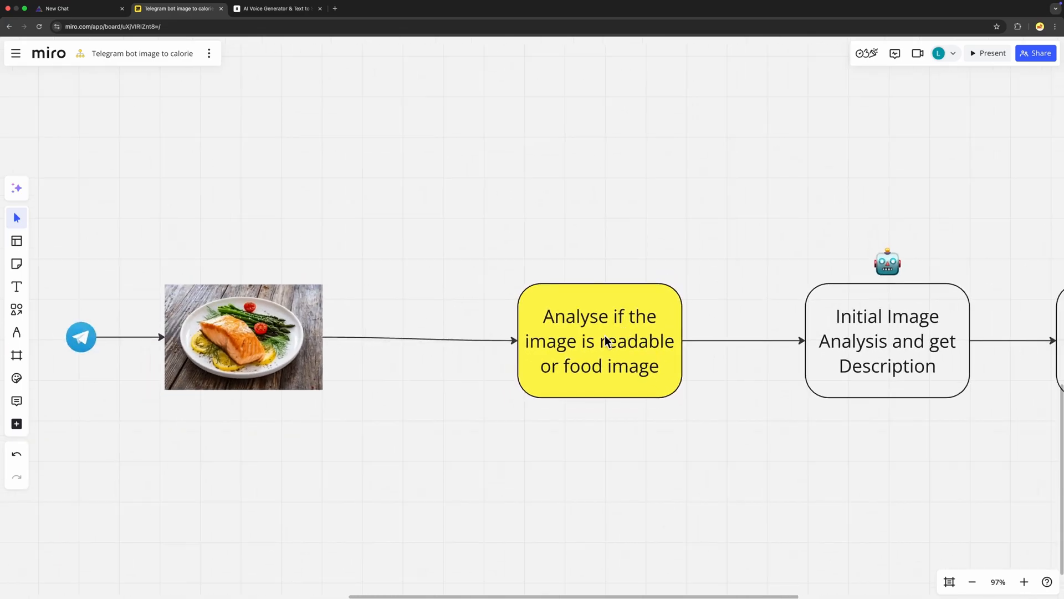
{"action": "mouse_move", "coordinate": [606, 440]}
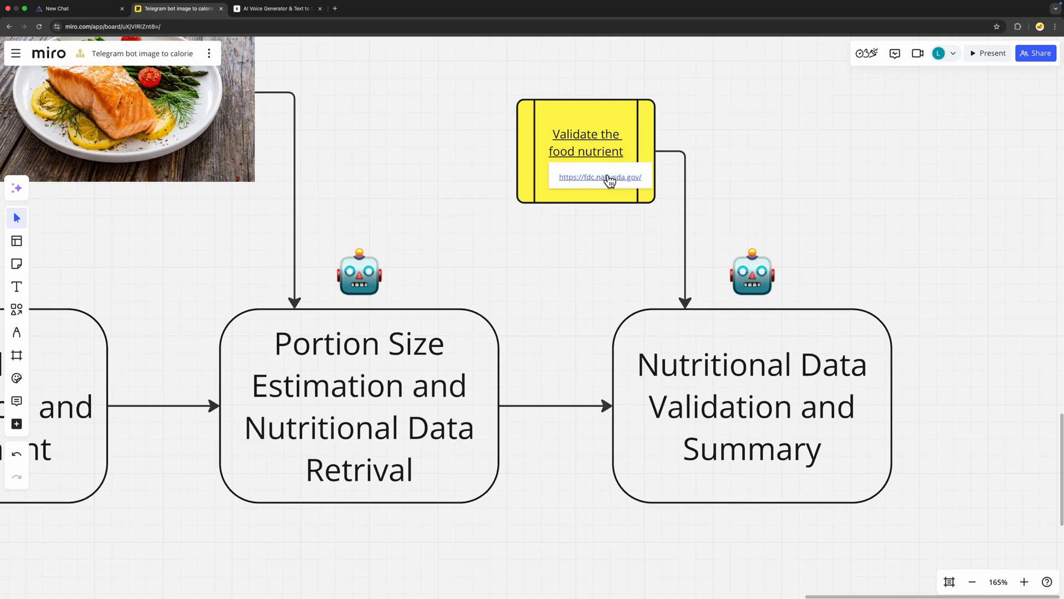
{"action": "left_click", "coordinate": [599, 176]}
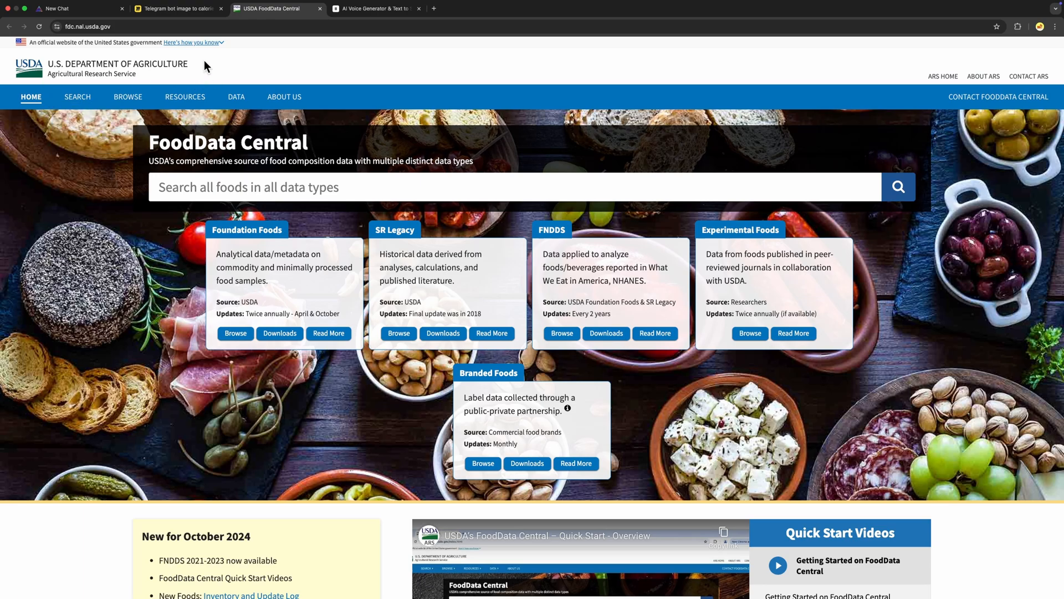
{"action": "mouse_move", "coordinate": [87, 26]}
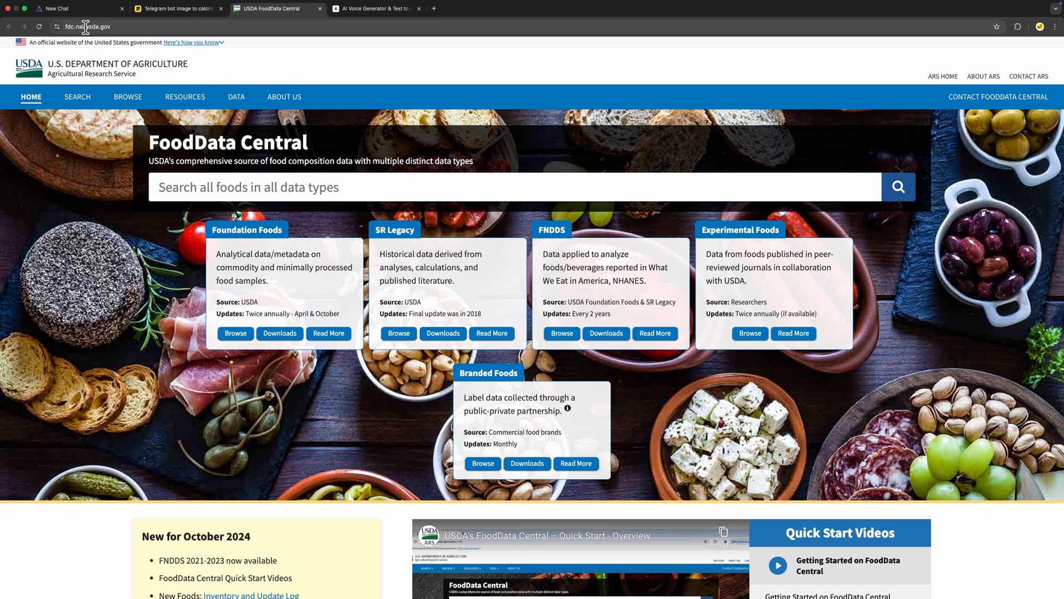